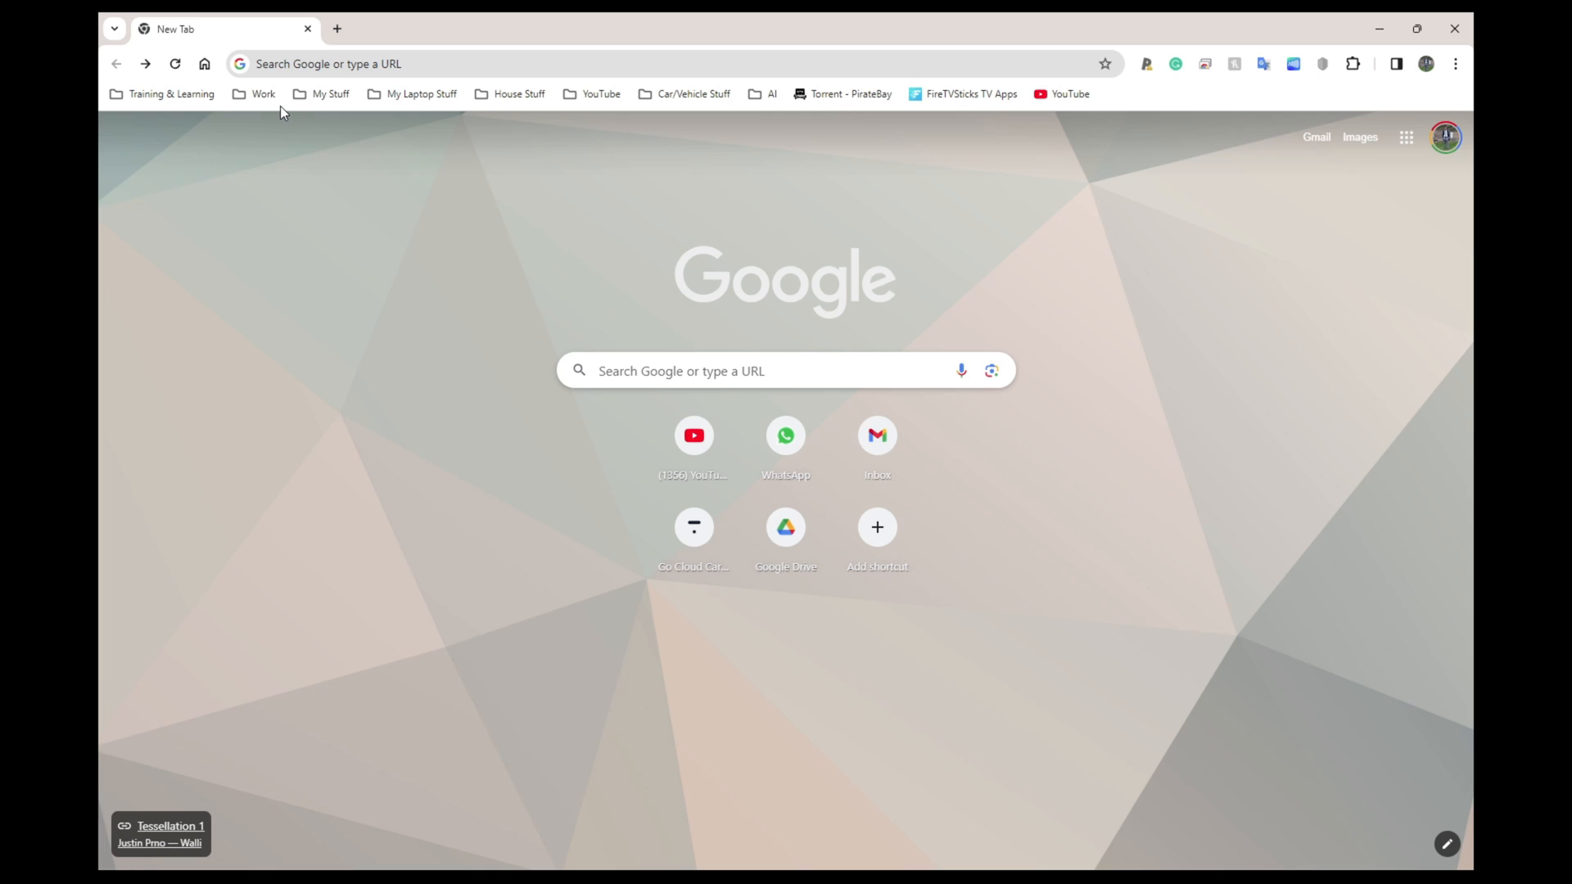
{"action": "mouse_move", "coordinate": [232, 120]}
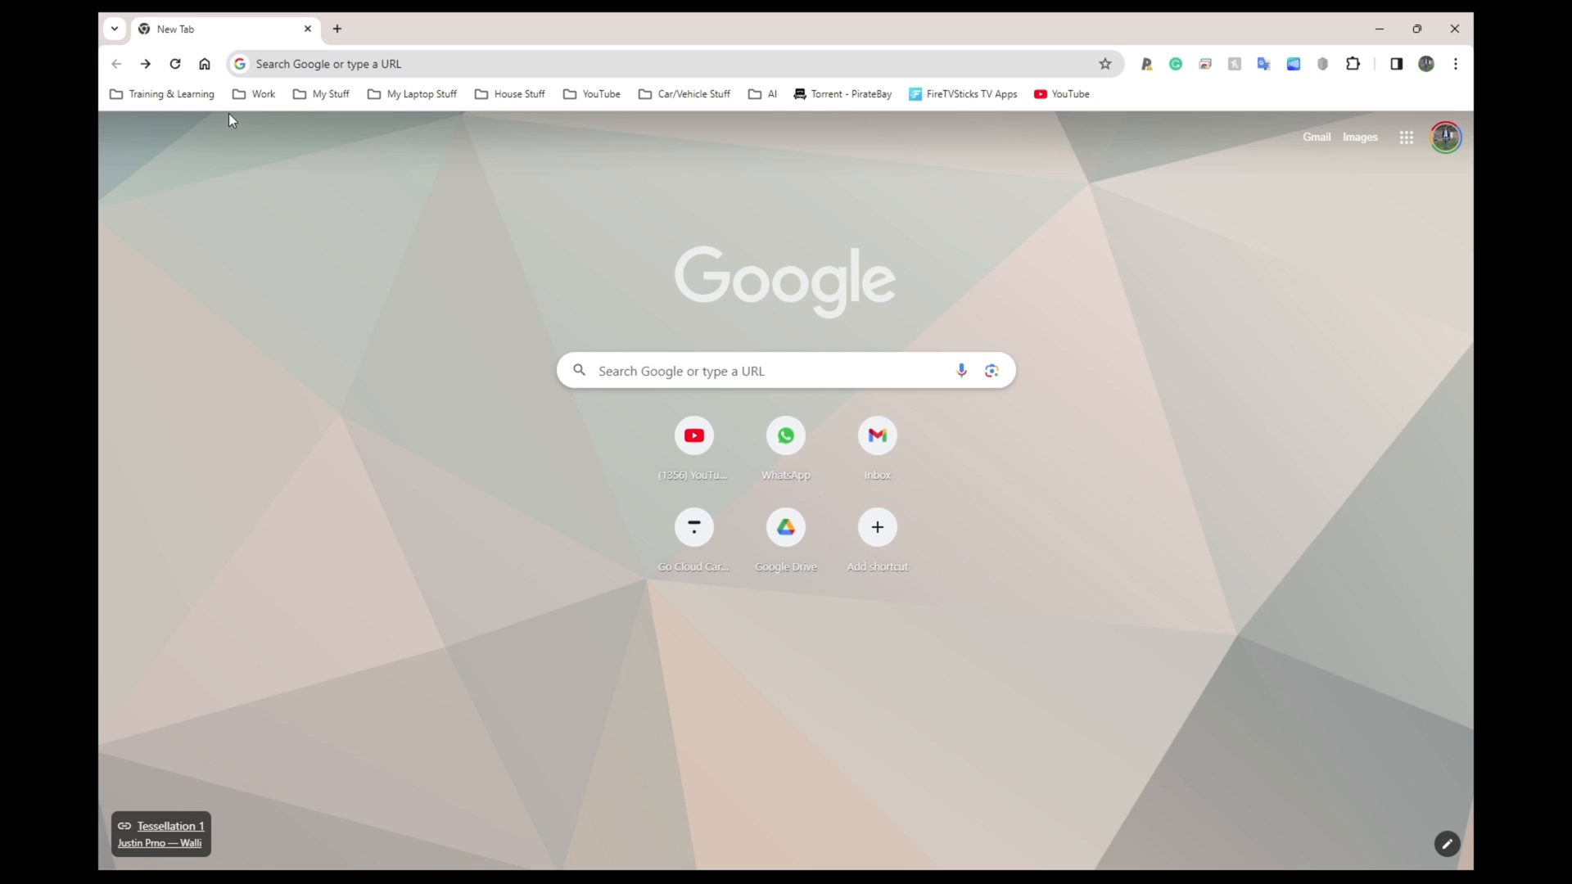
- Run a Google search for 'raspberry pi os' from the Chrome address bar
{"action": "type", "text": "raspberry pi os"}
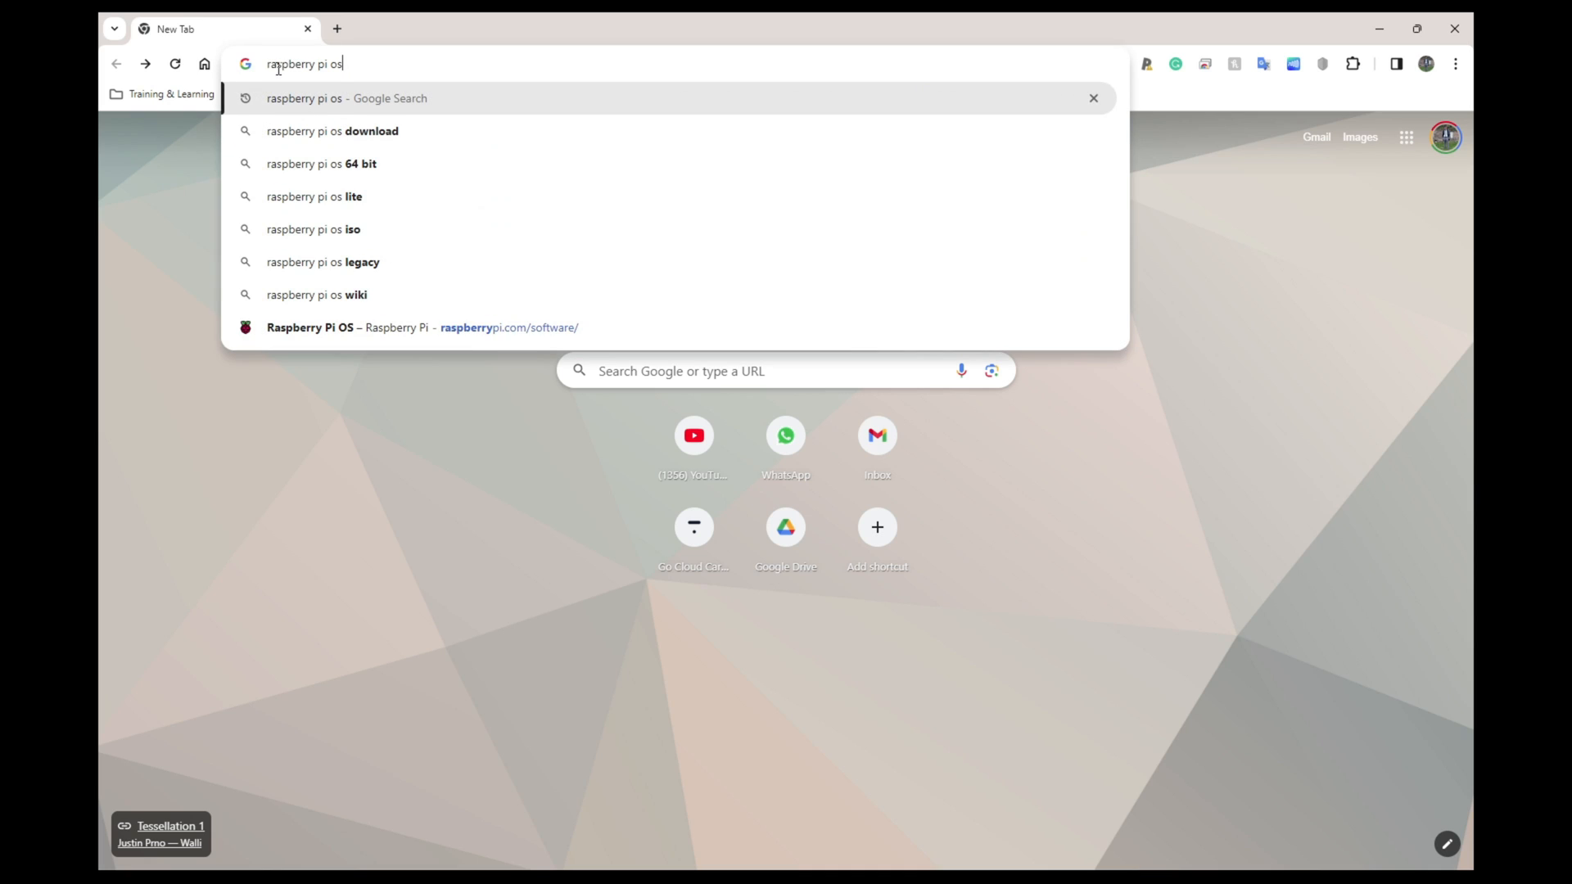
{"action": "triple_click", "coordinate": [303, 64]}
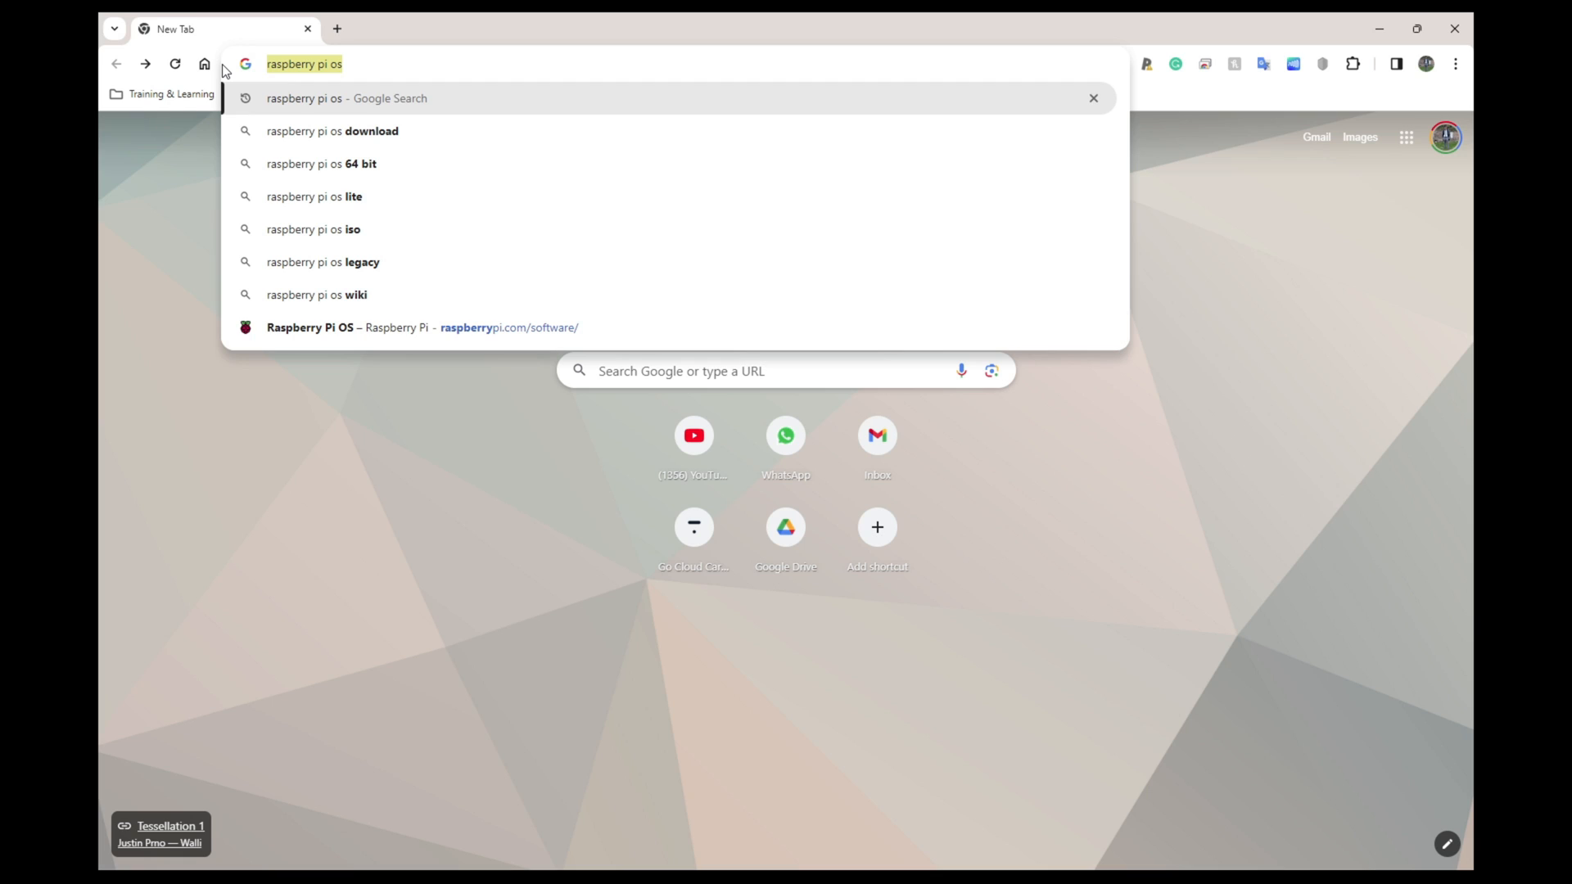
{"action": "left_click", "coordinate": [346, 98]}
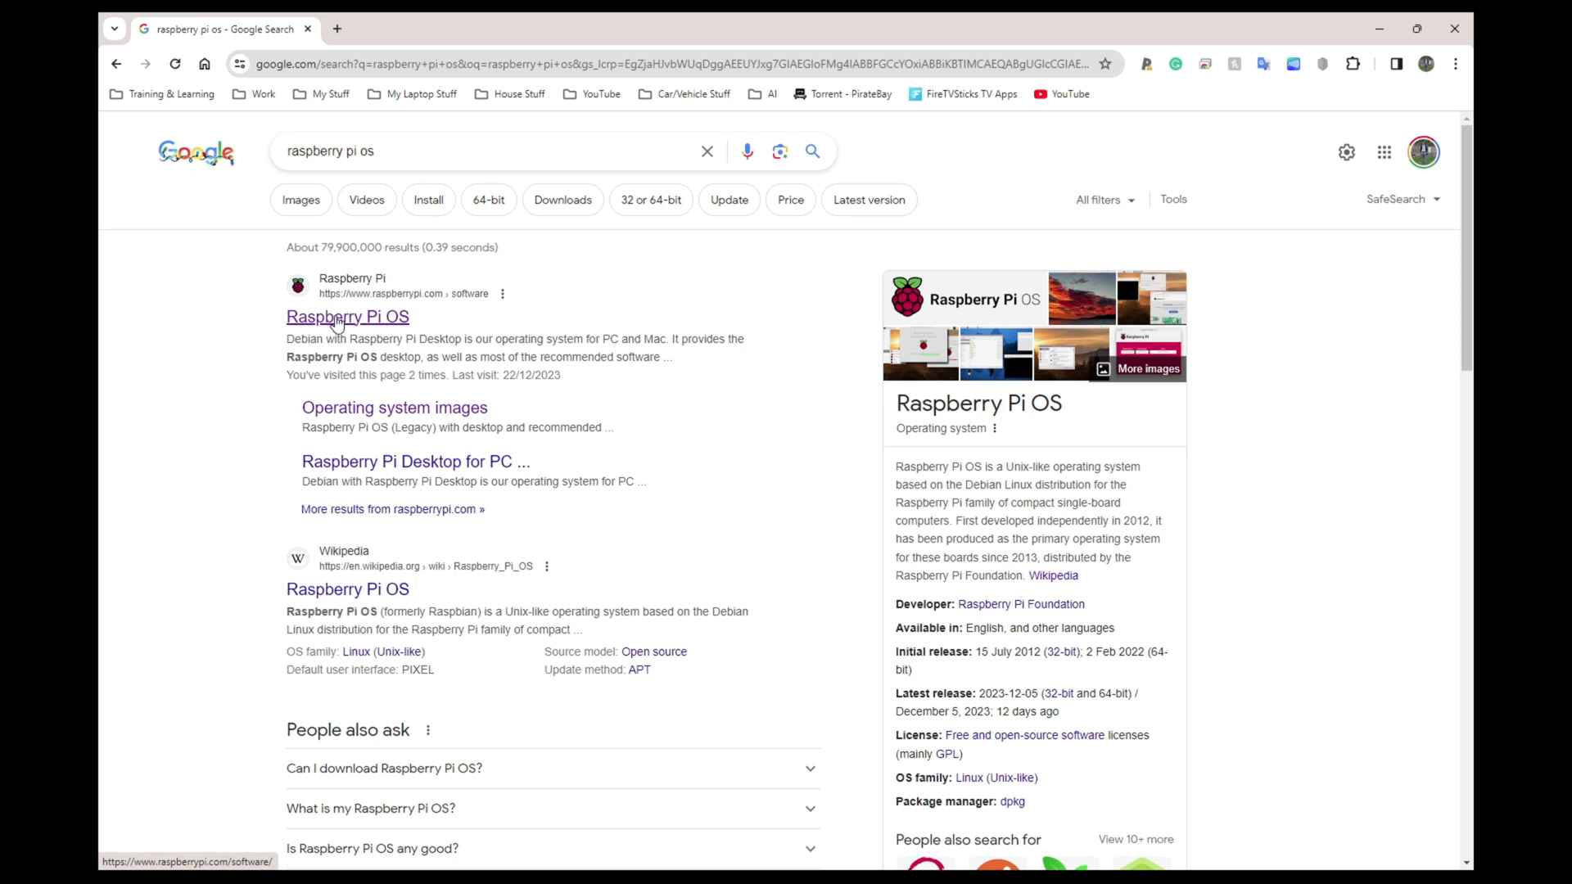
- Open the official Raspberry Pi OS result and scroll to the Raspberry Pi Imager install section
{"action": "left_click", "coordinate": [347, 317]}
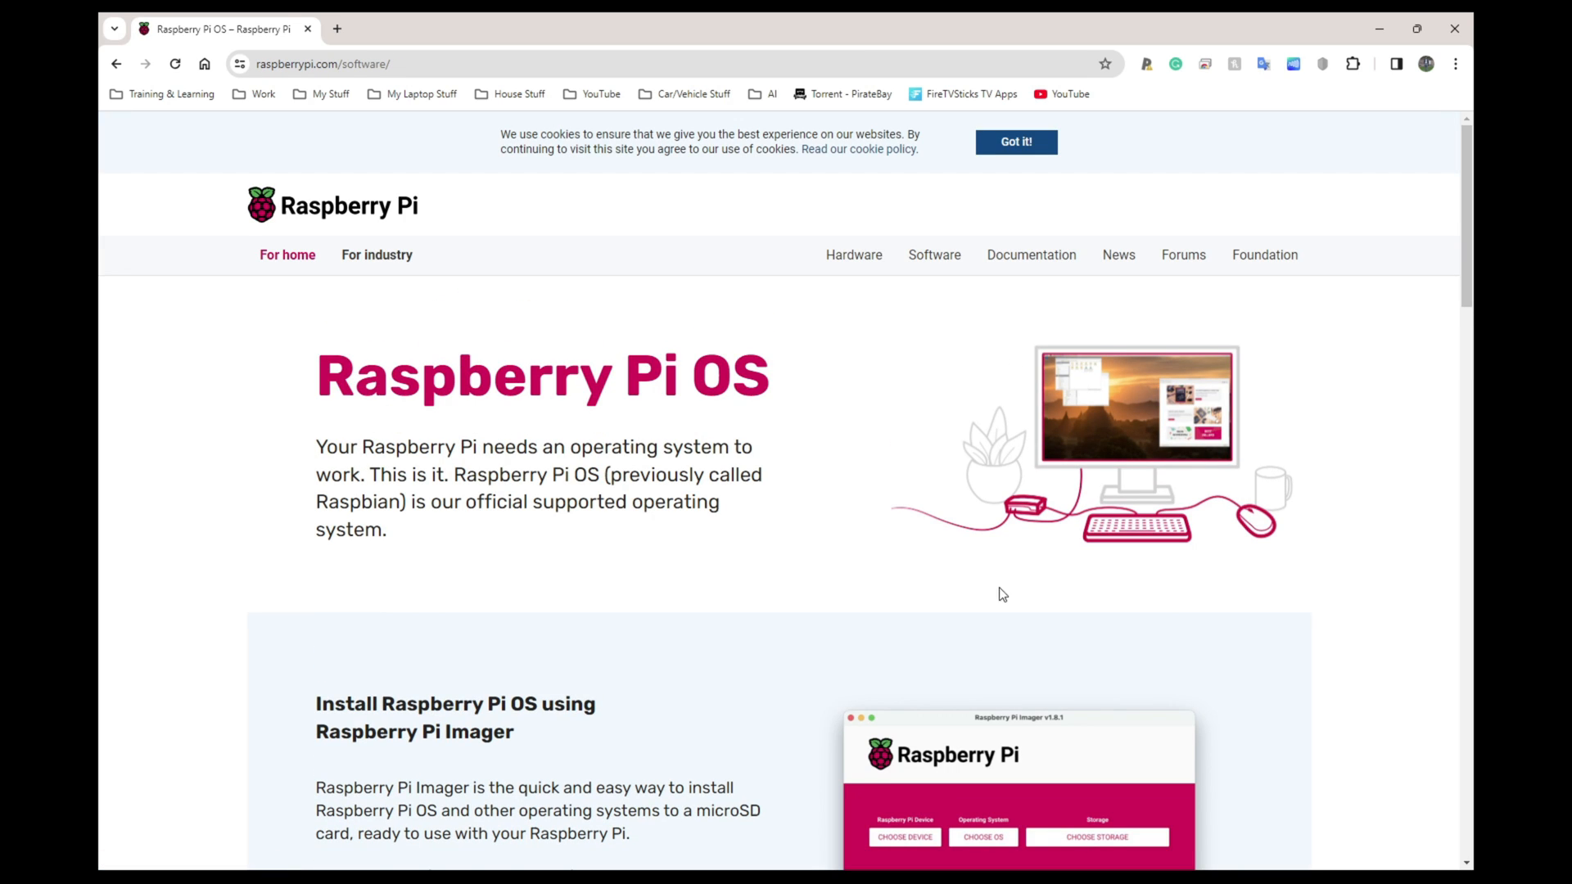
{"action": "mouse_move", "coordinate": [910, 575]}
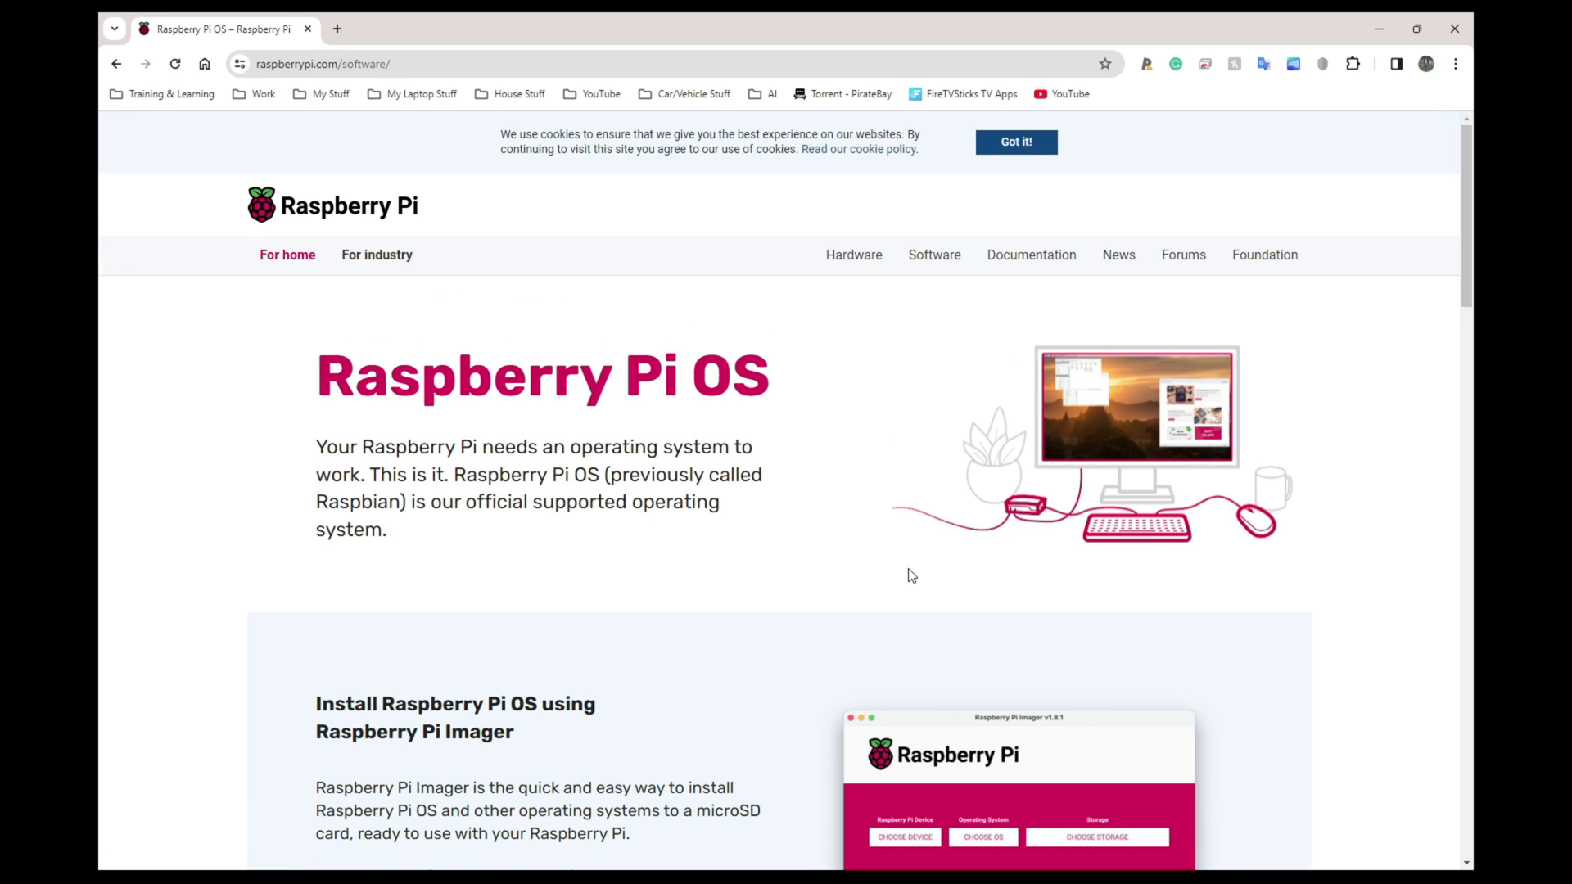
{"action": "mouse_move", "coordinate": [899, 577]}
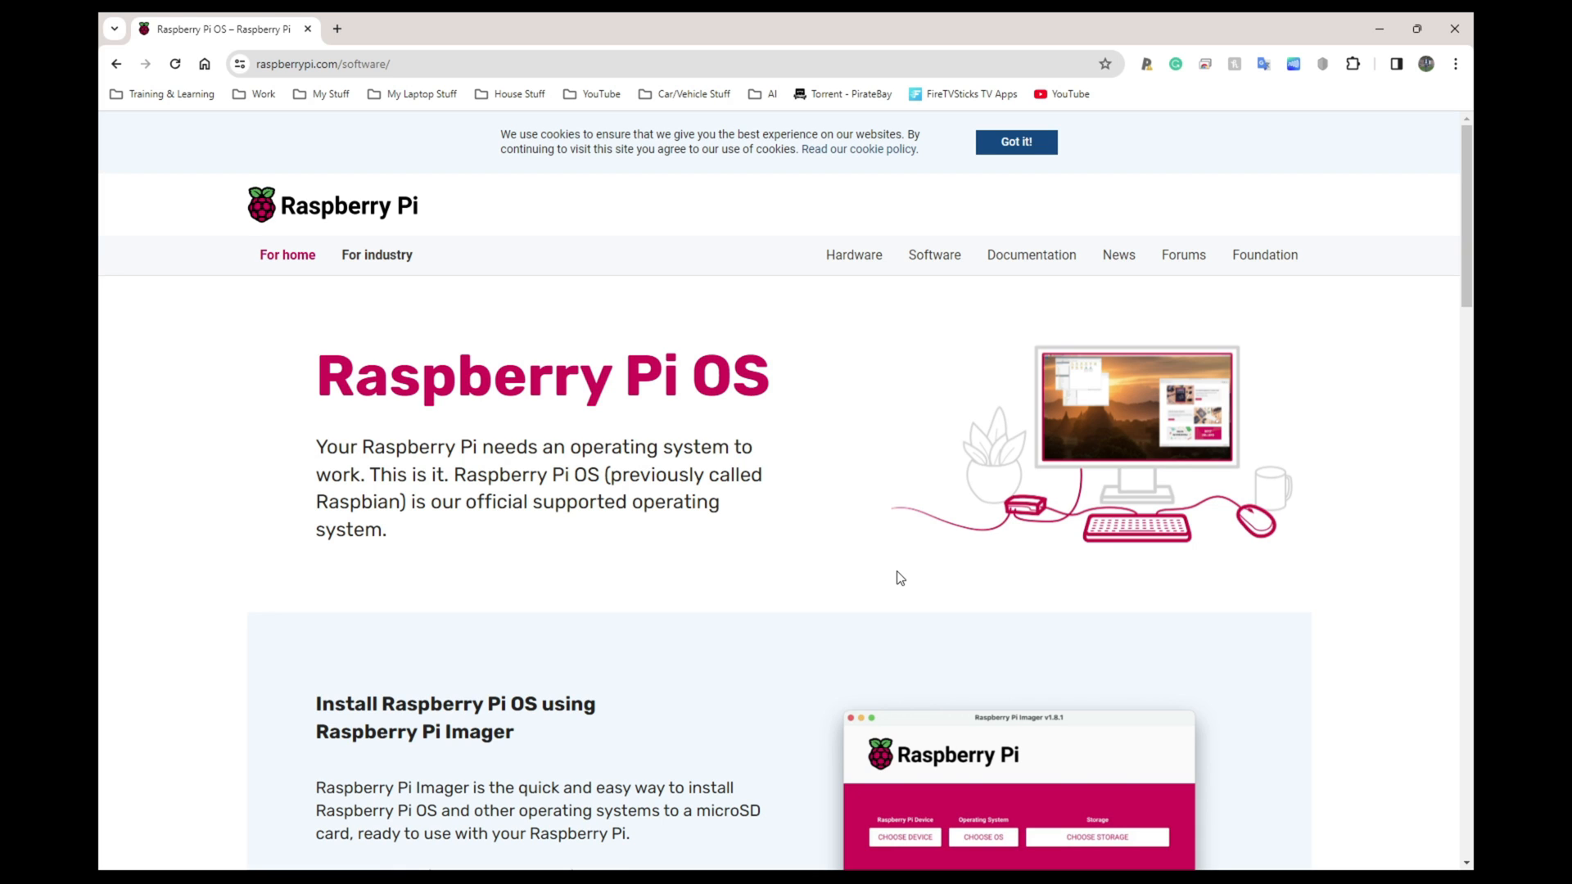
{"action": "scroll", "scroll_direction": "down", "scroll_amount": 3}
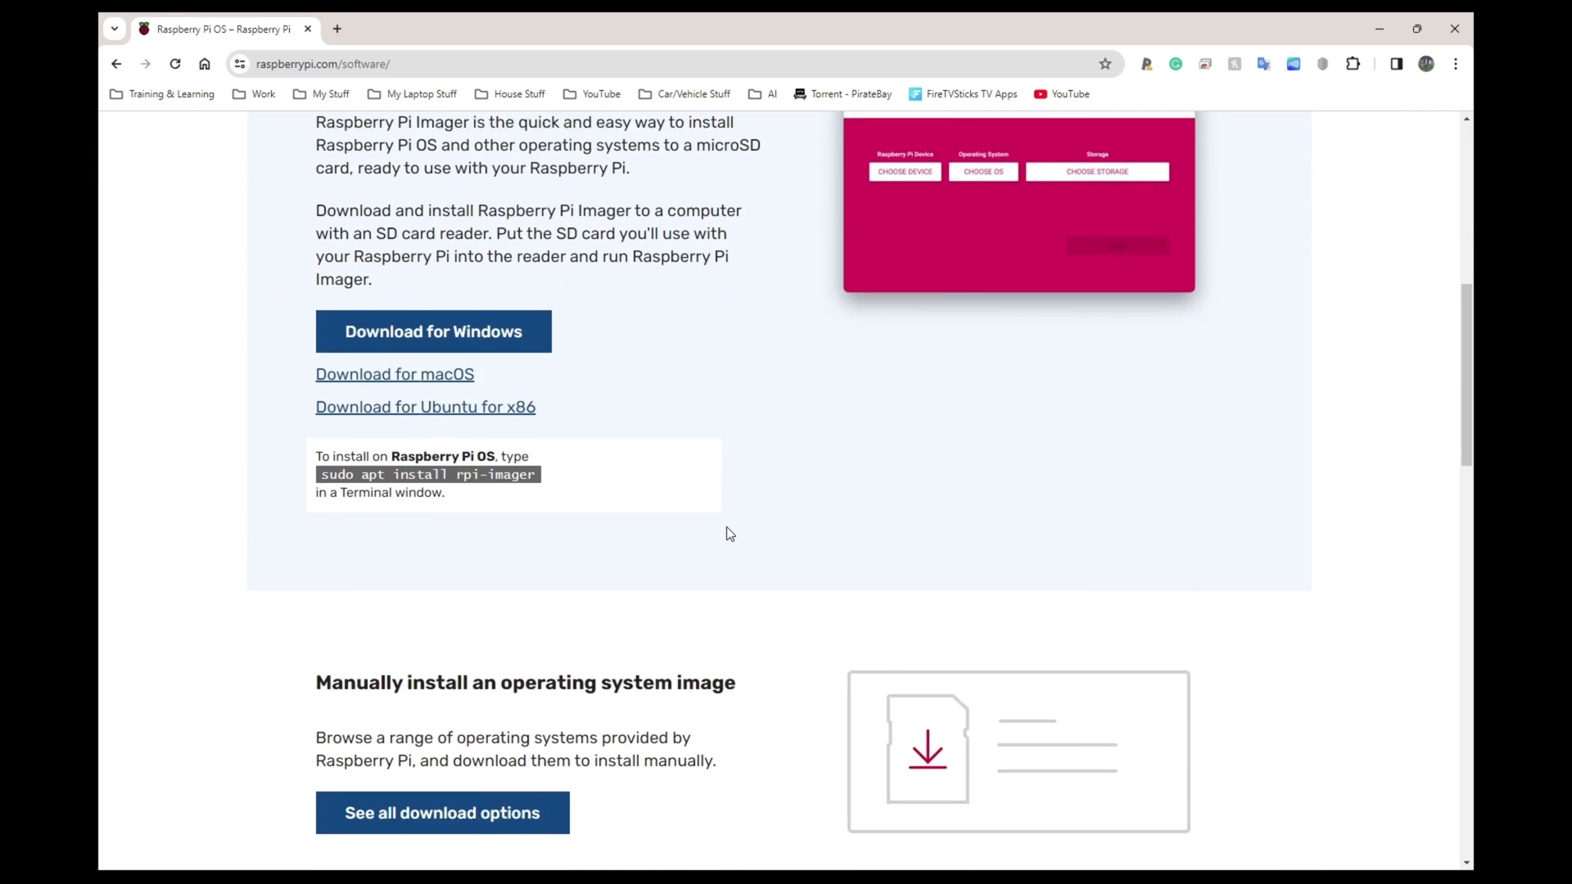
{"action": "scroll", "scroll_direction": "down", "scroll_amount": 3}
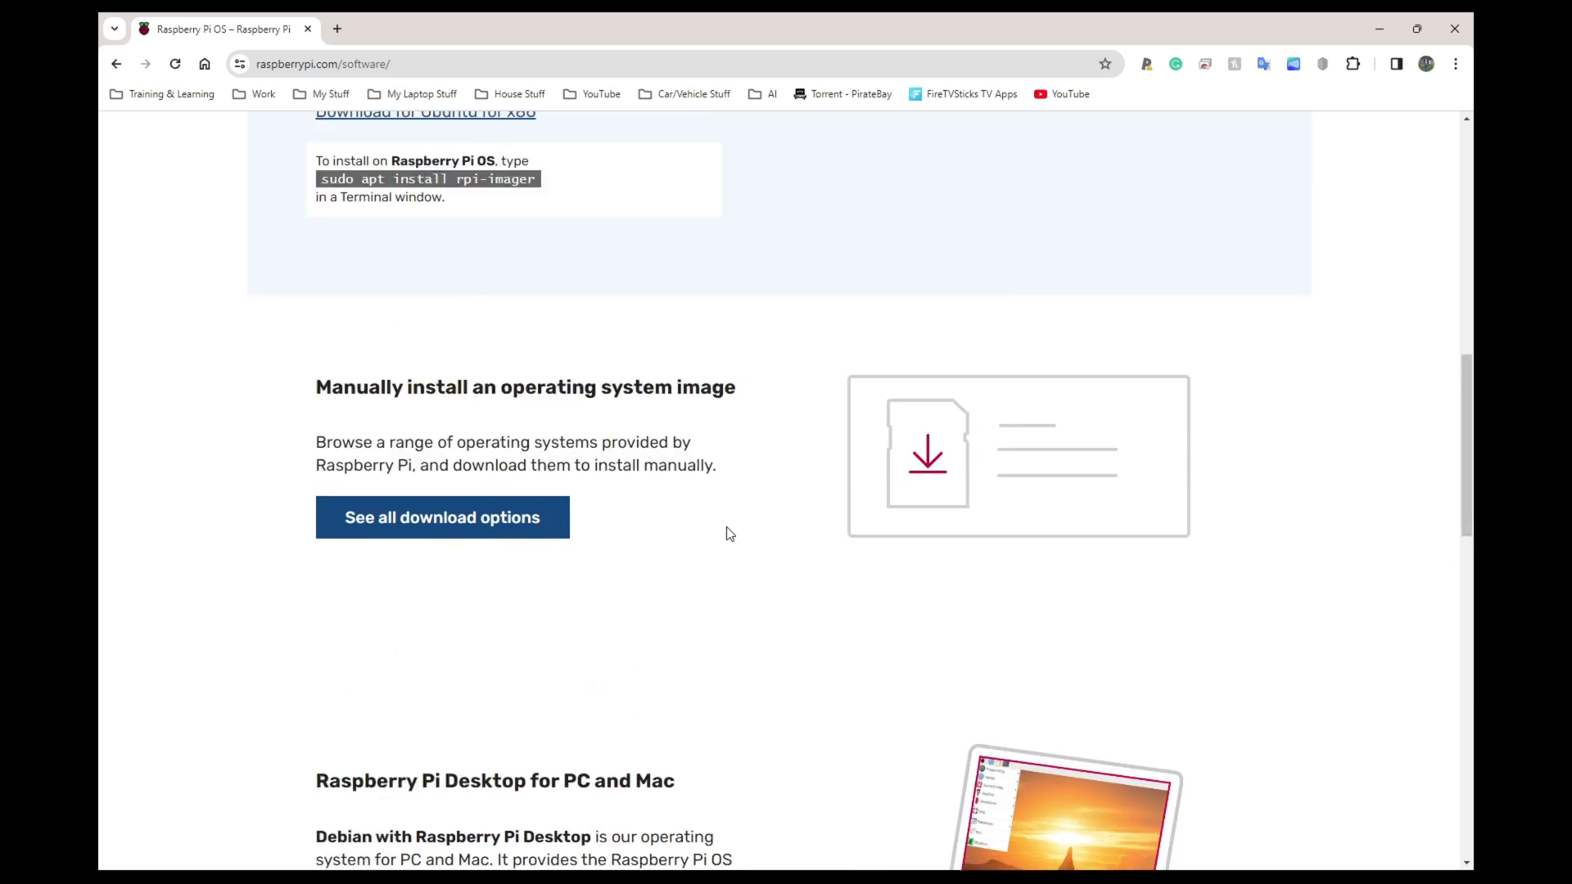
{"action": "scroll", "scroll_direction": "up", "scroll_amount": 3}
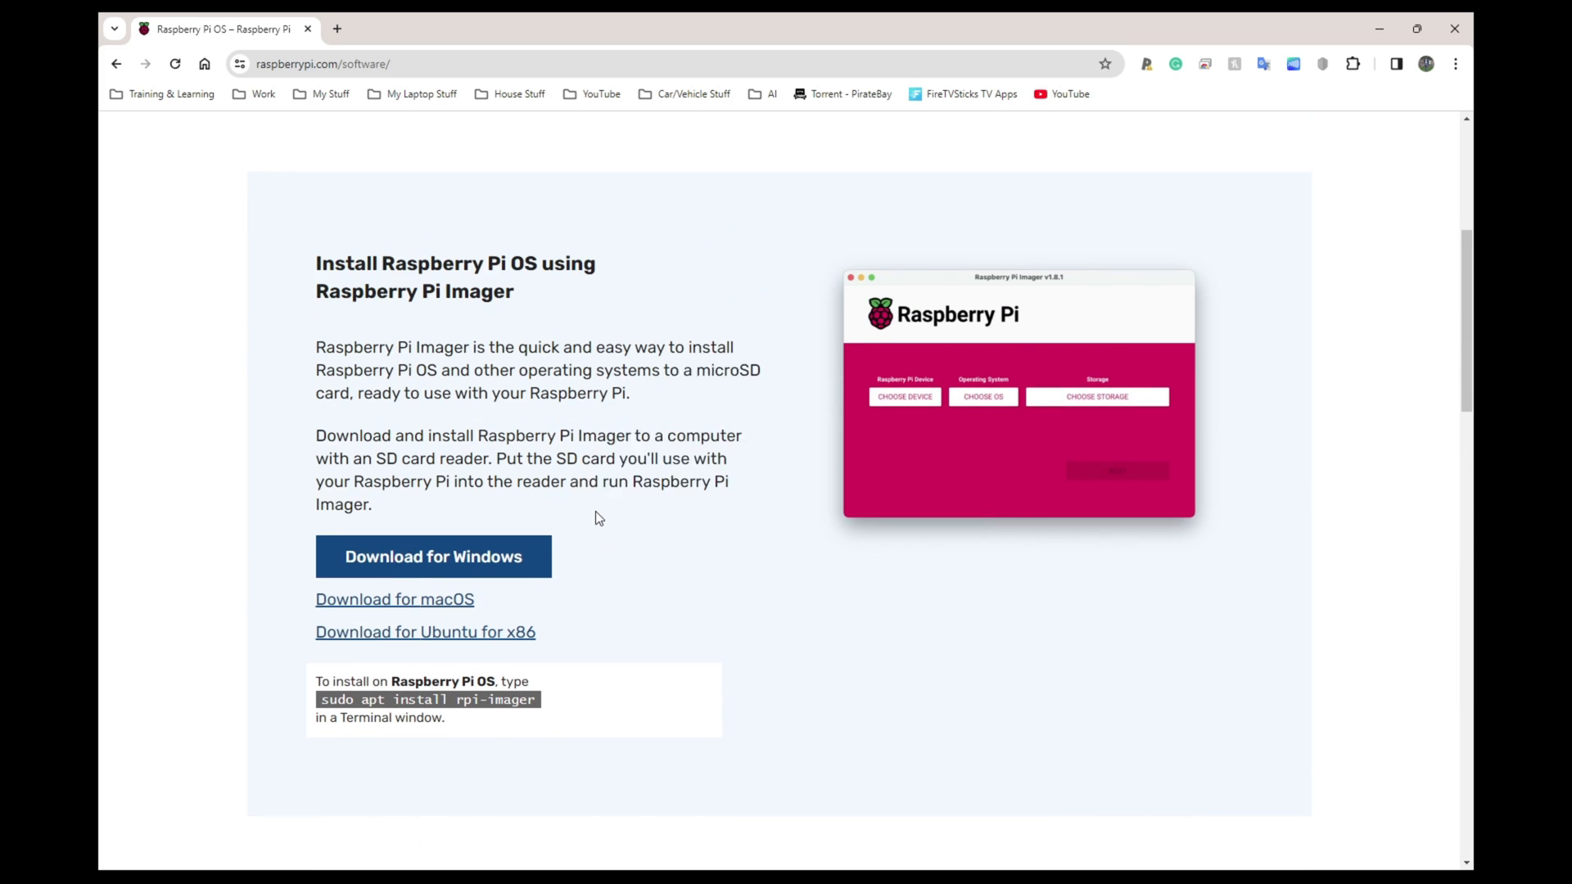
{"action": "scroll", "scroll_direction": "up", "scroll_amount": 3}
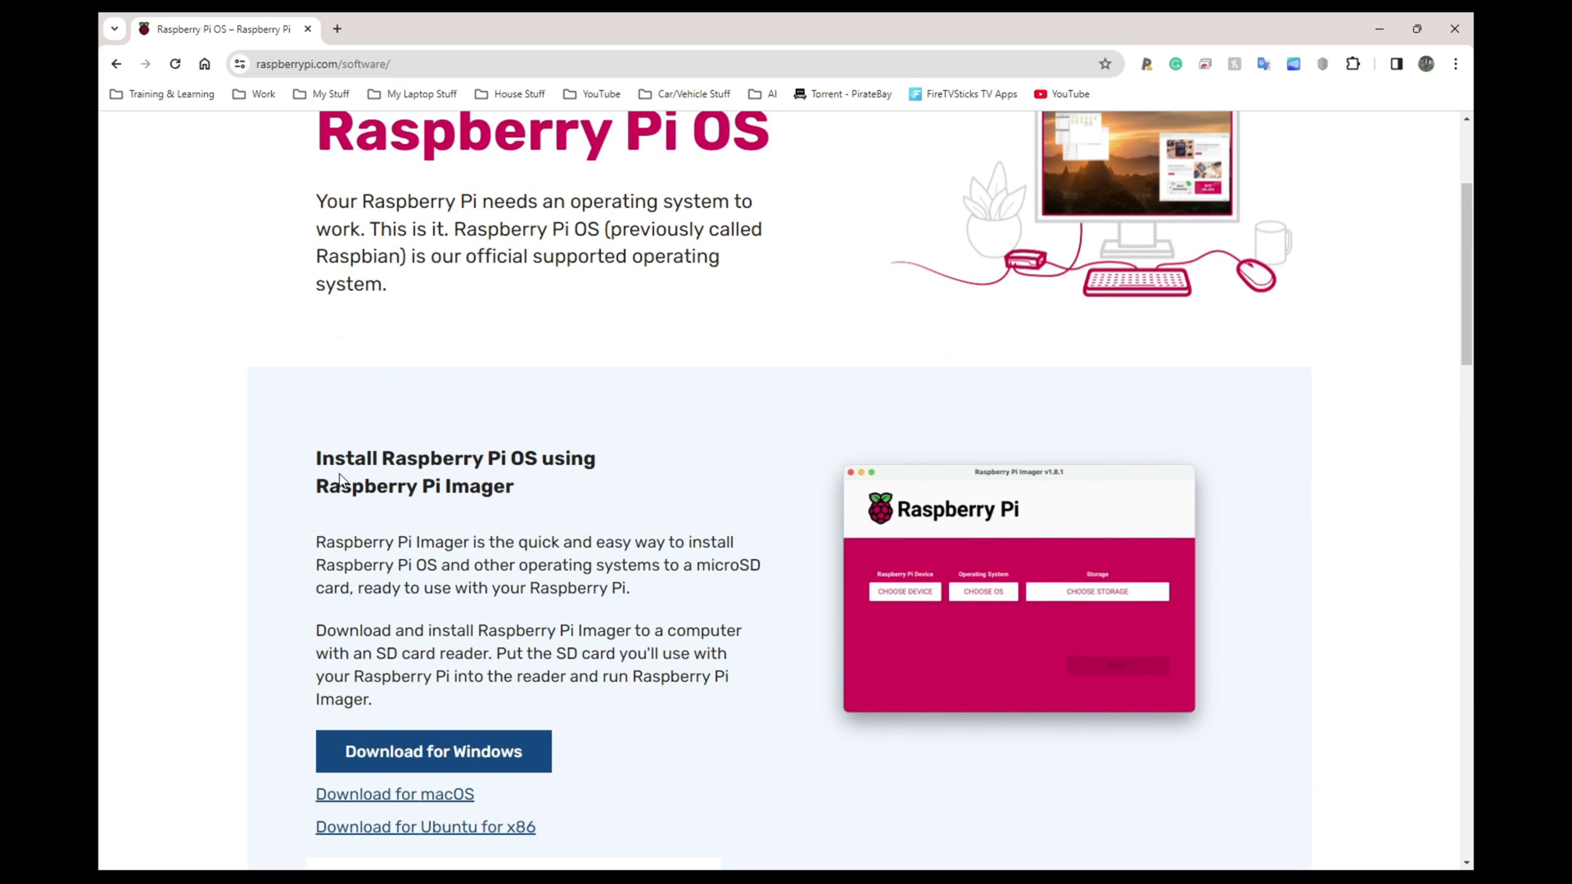
{"action": "mouse_move", "coordinate": [361, 504]}
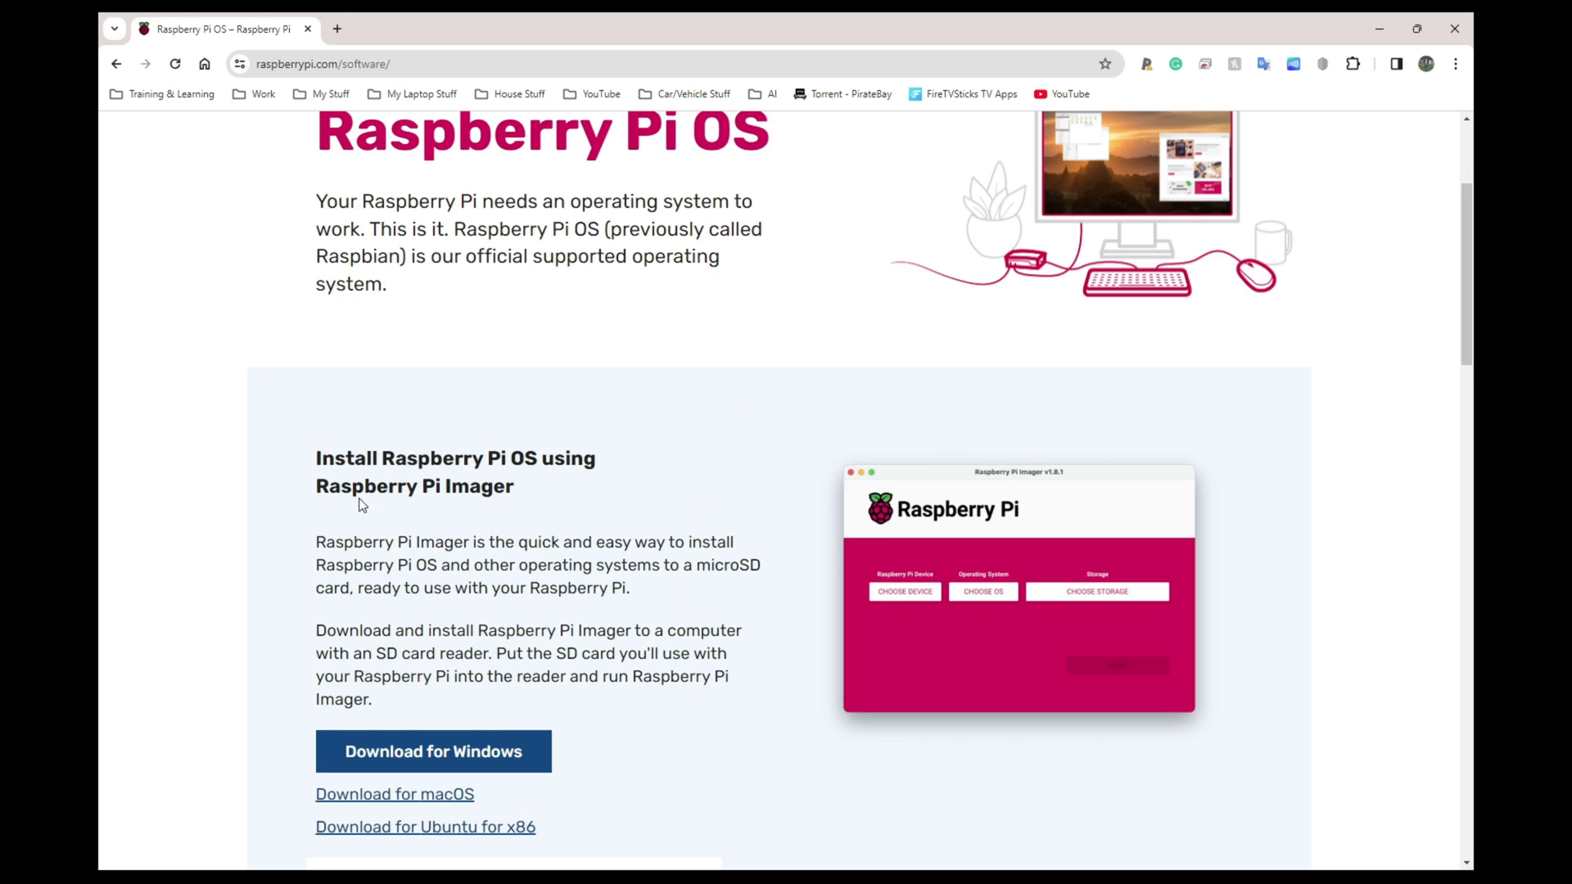
{"action": "double_click", "coordinate": [414, 487]}
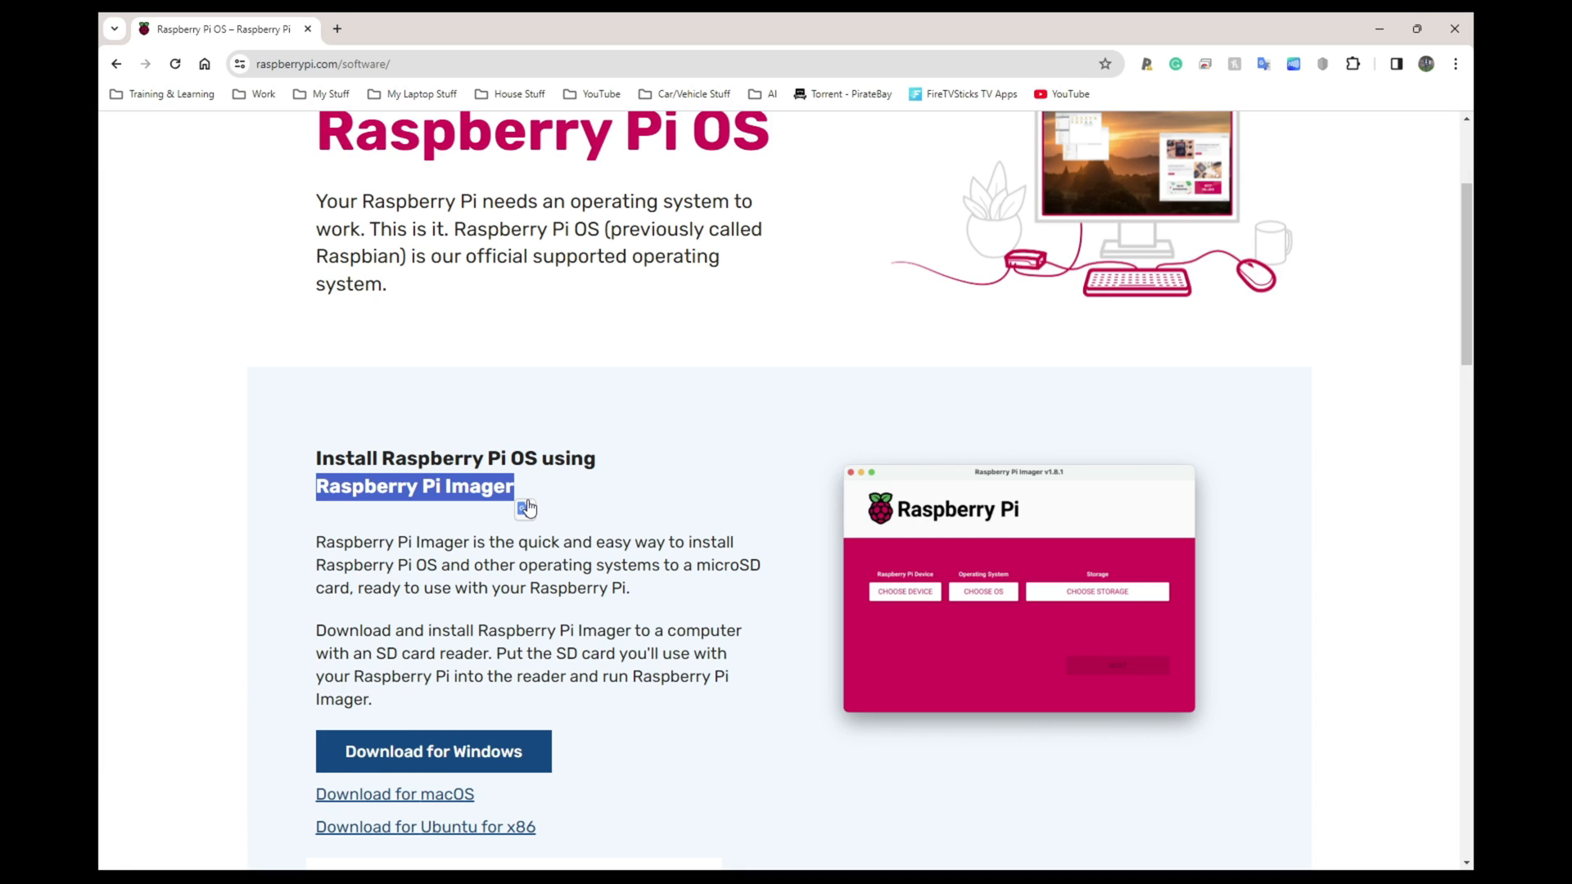
{"action": "mouse_move", "coordinate": [581, 528]}
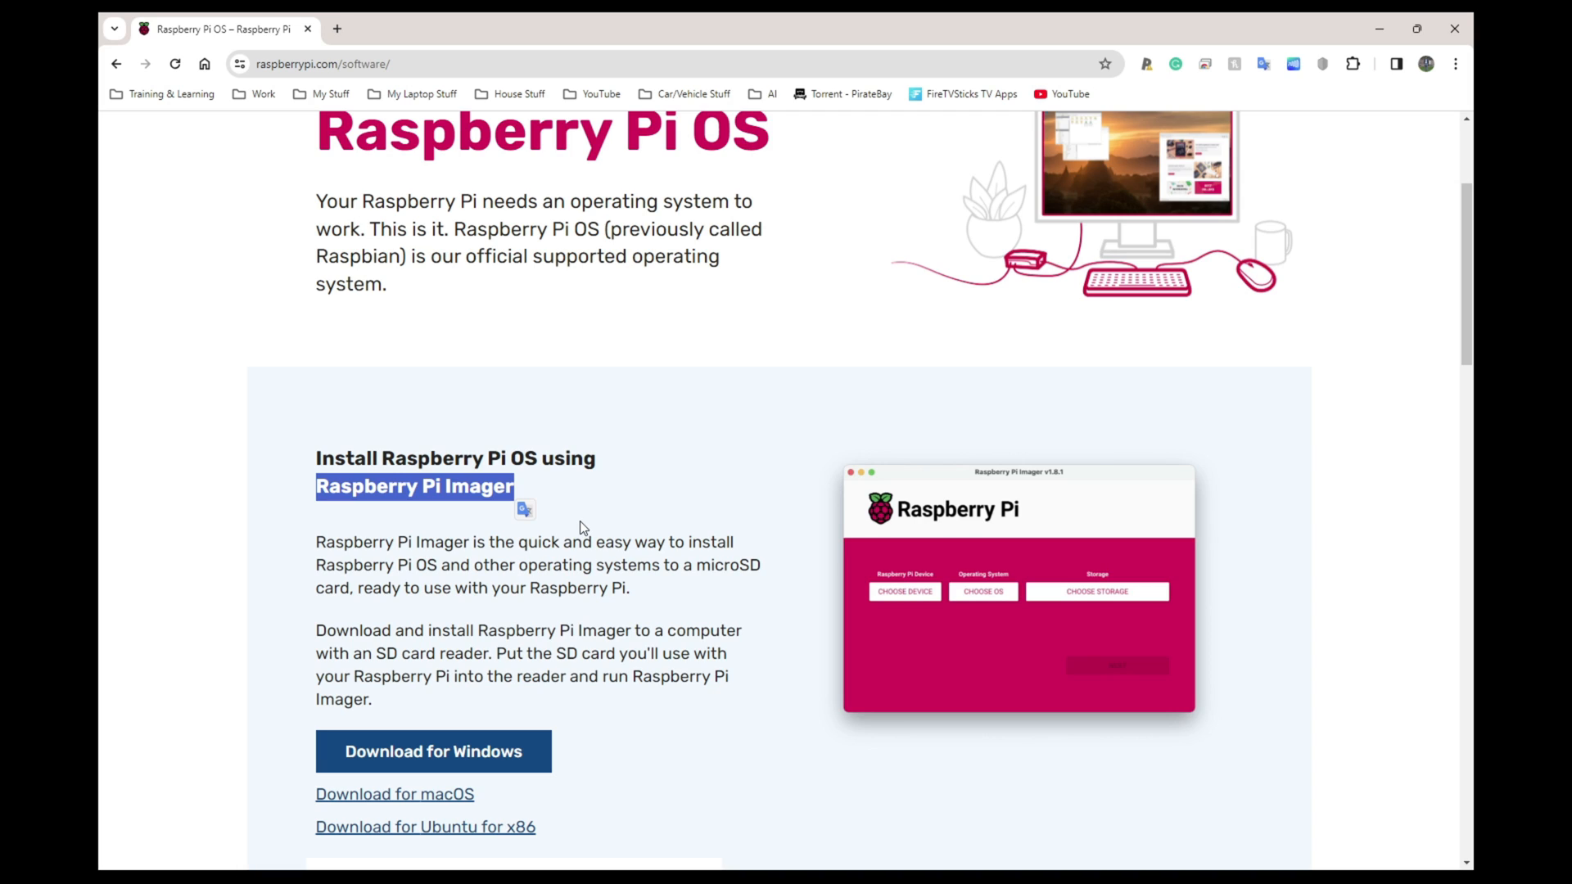
{"action": "mouse_move", "coordinate": [582, 528]}
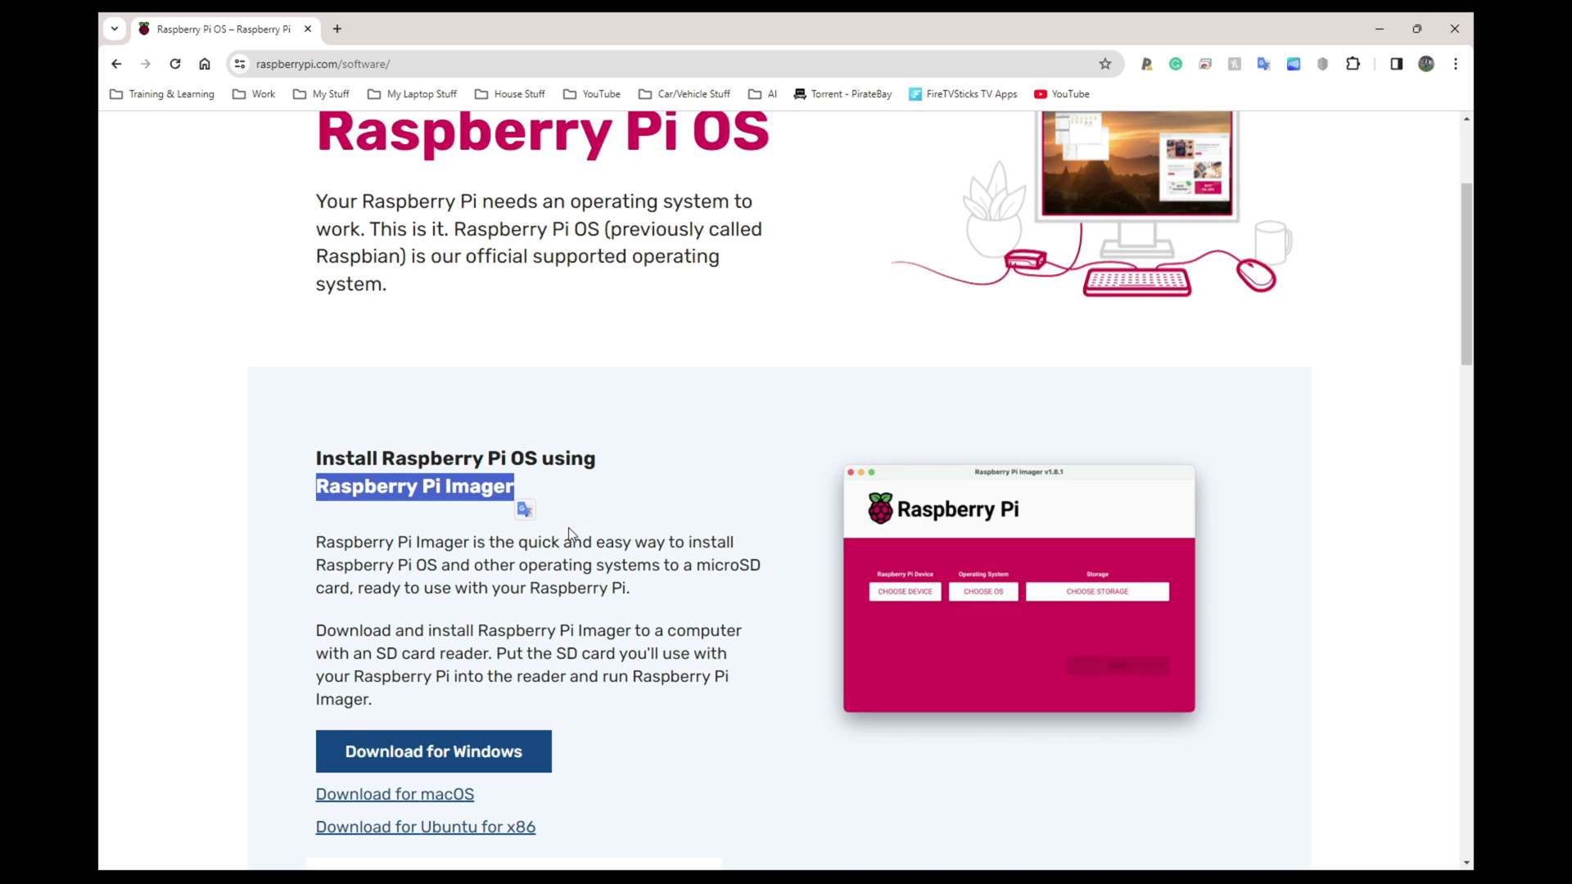
{"action": "mouse_move", "coordinate": [463, 699]}
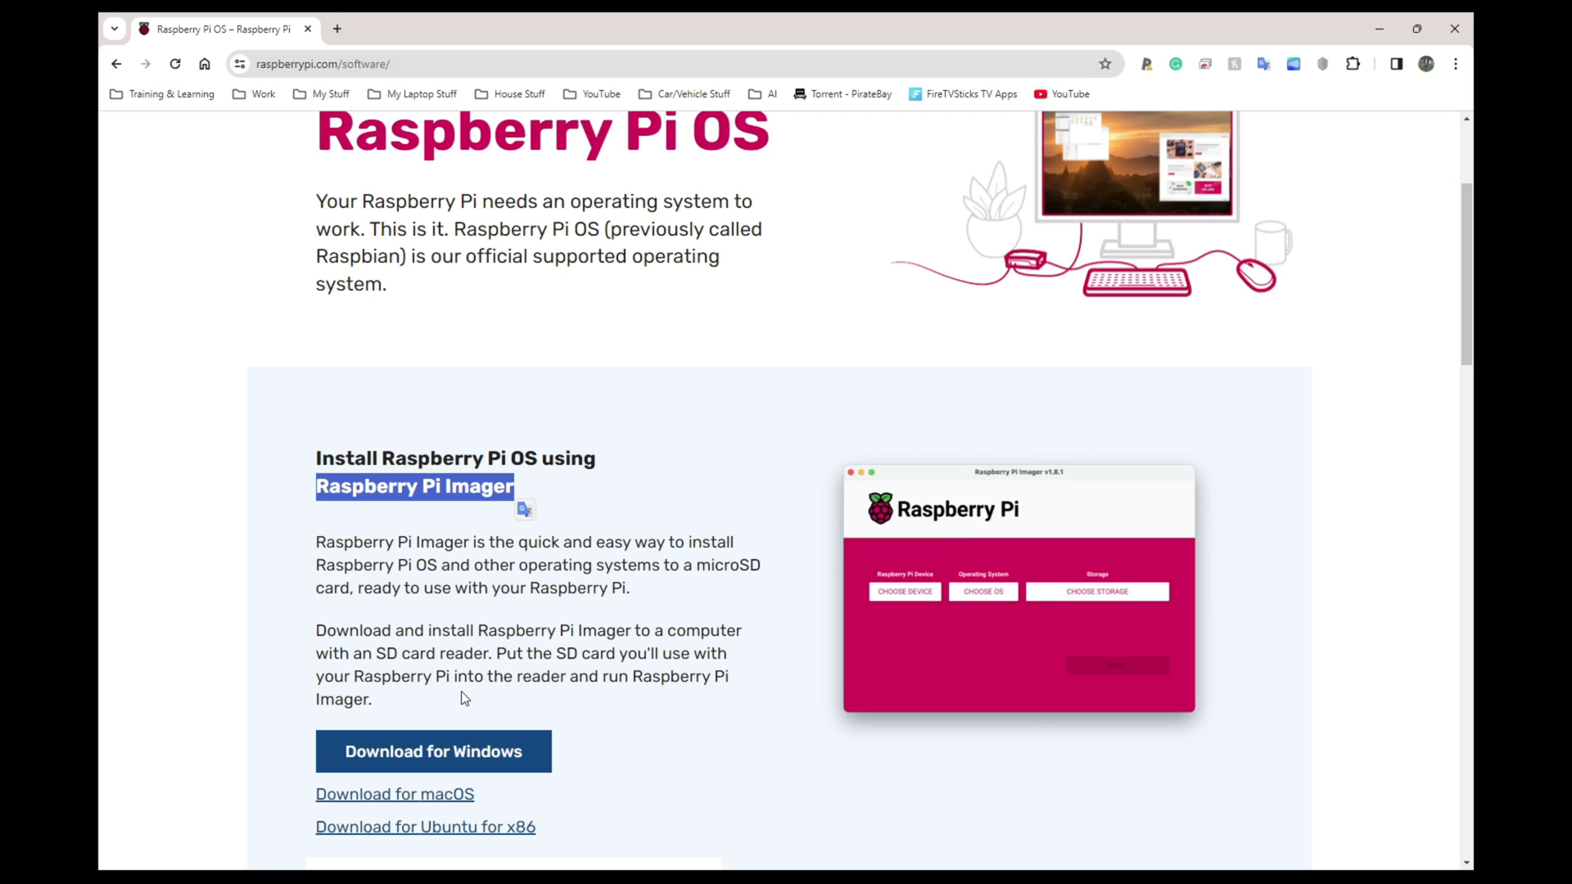
{"action": "mouse_move", "coordinate": [478, 676]}
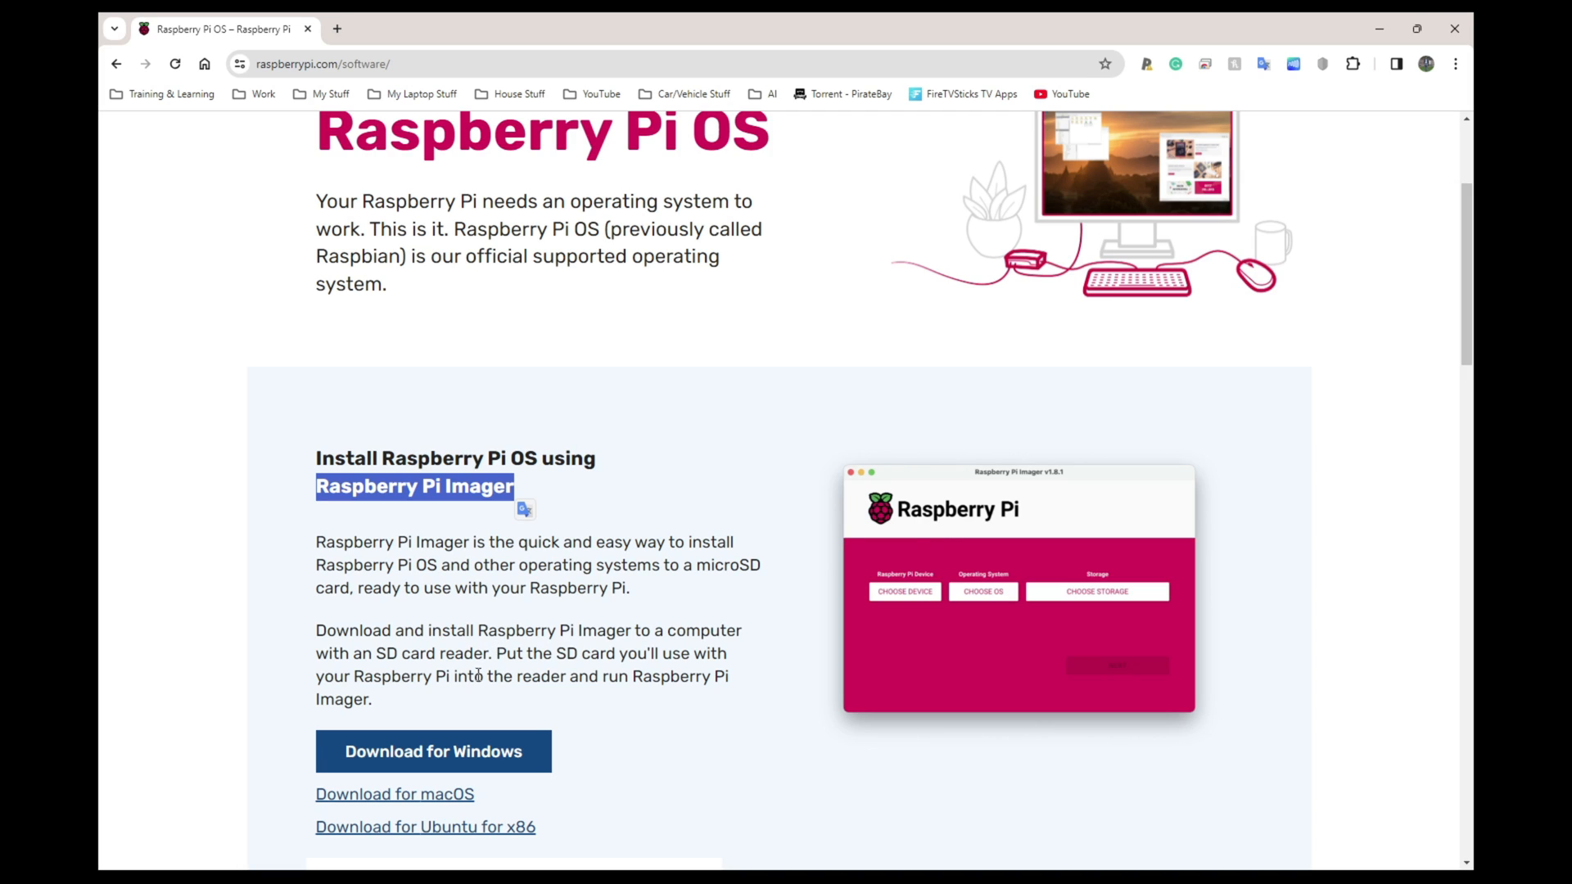
{"action": "mouse_move", "coordinate": [433, 750]}
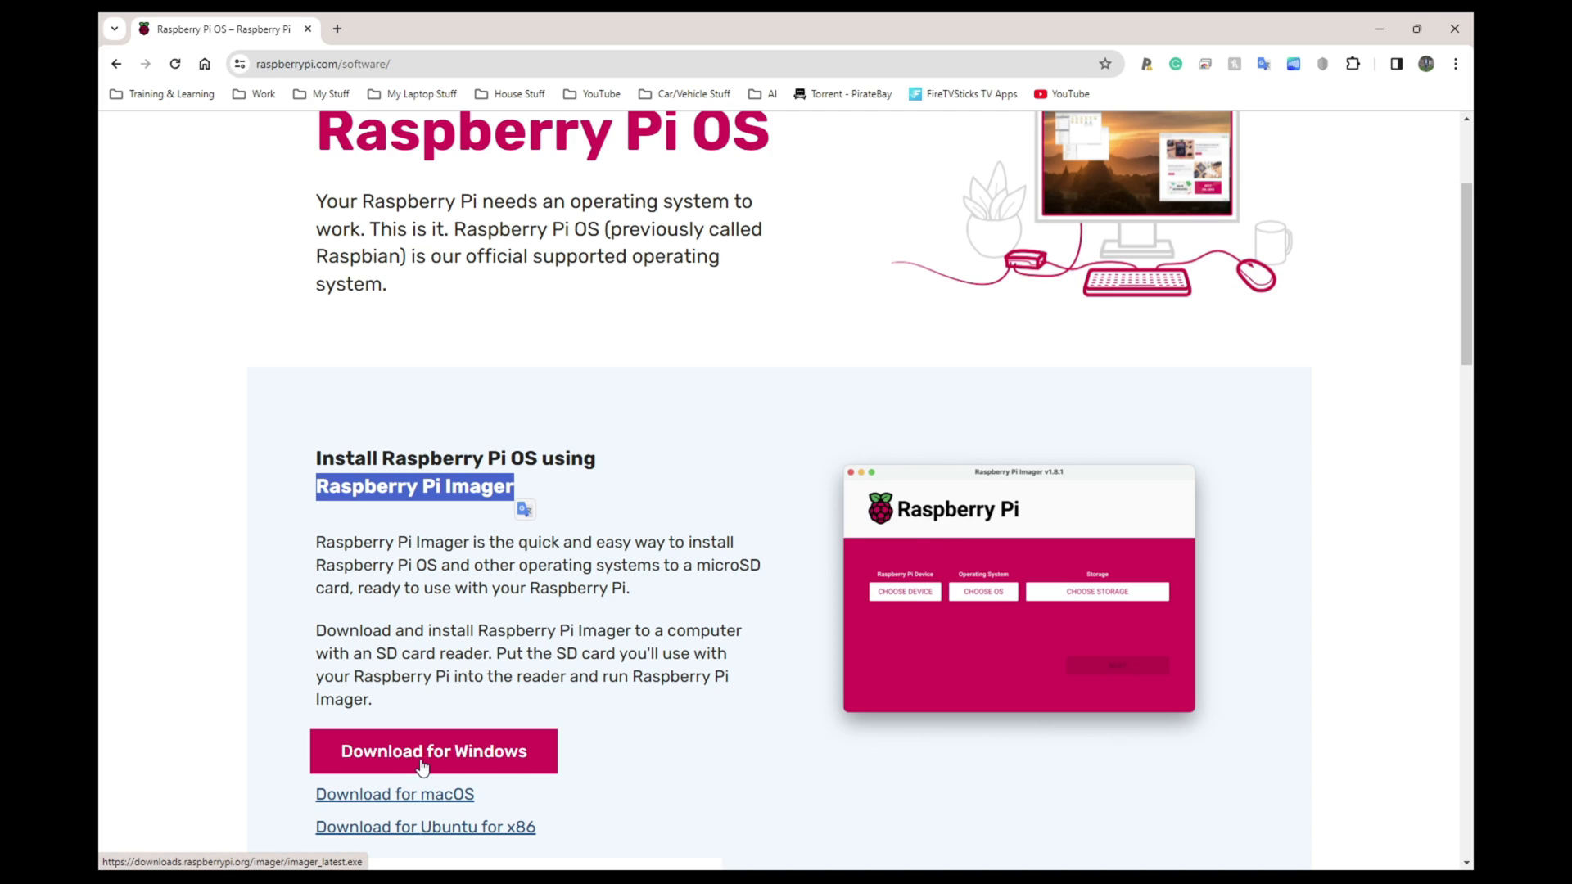
{"action": "scroll", "scroll_direction": "down", "scroll_amount": 3}
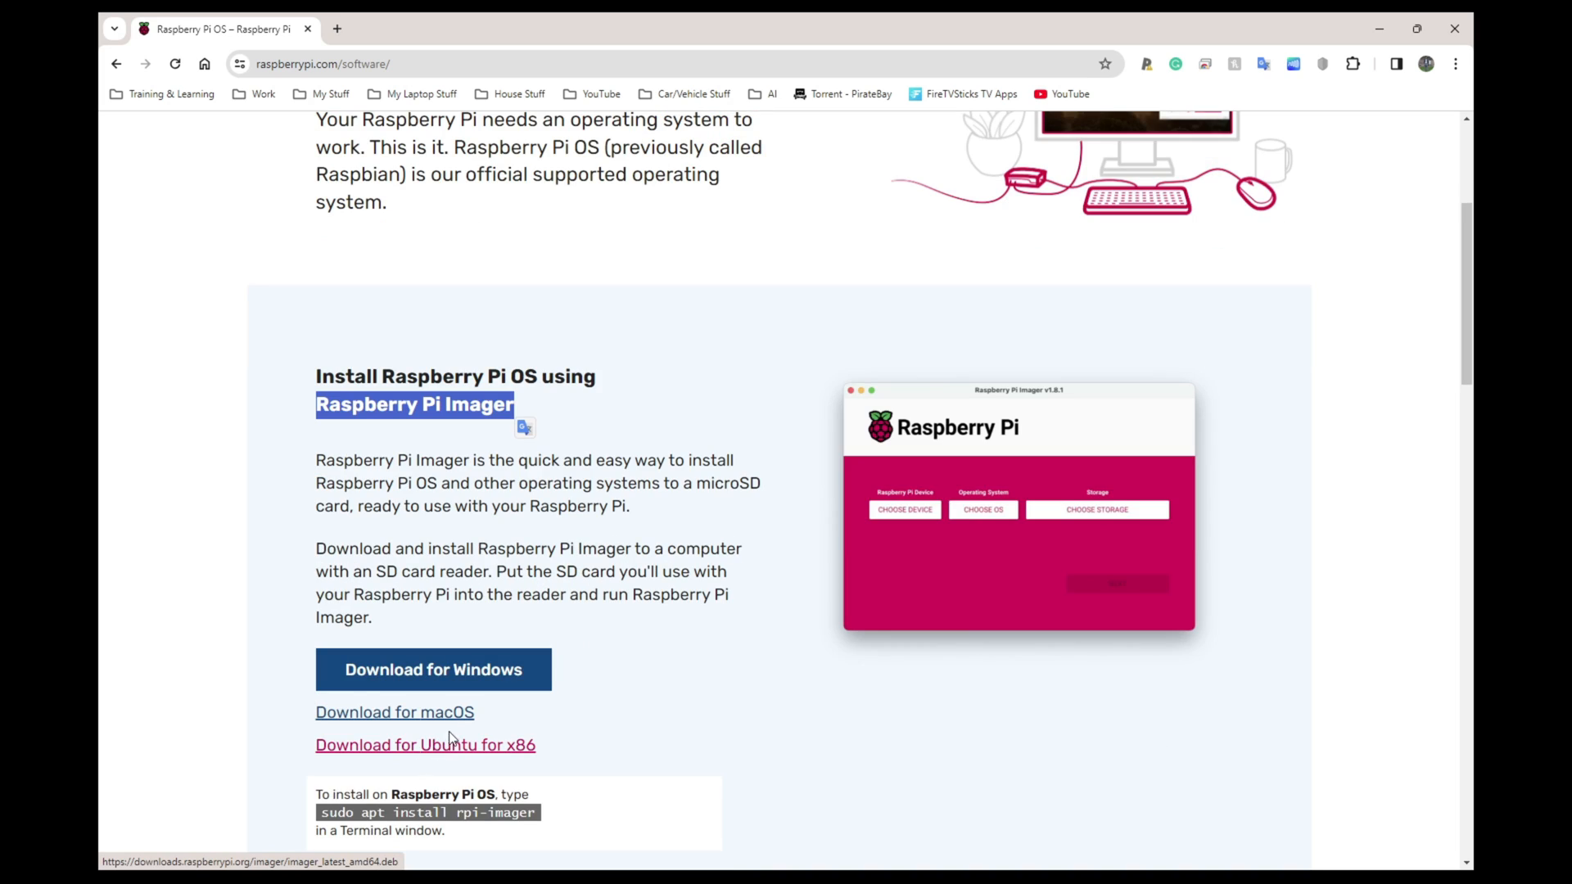
{"action": "mouse_move", "coordinate": [425, 722]}
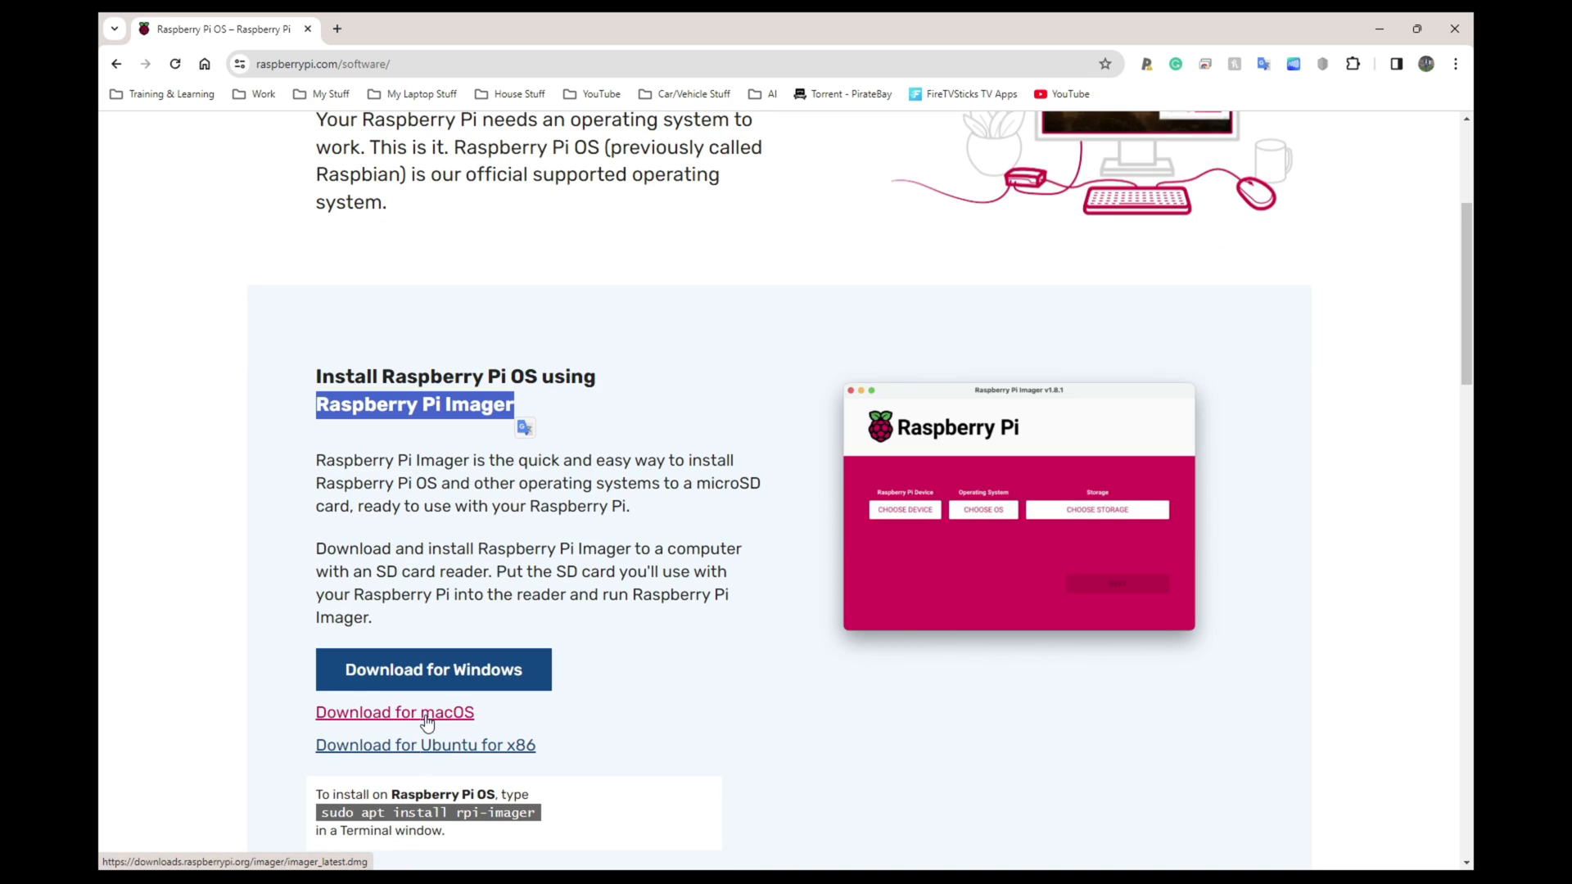
{"action": "mouse_move", "coordinate": [492, 760]}
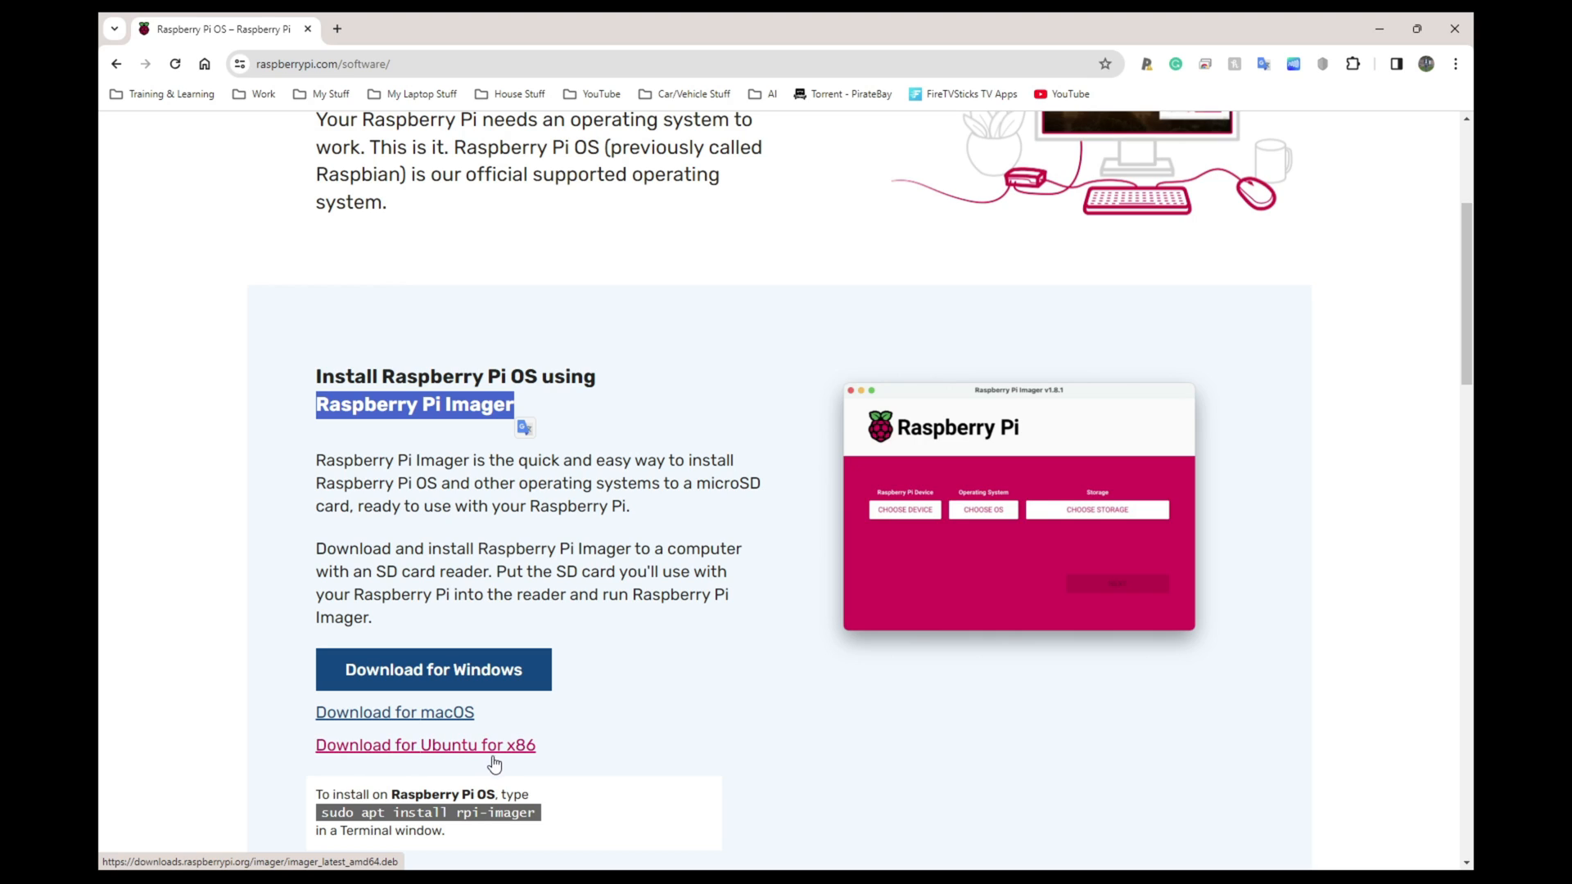
{"action": "mouse_move", "coordinate": [468, 754]}
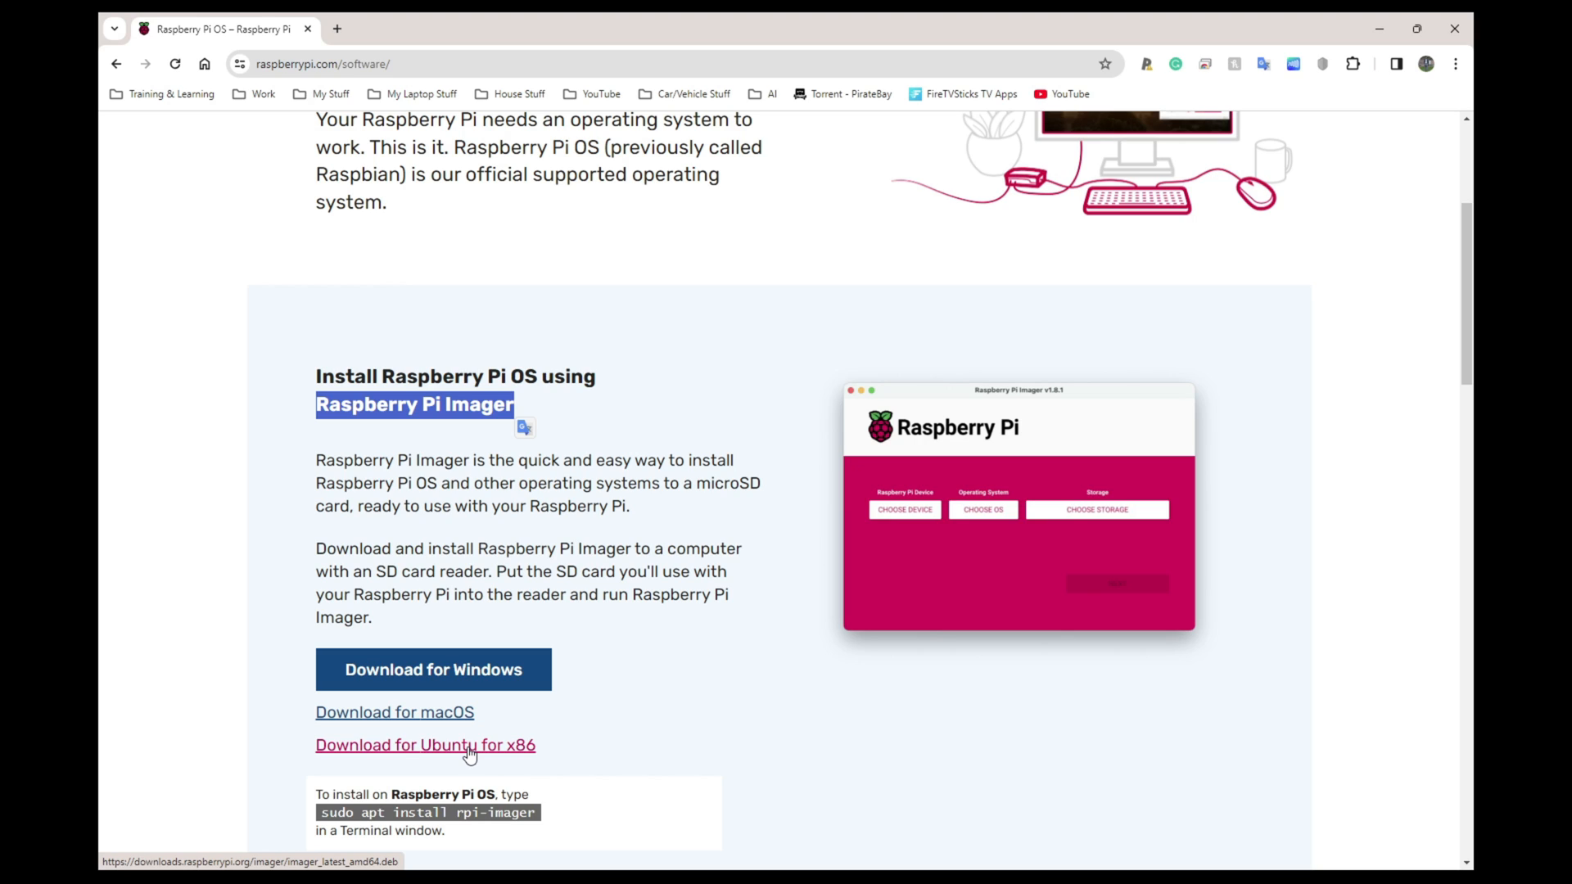
{"action": "mouse_move", "coordinate": [501, 760]}
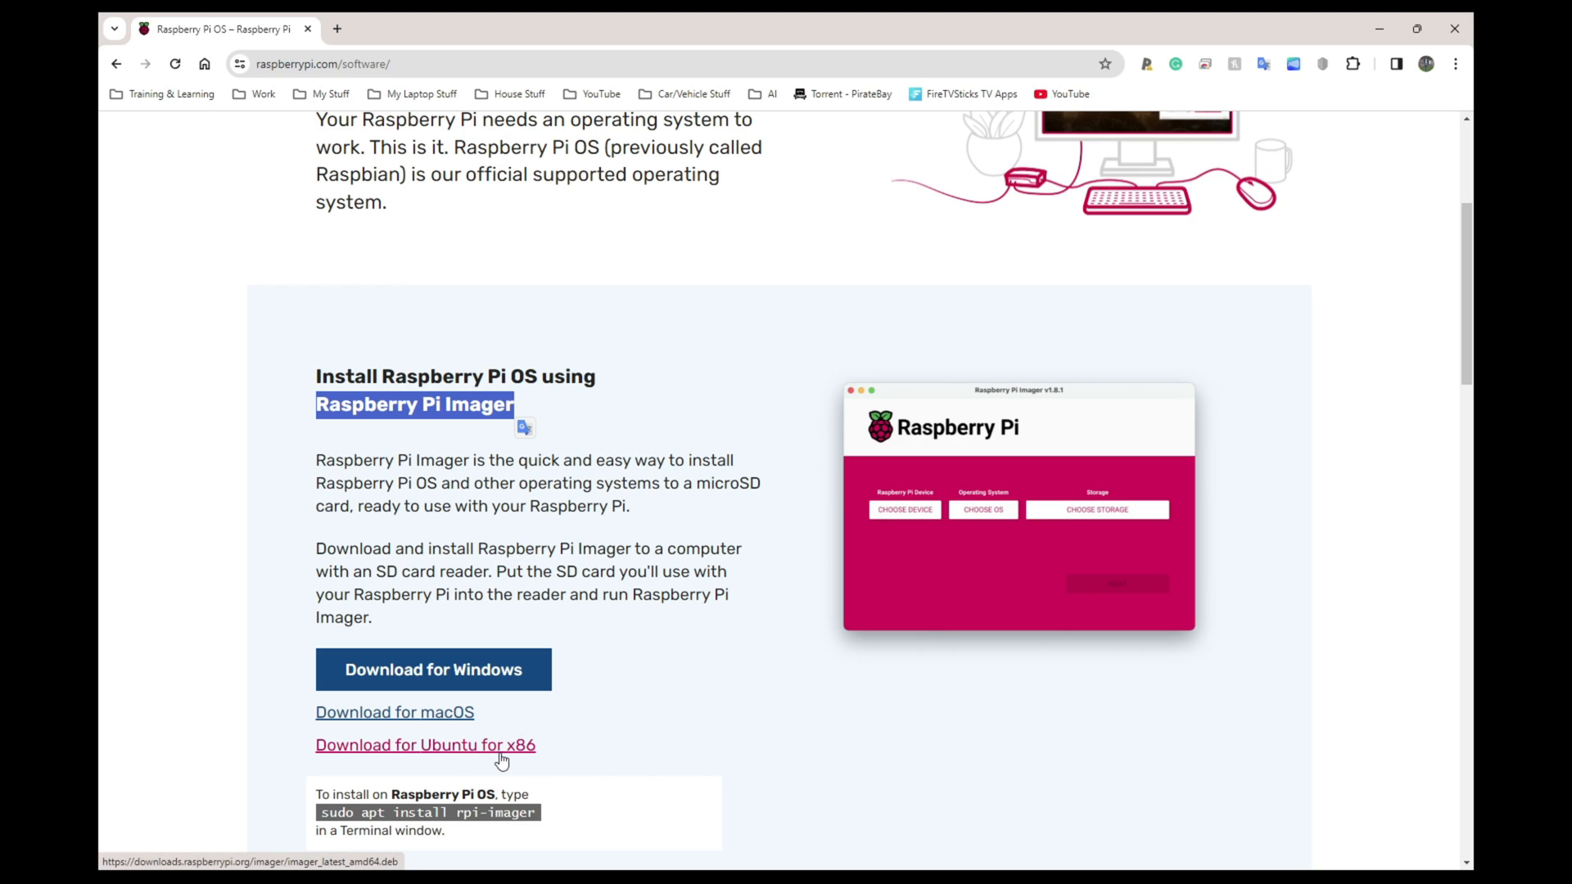
{"action": "mouse_move", "coordinate": [417, 726]}
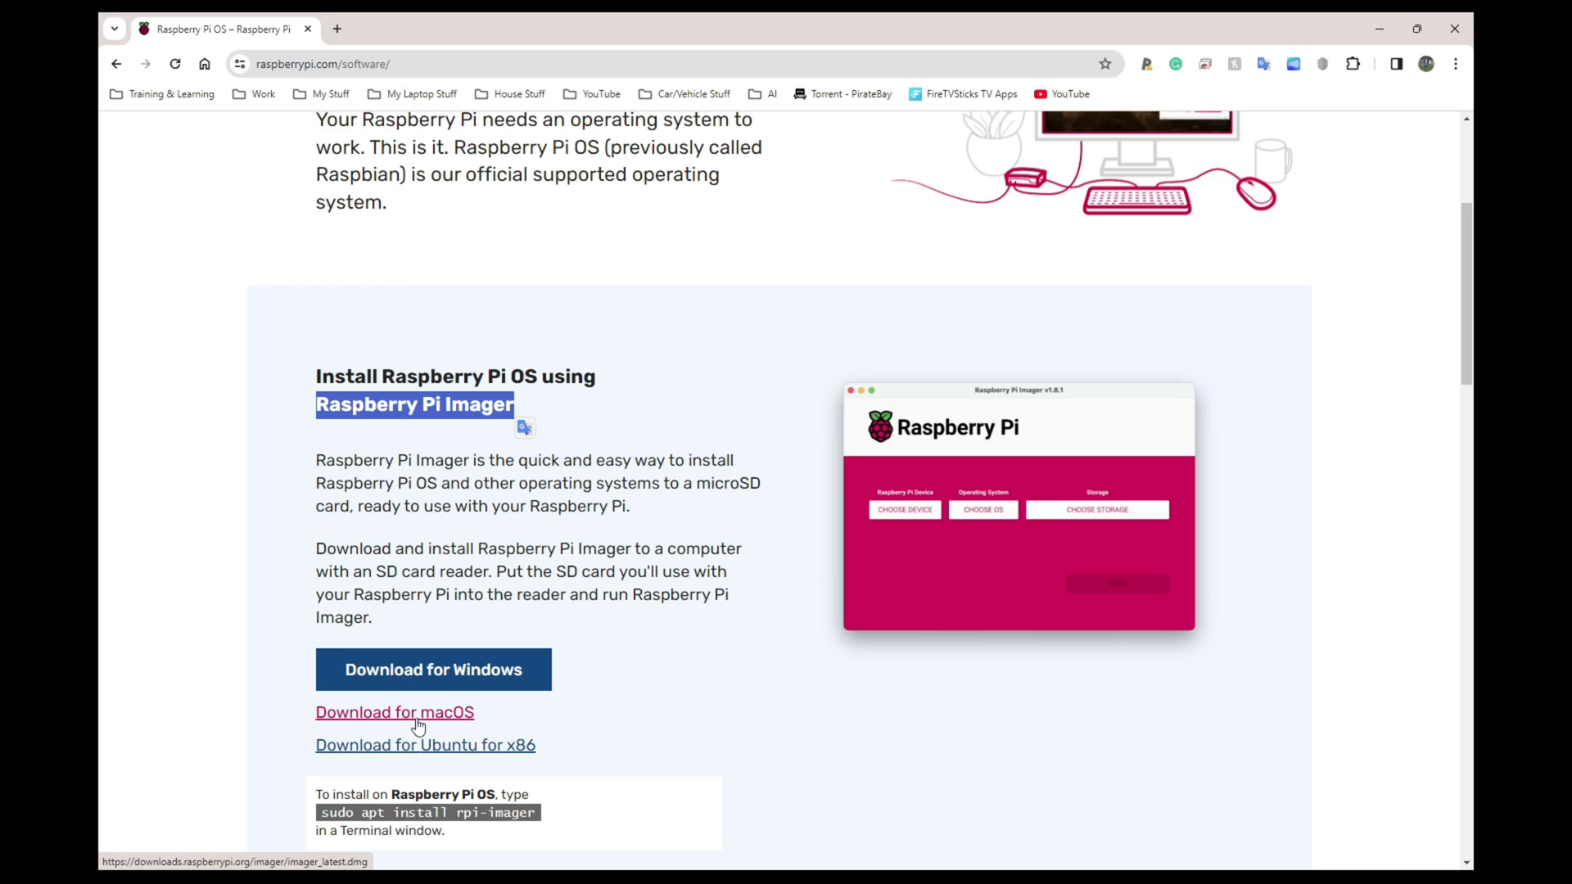
{"action": "mouse_move", "coordinate": [433, 670]}
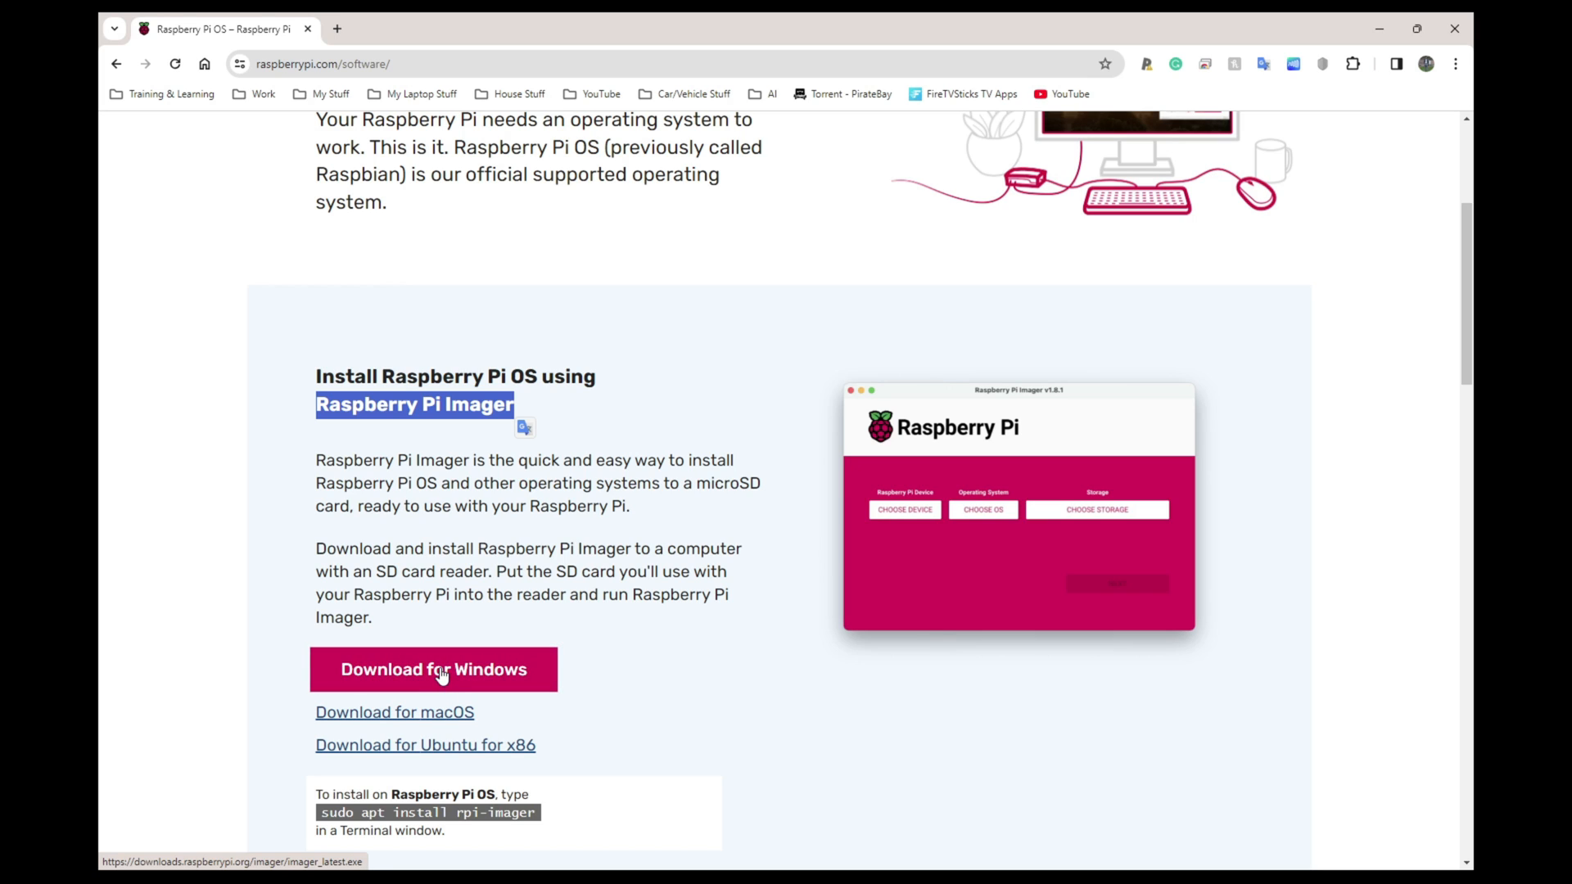
- Download imager_1.8.3.exe for Windows and open Chrome's download history
{"action": "left_click", "coordinate": [433, 669]}
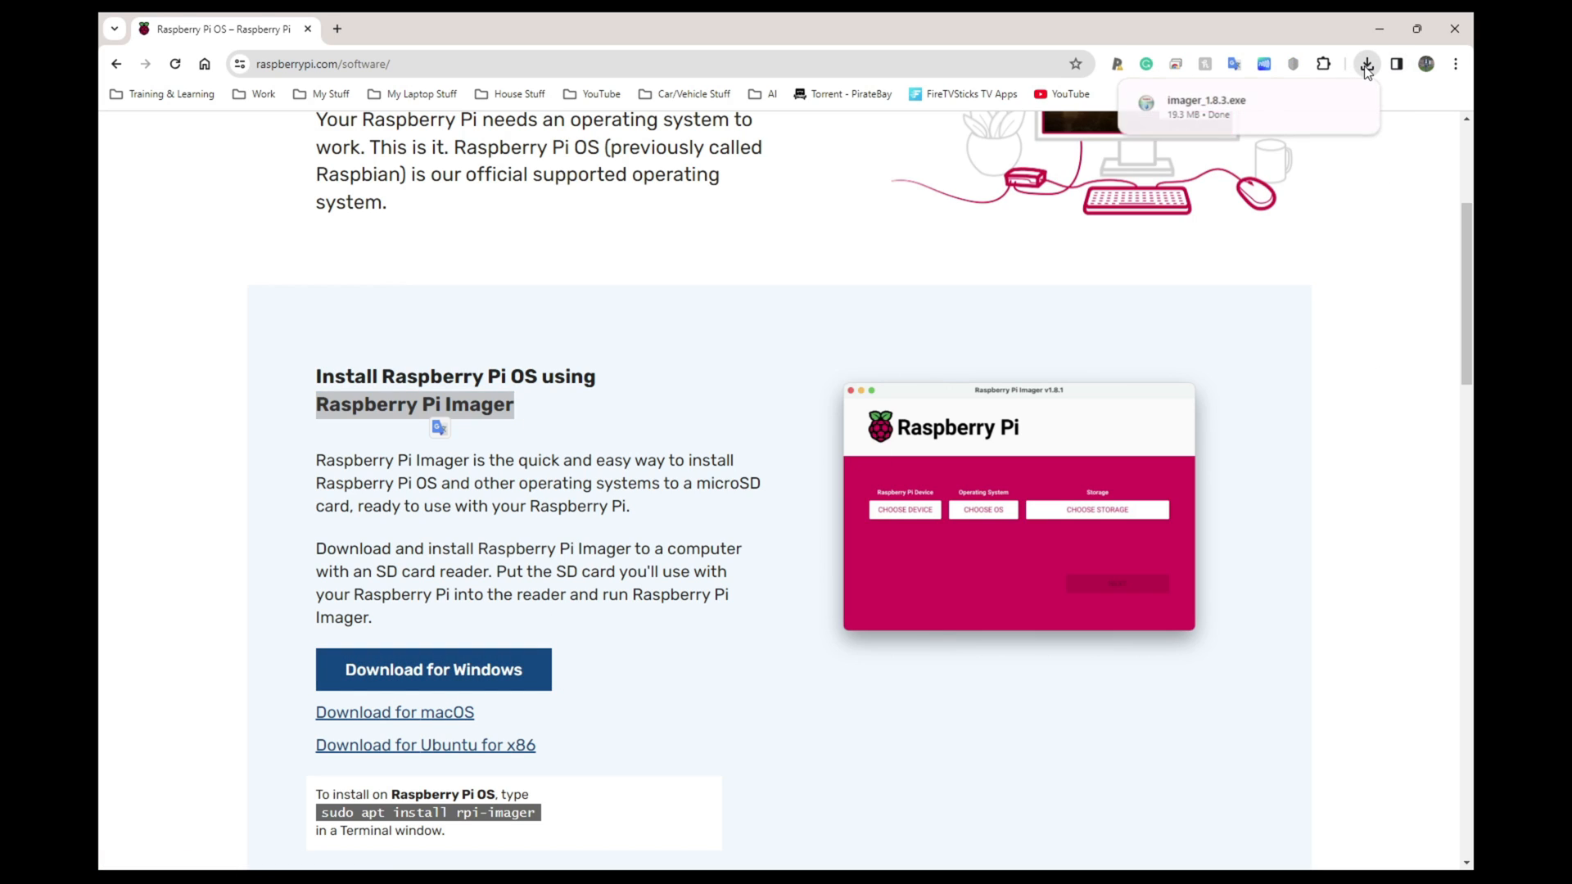
{"action": "left_click", "coordinate": [1365, 64]}
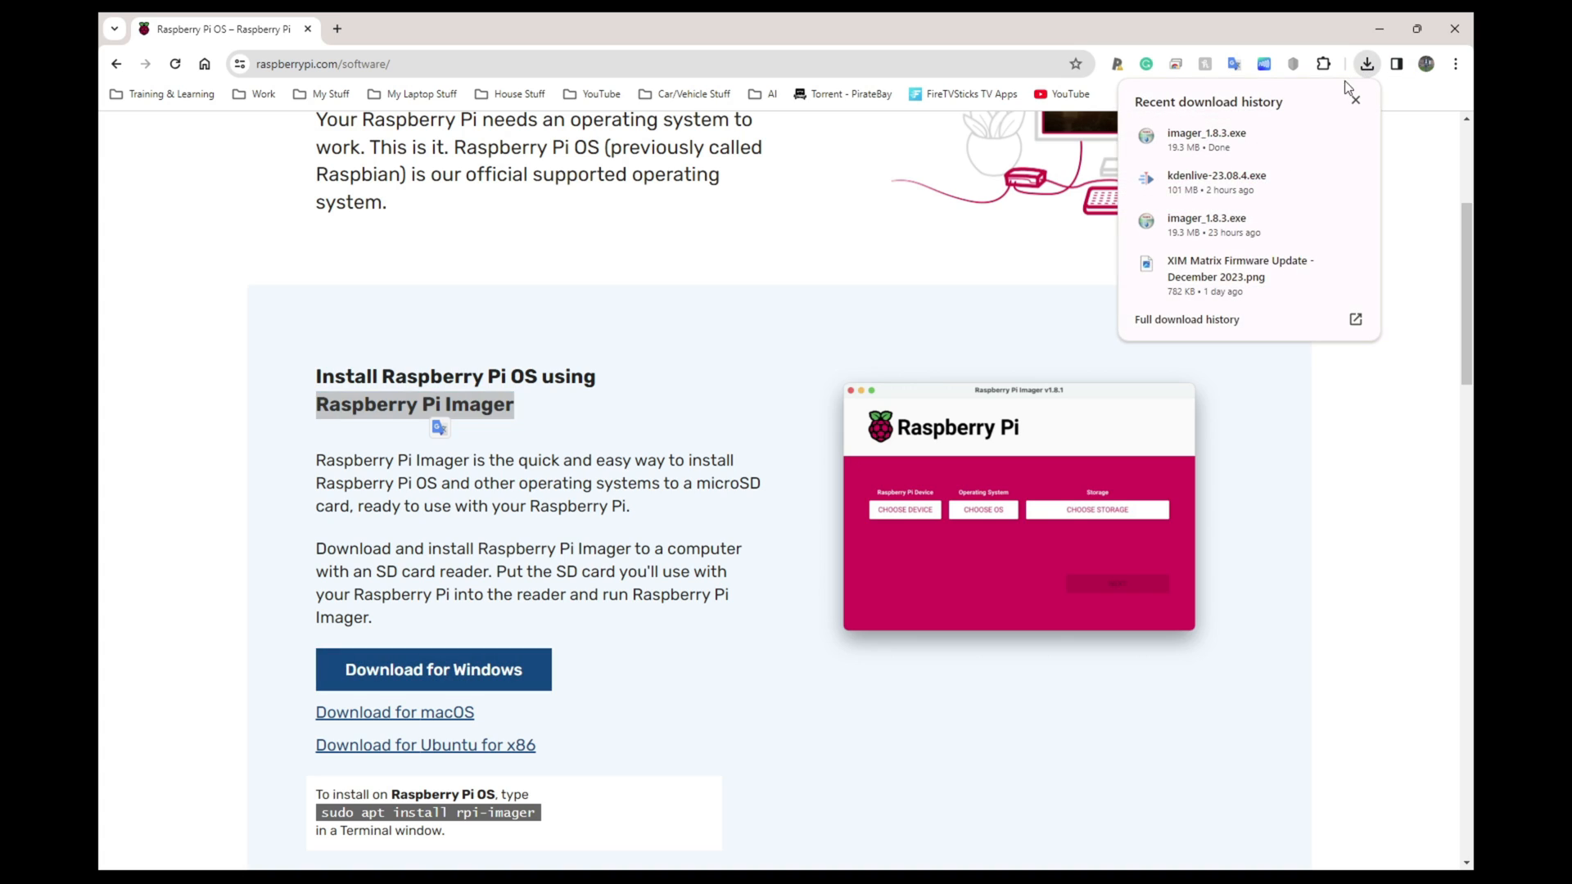
{"action": "mouse_move", "coordinate": [1200, 142]}
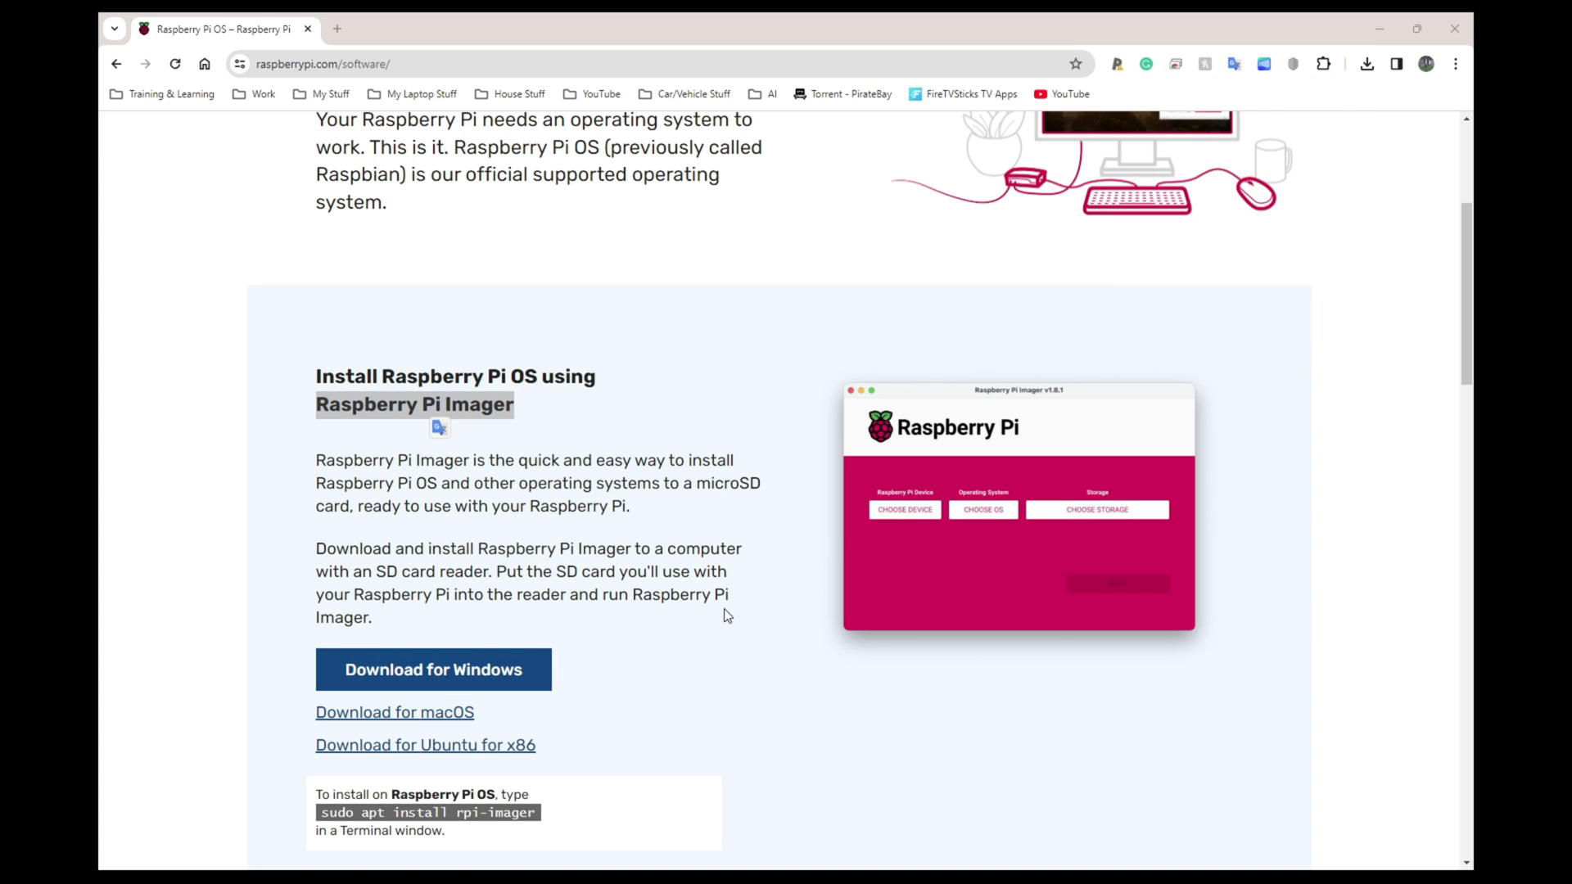
{"action": "mouse_move", "coordinate": [674, 585]}
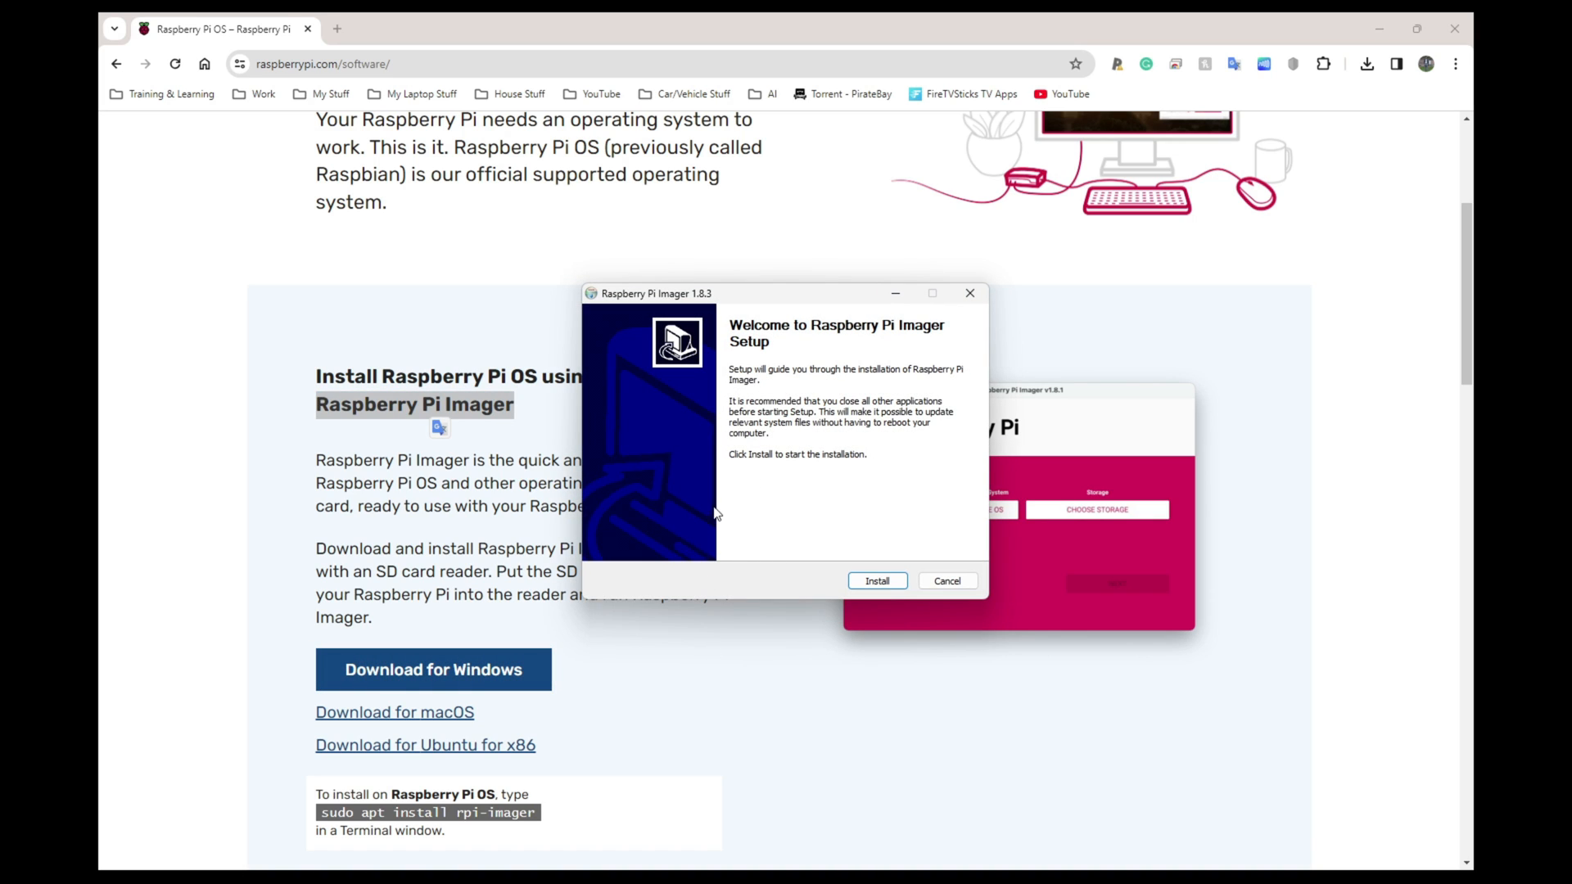
- Install Raspberry Pi Imager 1.8.3 and finish setup with Run Raspberry Pi Imager checked
{"action": "left_click", "coordinate": [875, 581]}
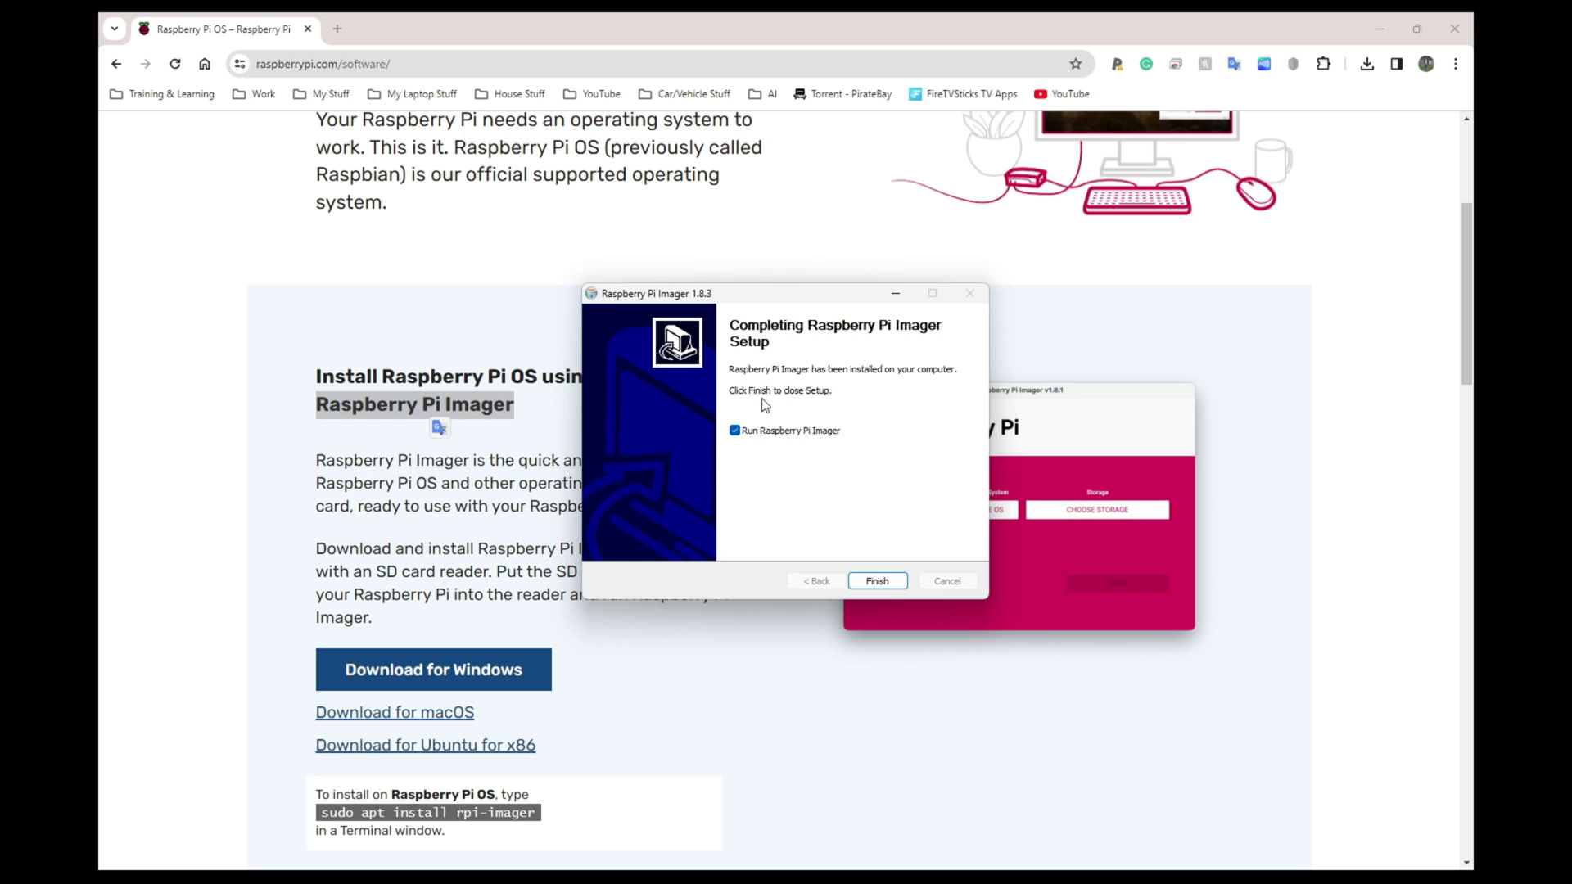
{"action": "mouse_move", "coordinate": [735, 430]}
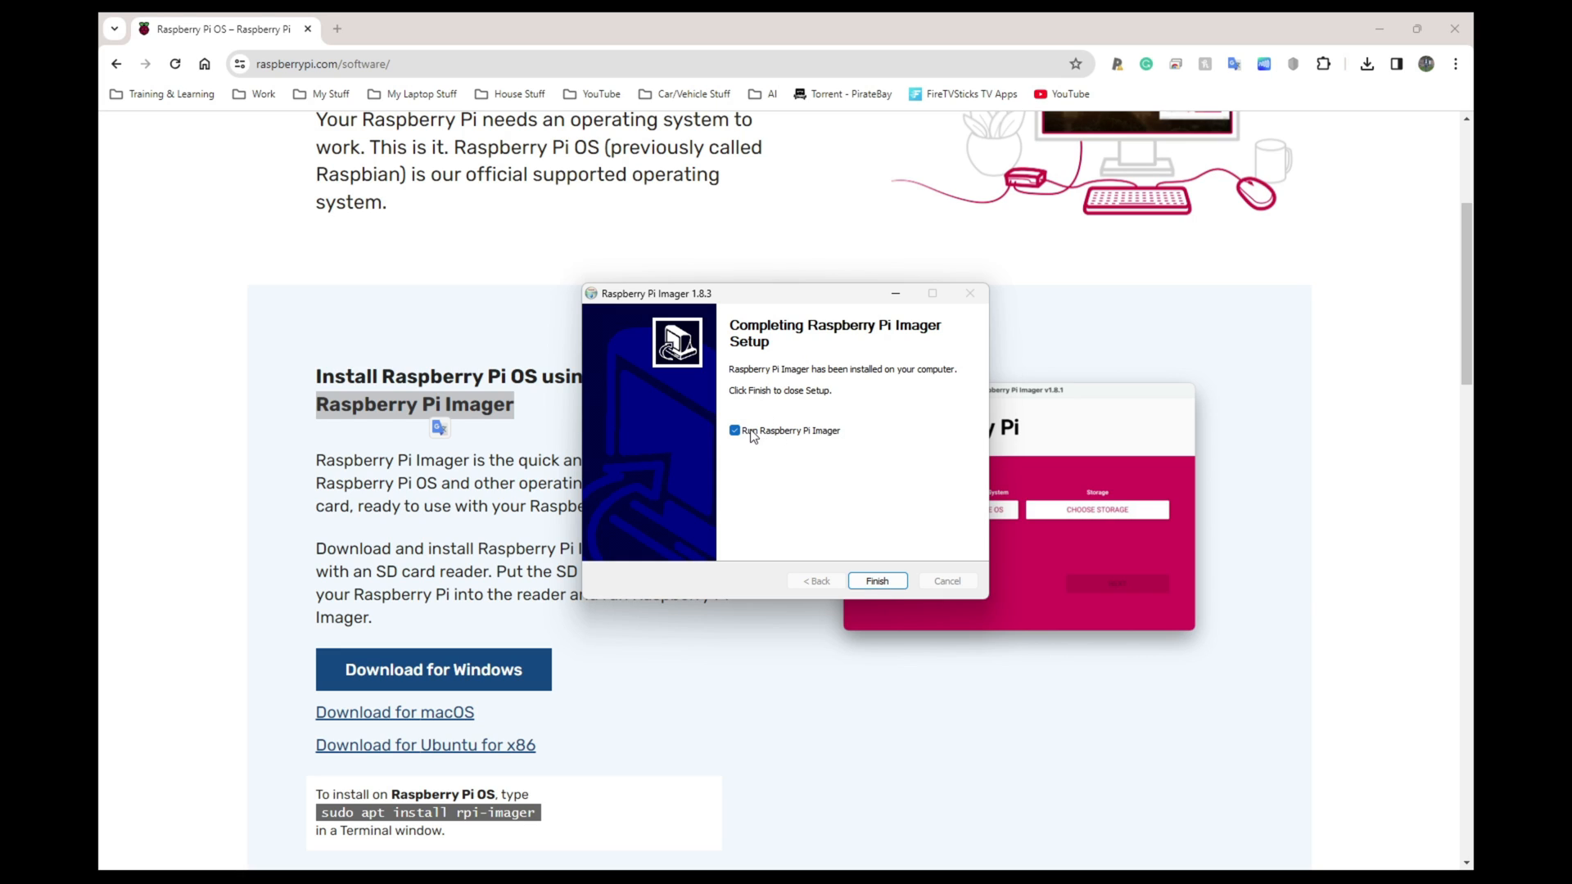
{"action": "left_click", "coordinate": [875, 580]}
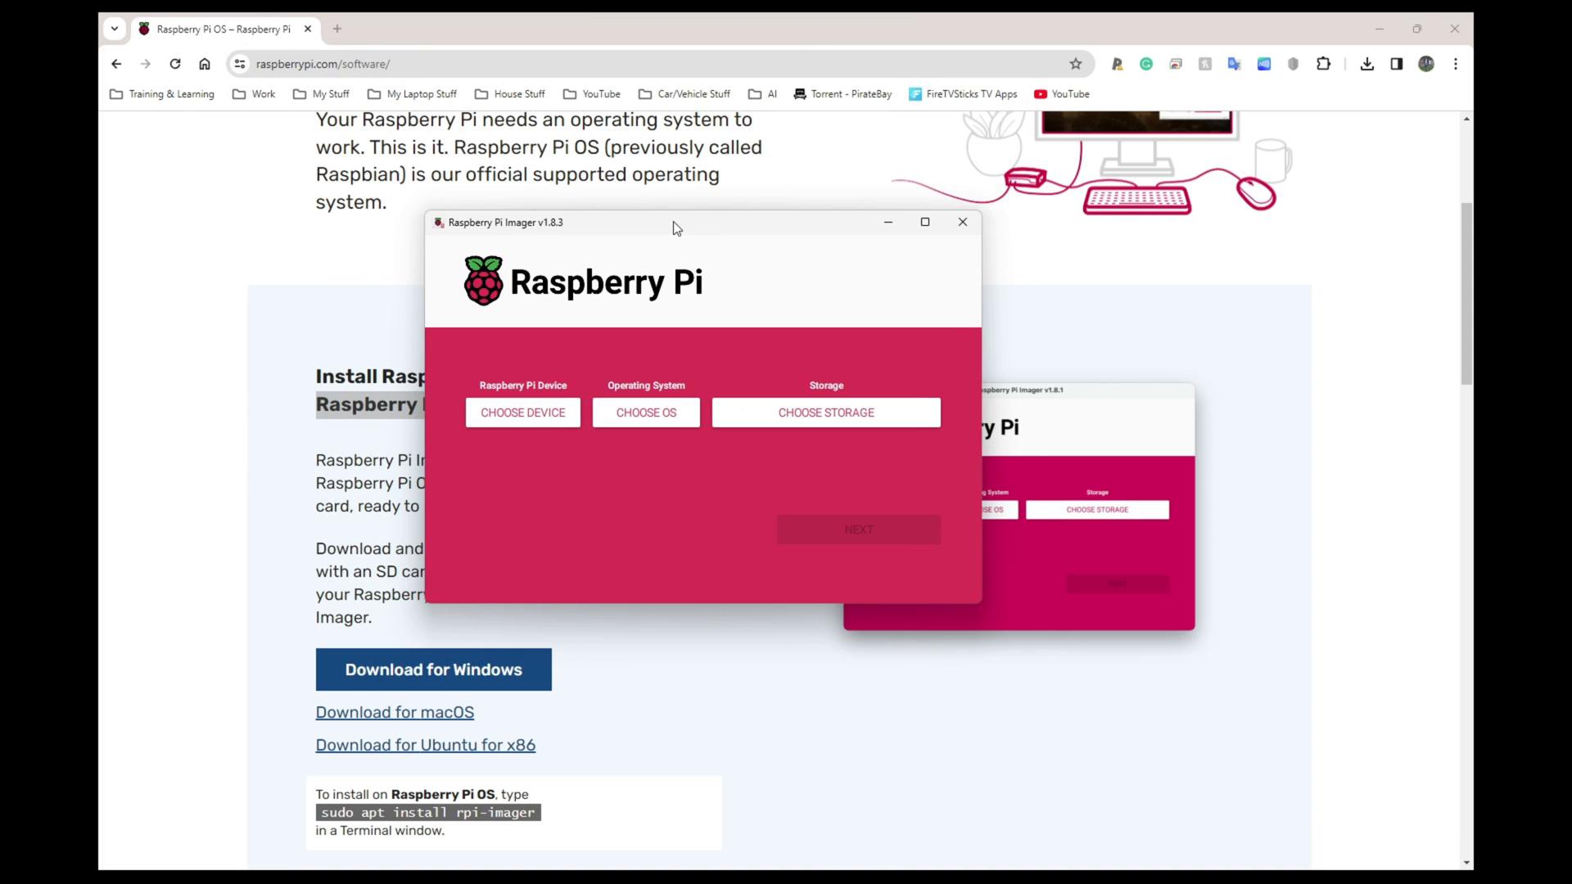
- Maximize the Raspberry Pi Imager window to full screen
{"action": "left_click", "coordinate": [924, 222]}
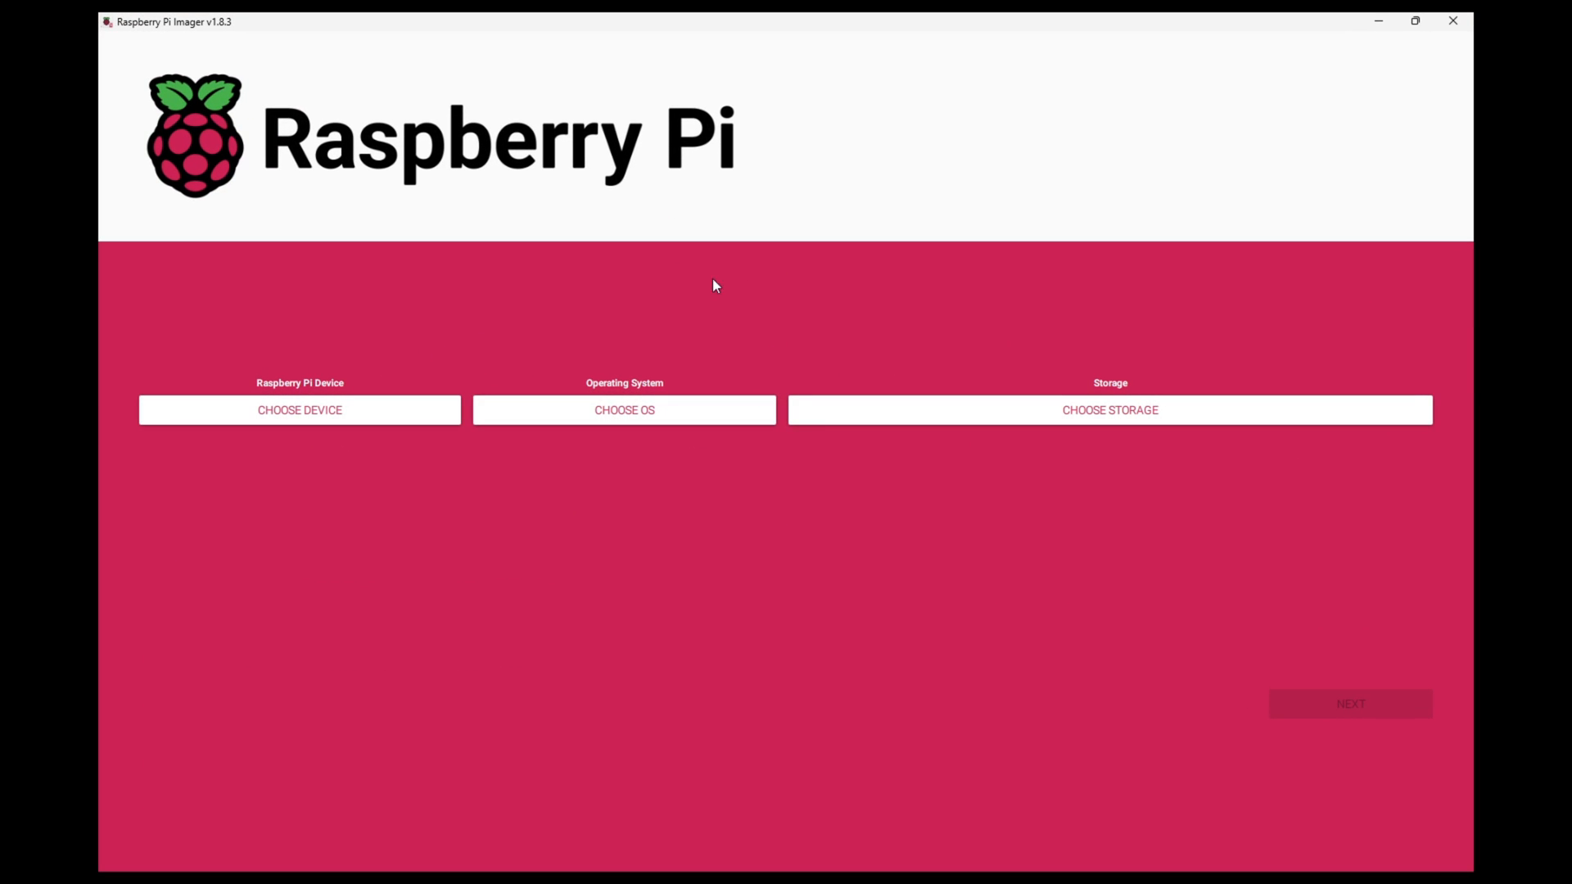
{"action": "mouse_move", "coordinate": [344, 398]}
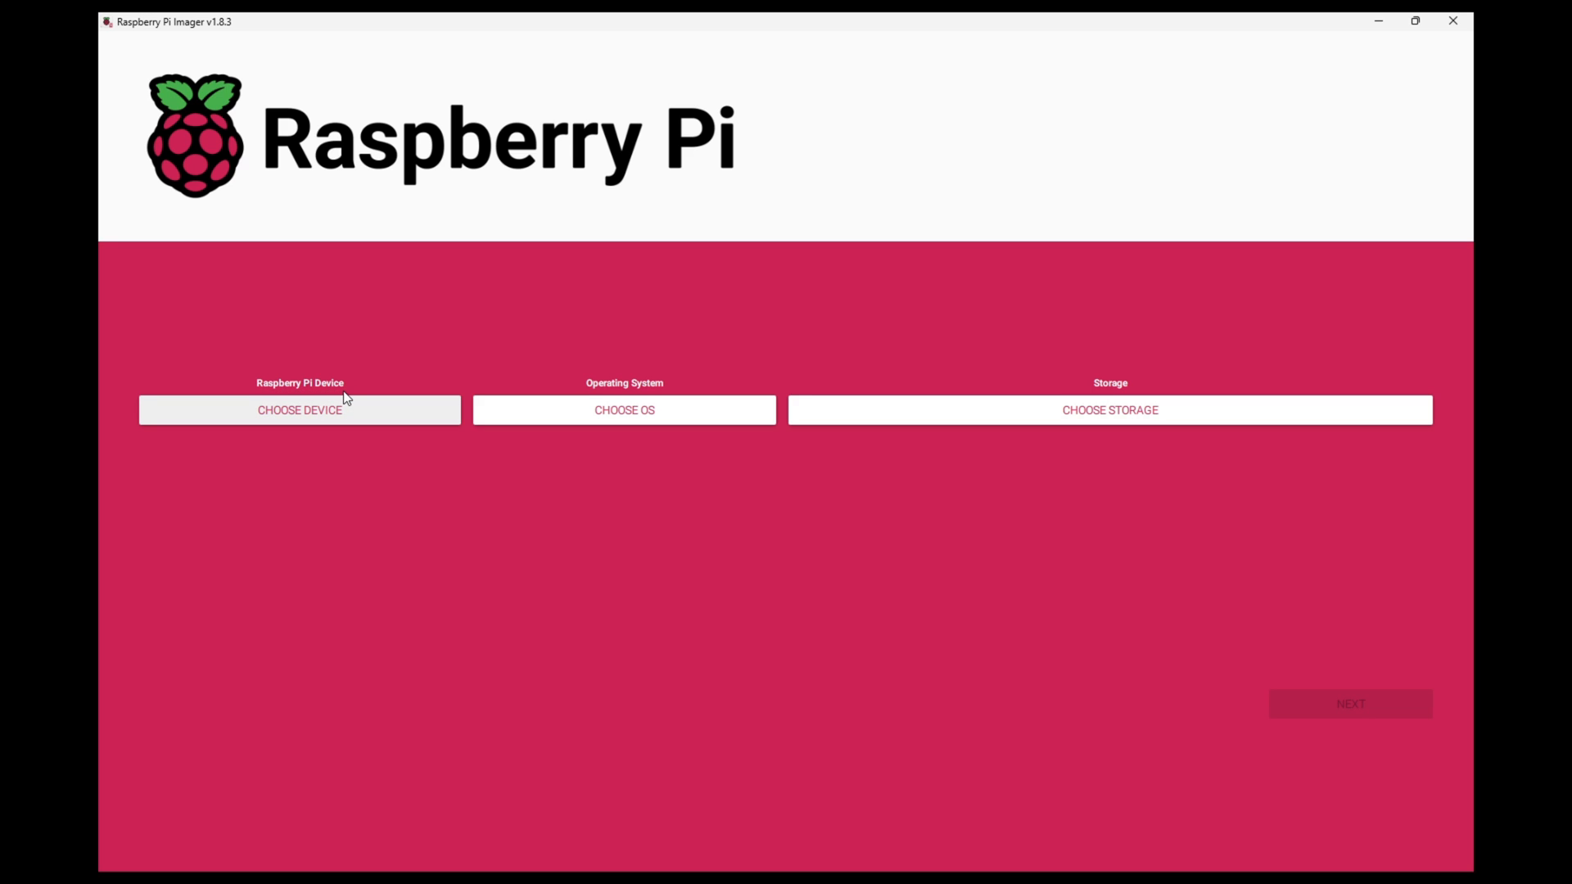
{"action": "mouse_move", "coordinate": [305, 417]}
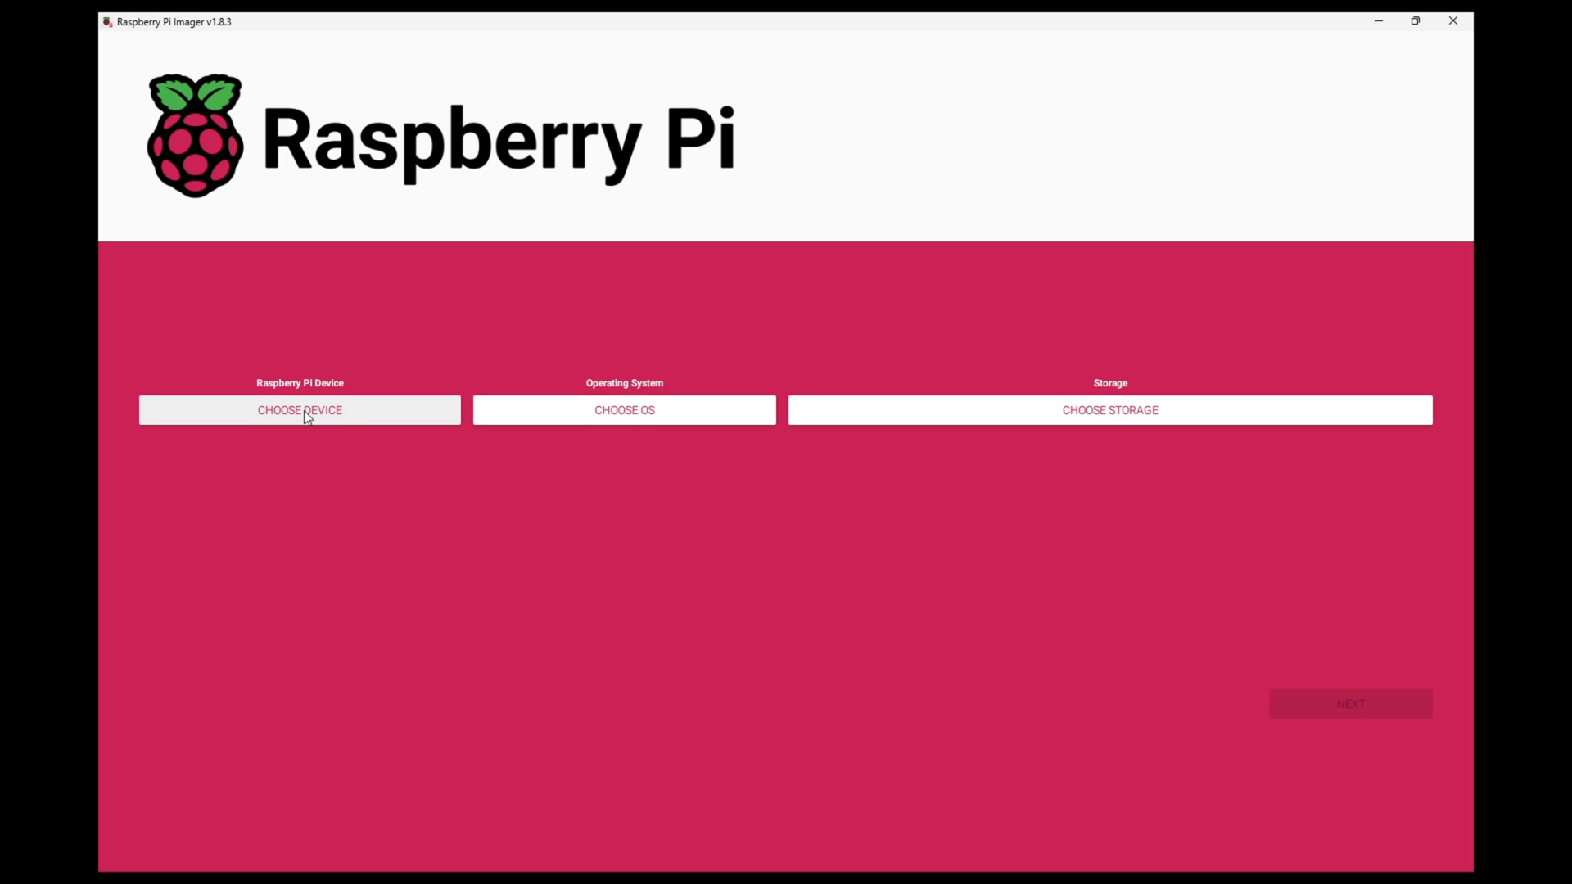
- Pick Raspberry Pi 5 from the Choose Device list
{"action": "left_click", "coordinate": [298, 410]}
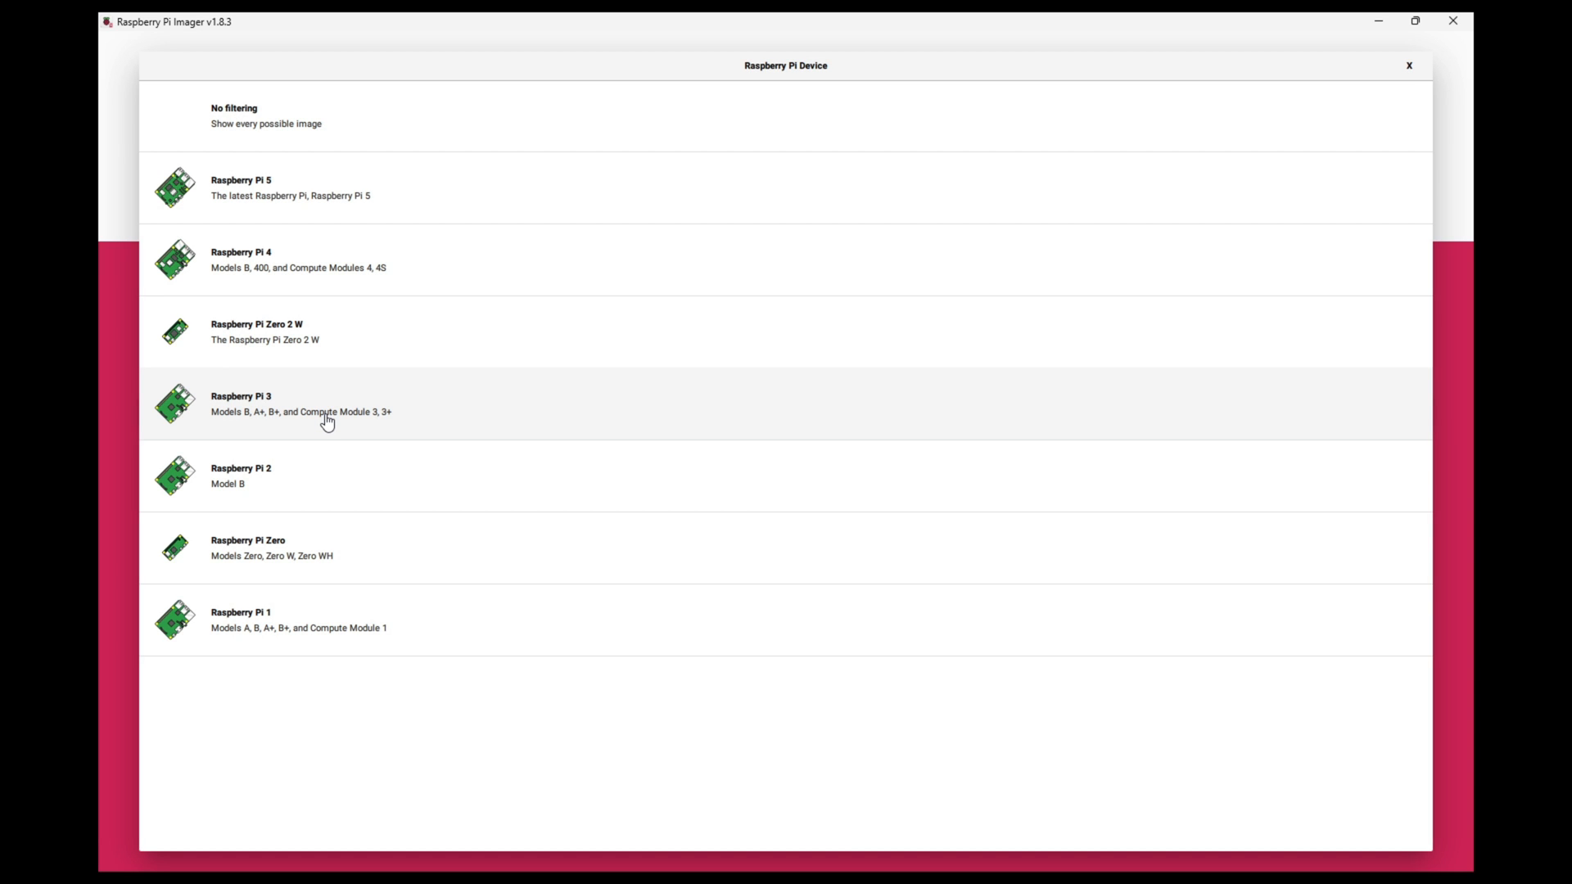
{"action": "mouse_move", "coordinate": [287, 332]}
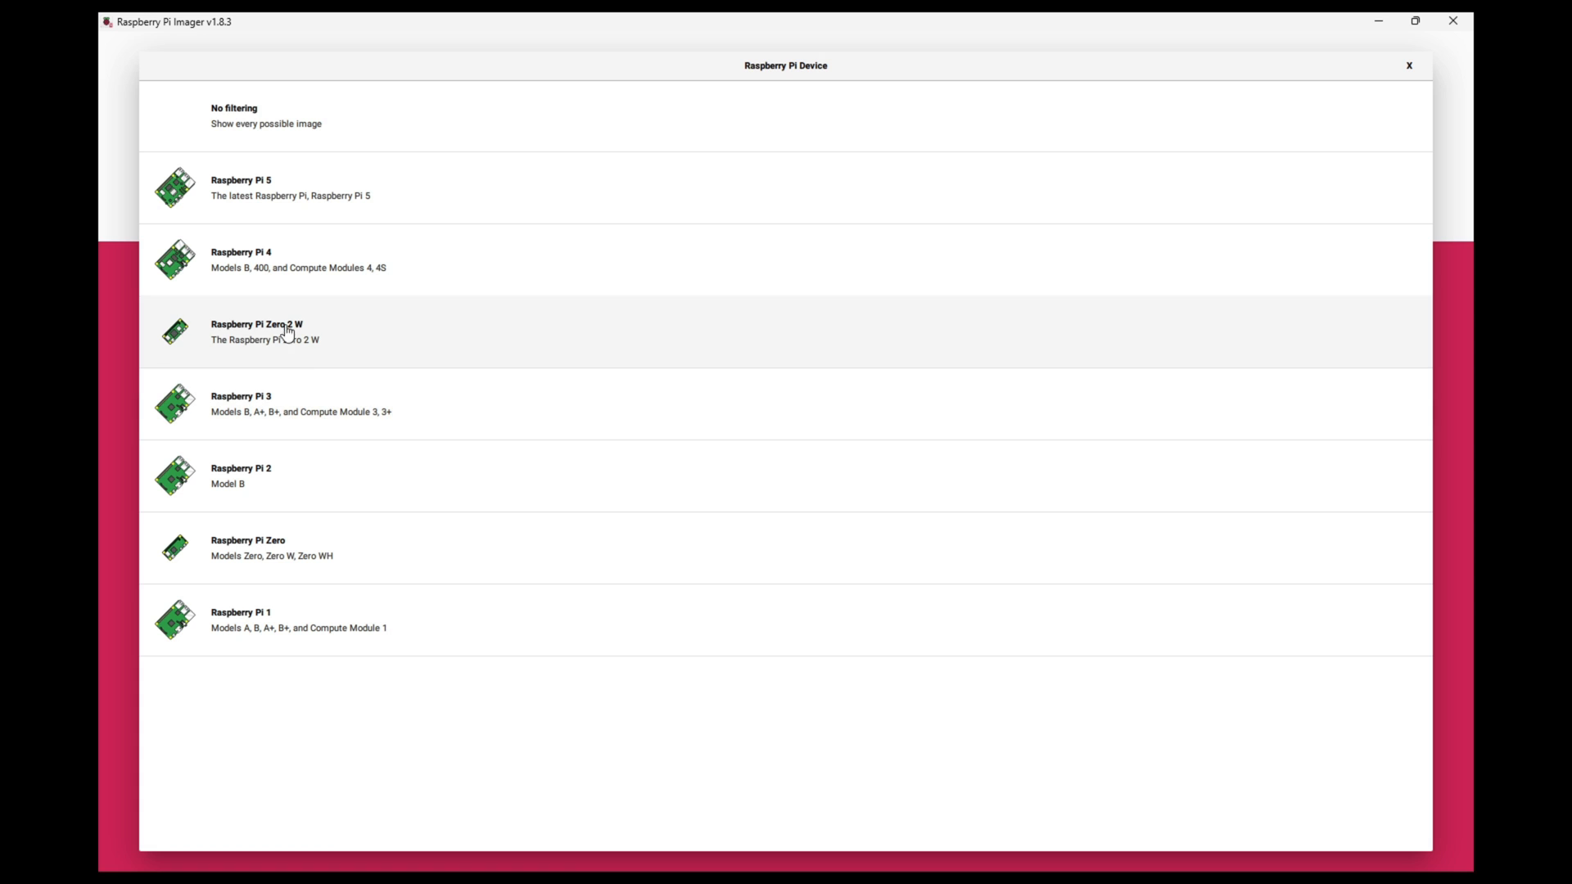
{"action": "mouse_move", "coordinate": [298, 583]}
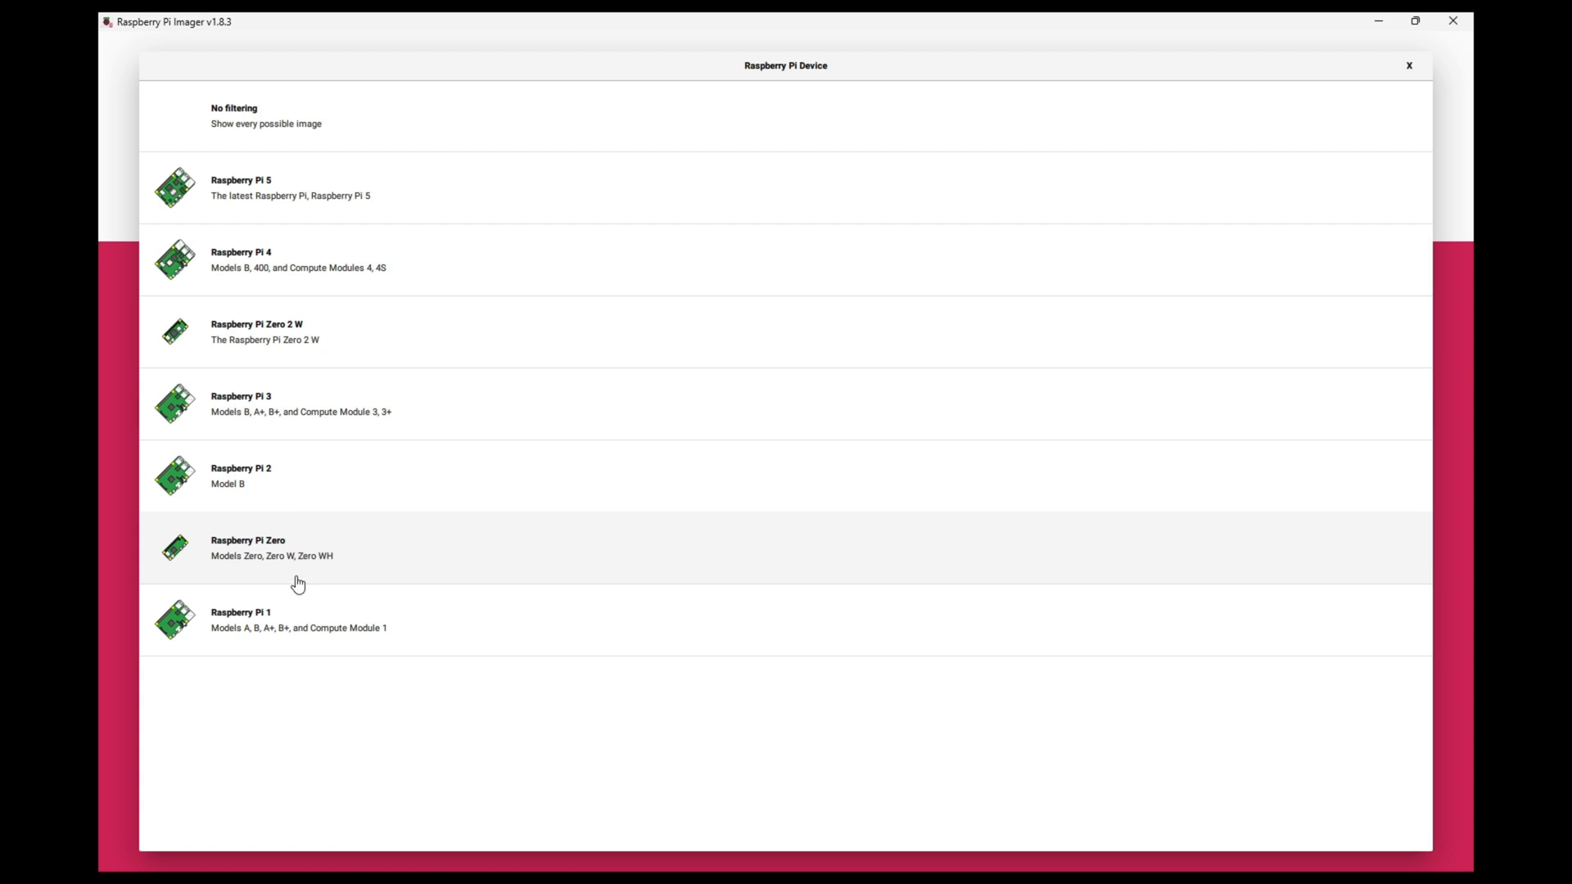
{"action": "mouse_move", "coordinate": [271, 349]}
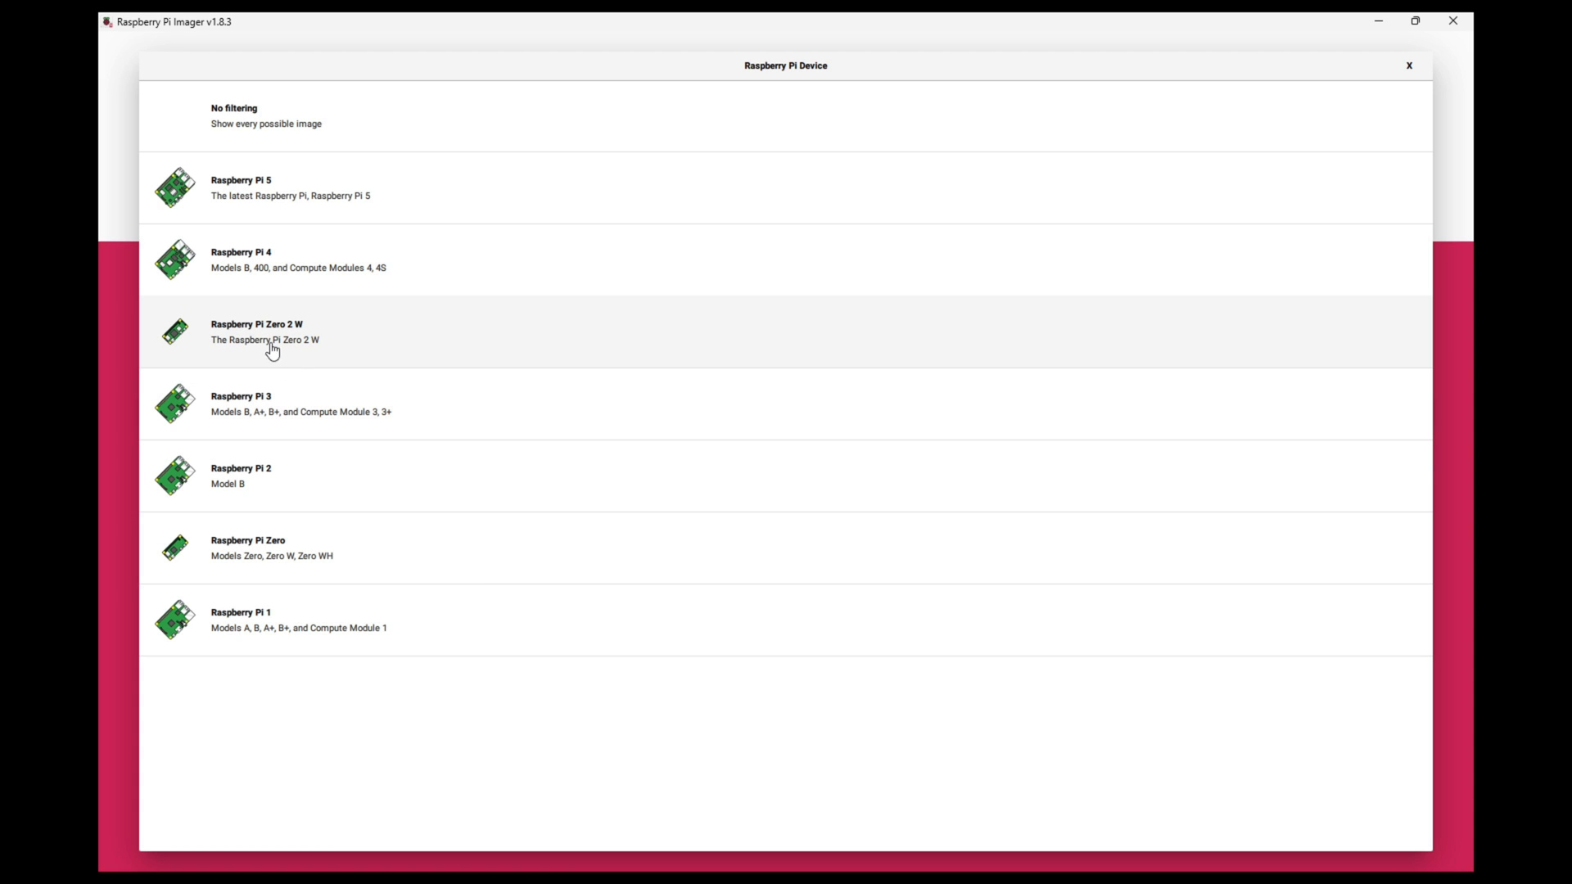
{"action": "mouse_move", "coordinate": [363, 433]}
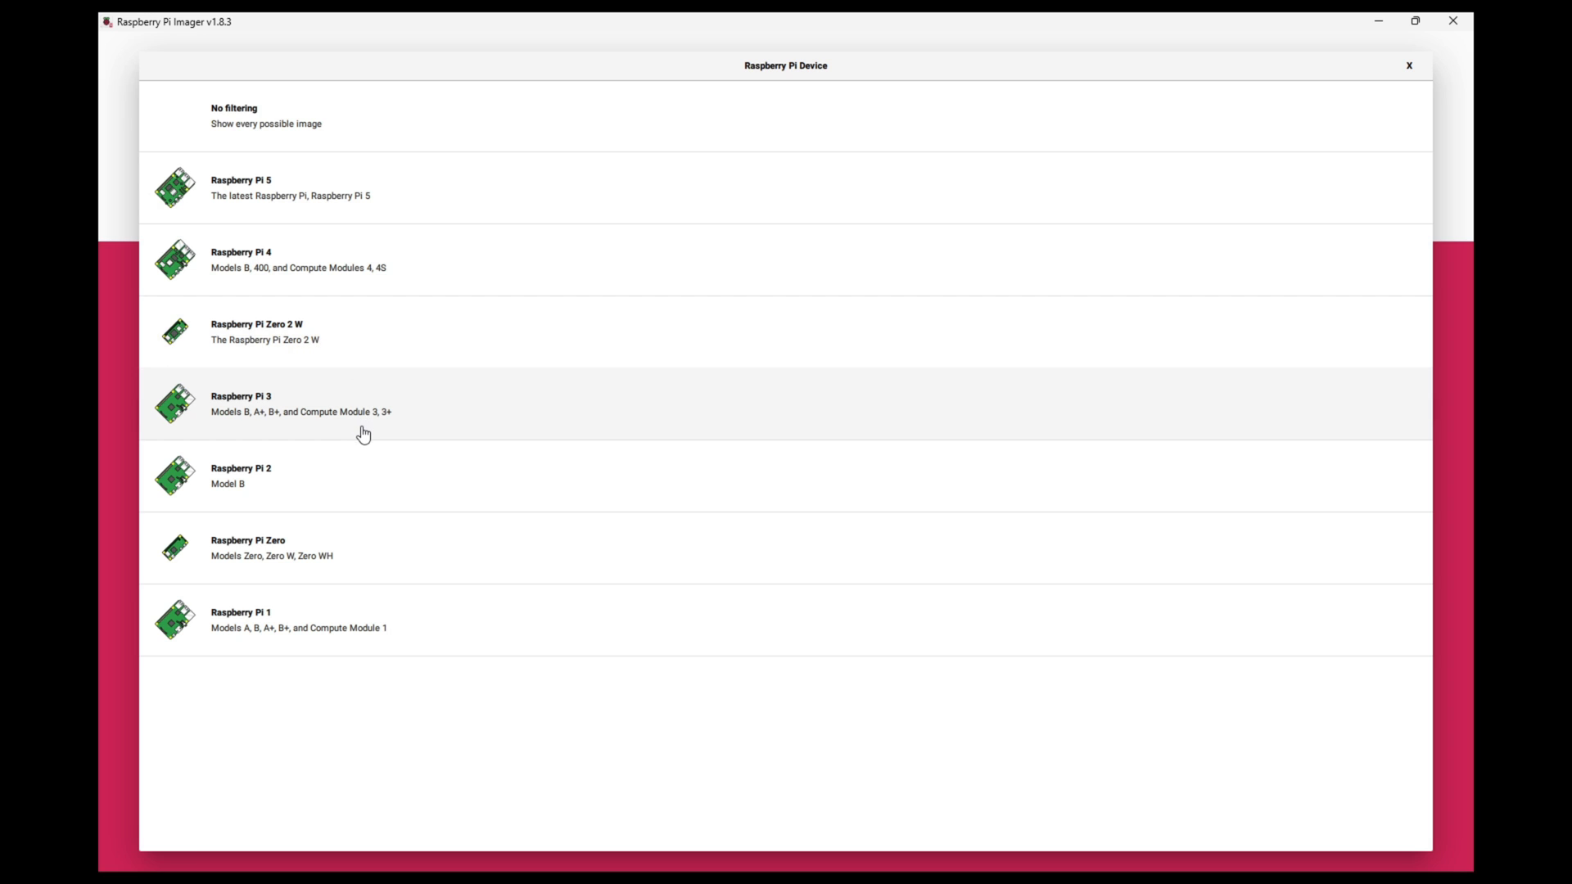
{"action": "mouse_move", "coordinate": [322, 166]}
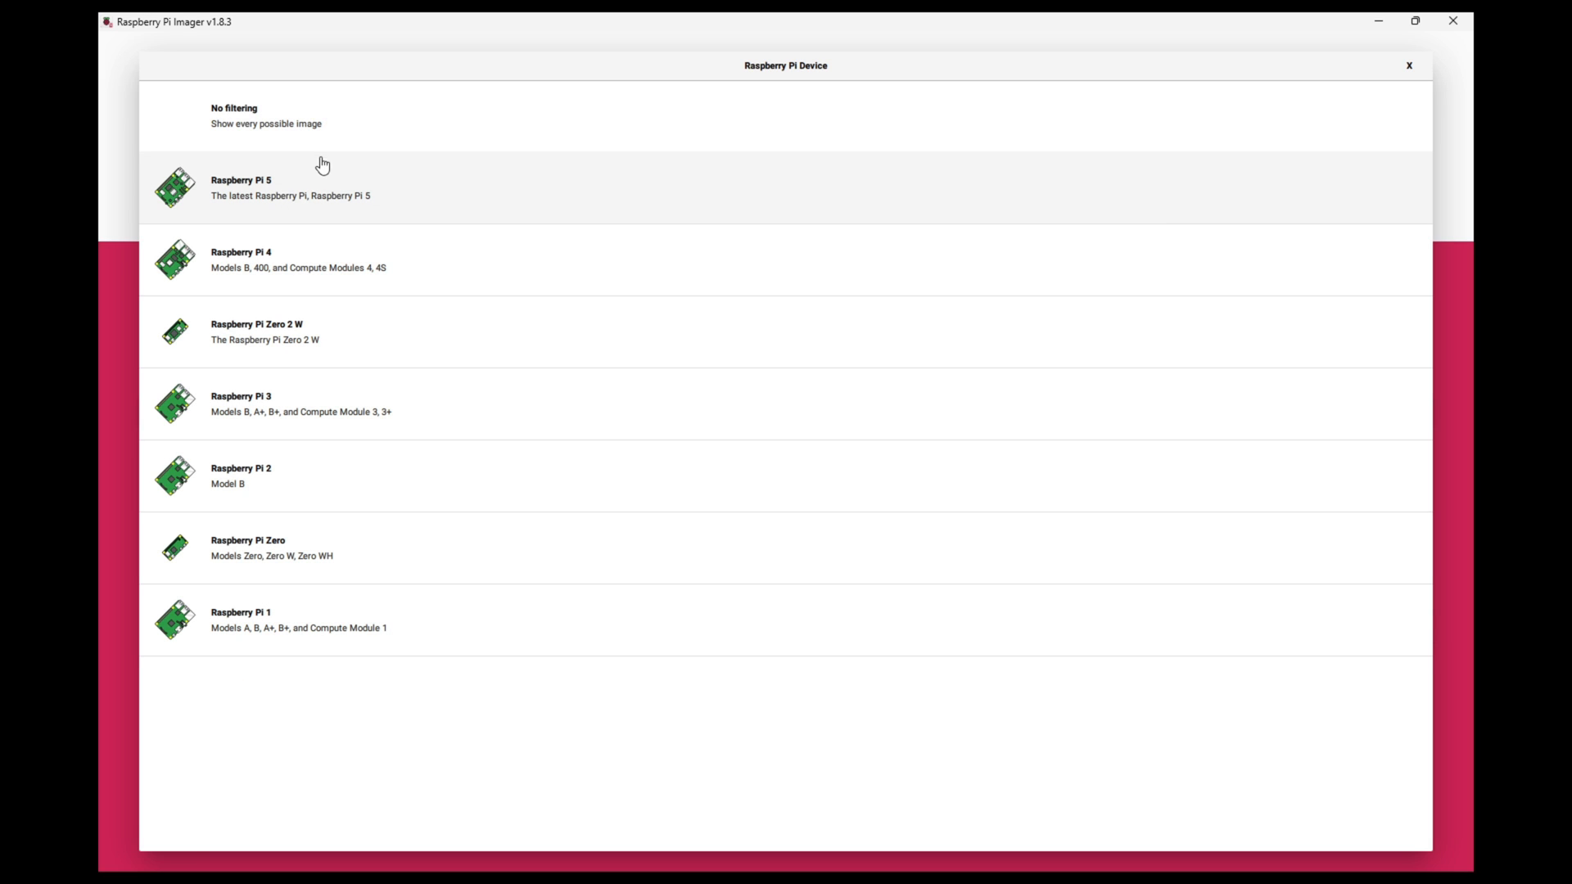
{"action": "left_click", "coordinate": [241, 187]}
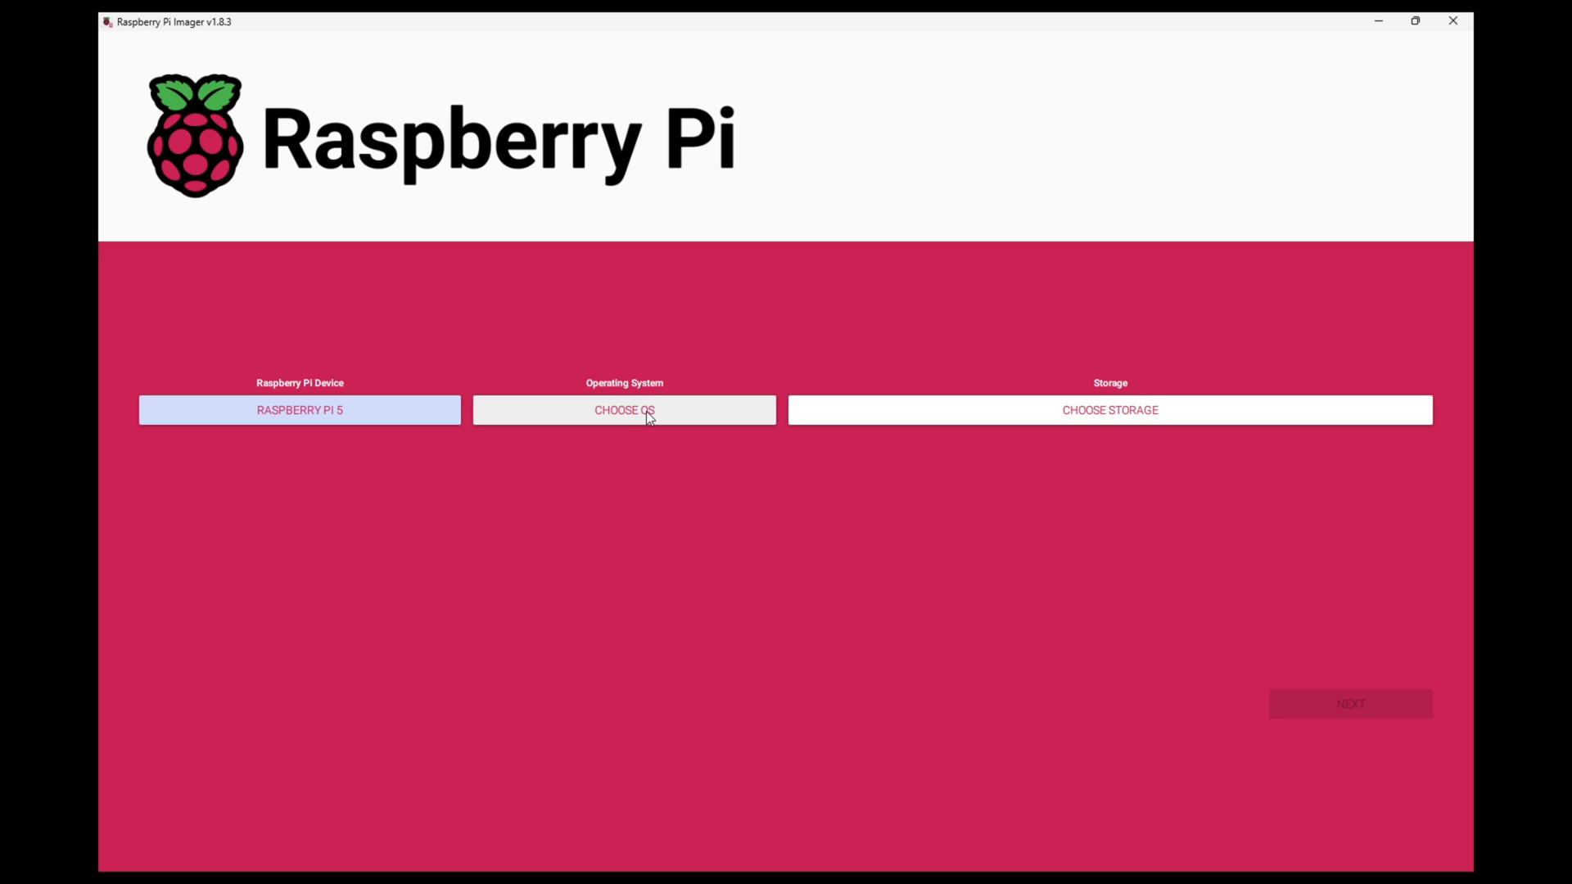
- Open the Choose OS list showing Raspberry Pi OS (64-bit) as recommended
{"action": "left_click", "coordinate": [624, 410]}
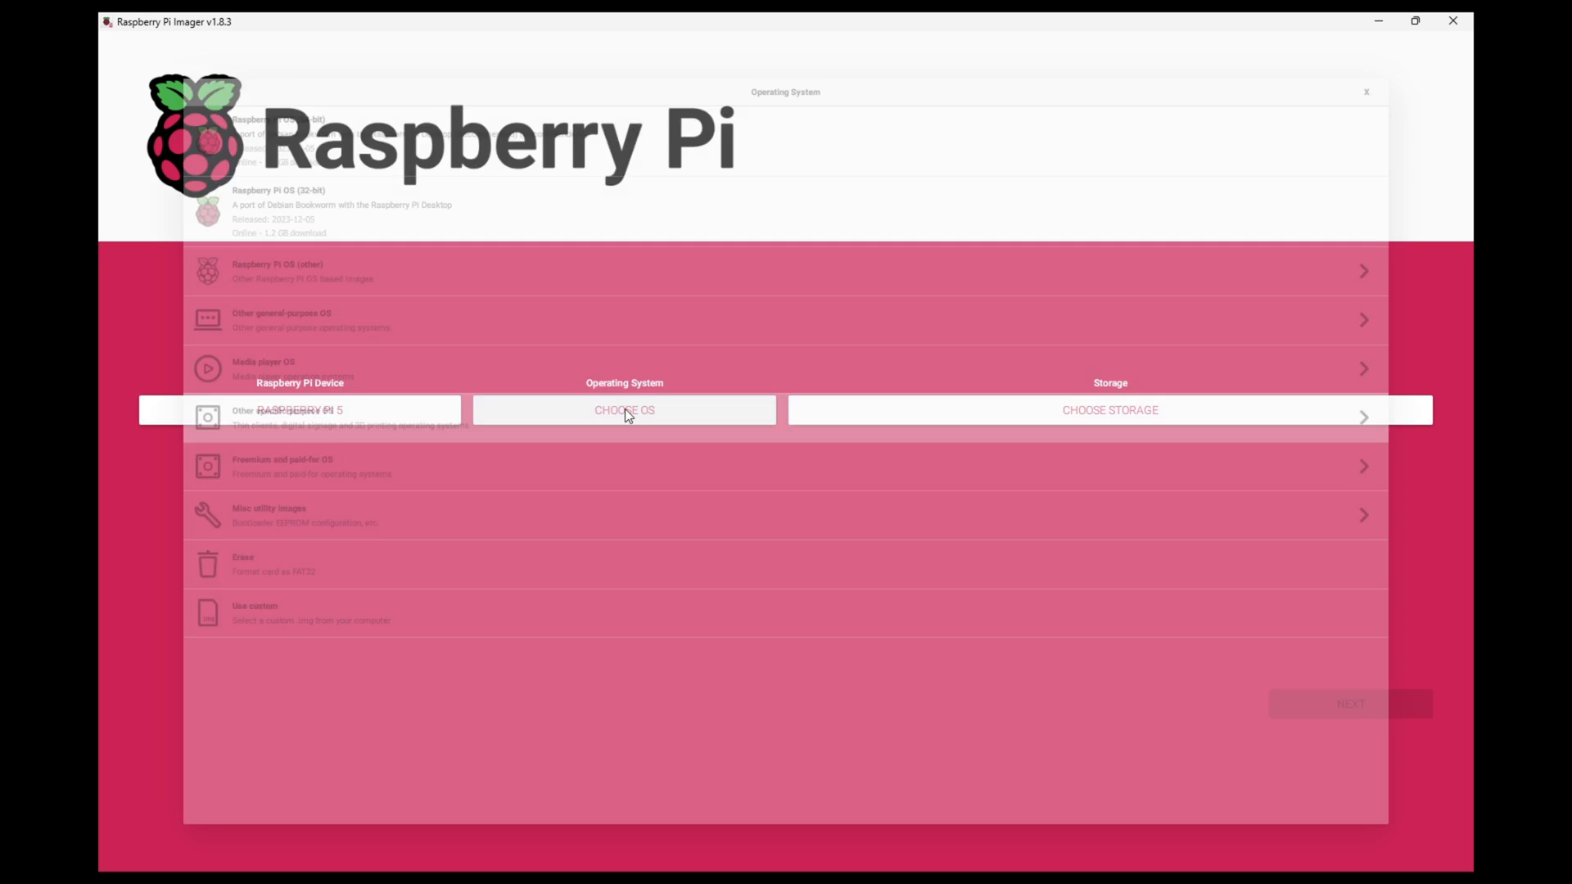
{"action": "left_click", "coordinate": [623, 410]}
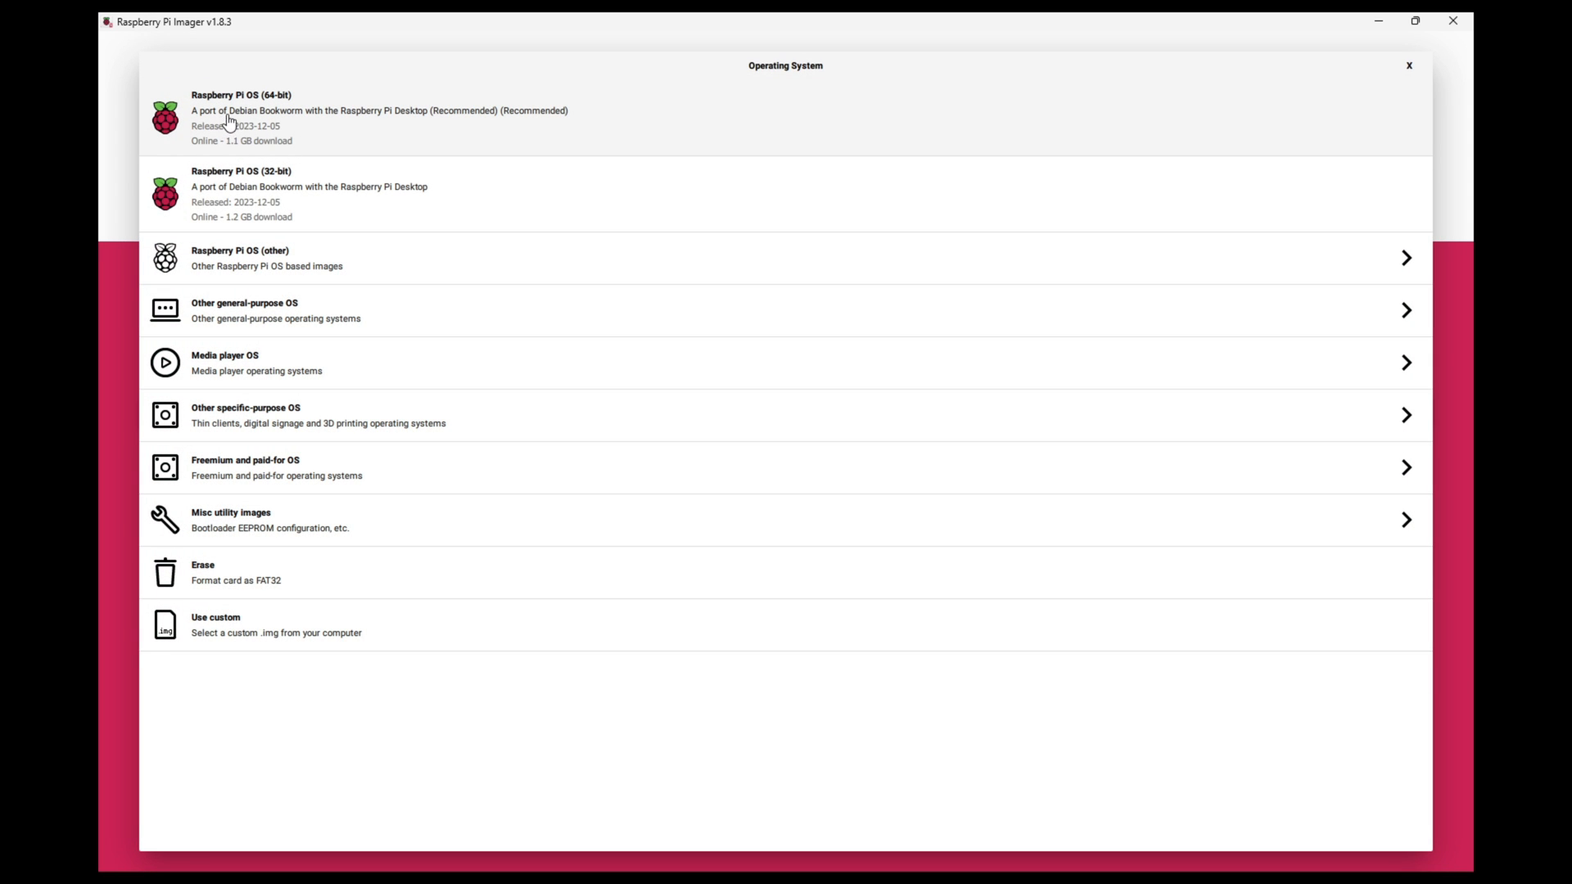
{"action": "mouse_move", "coordinate": [335, 116]}
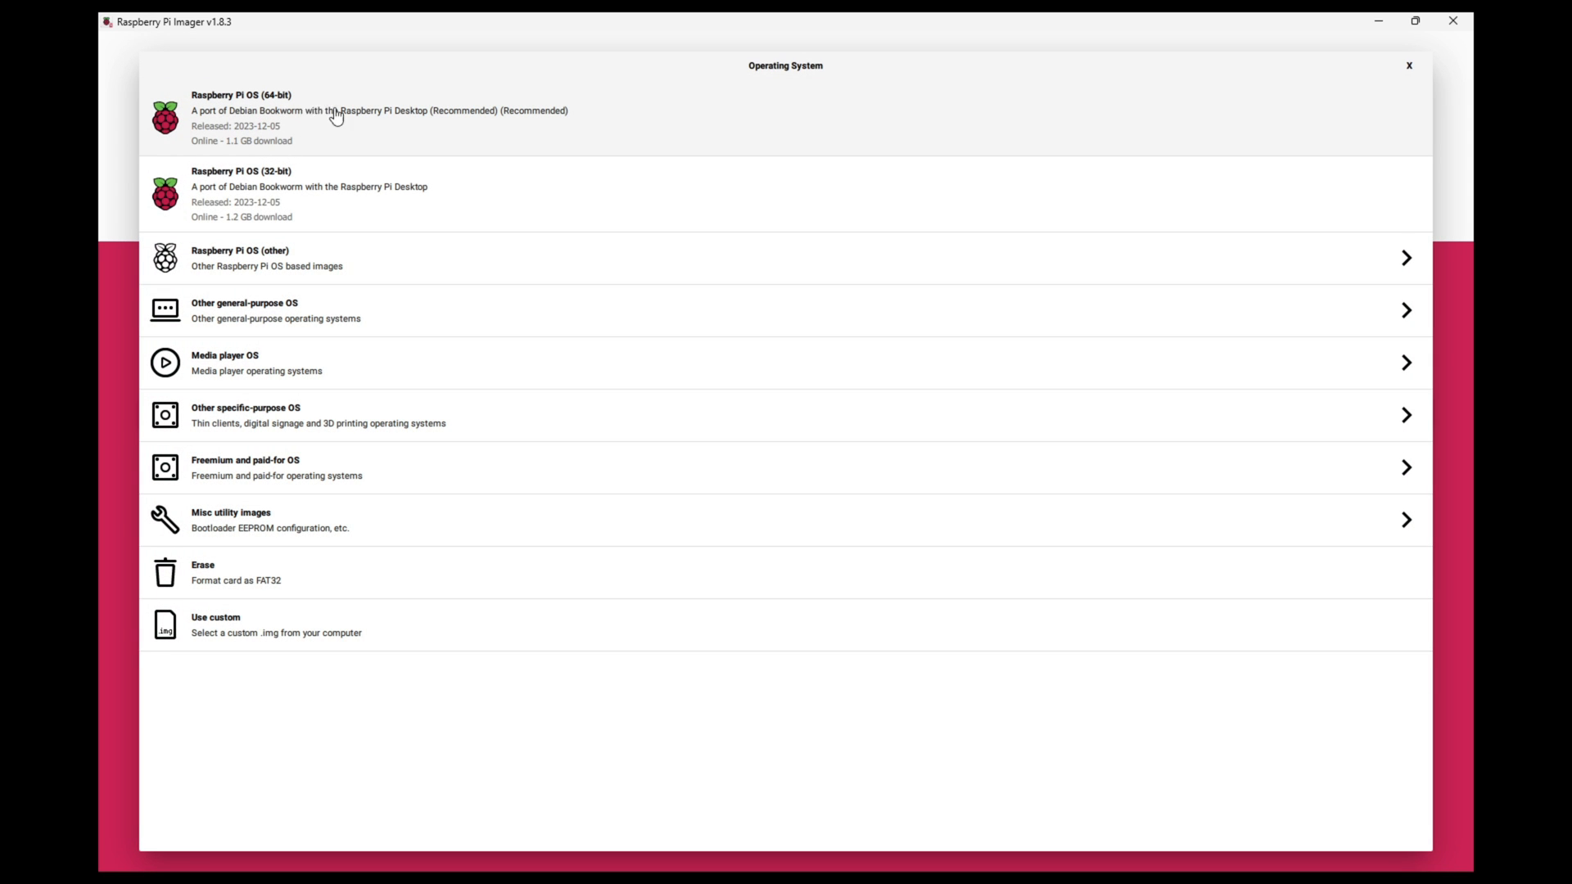
{"action": "mouse_move", "coordinate": [280, 125]}
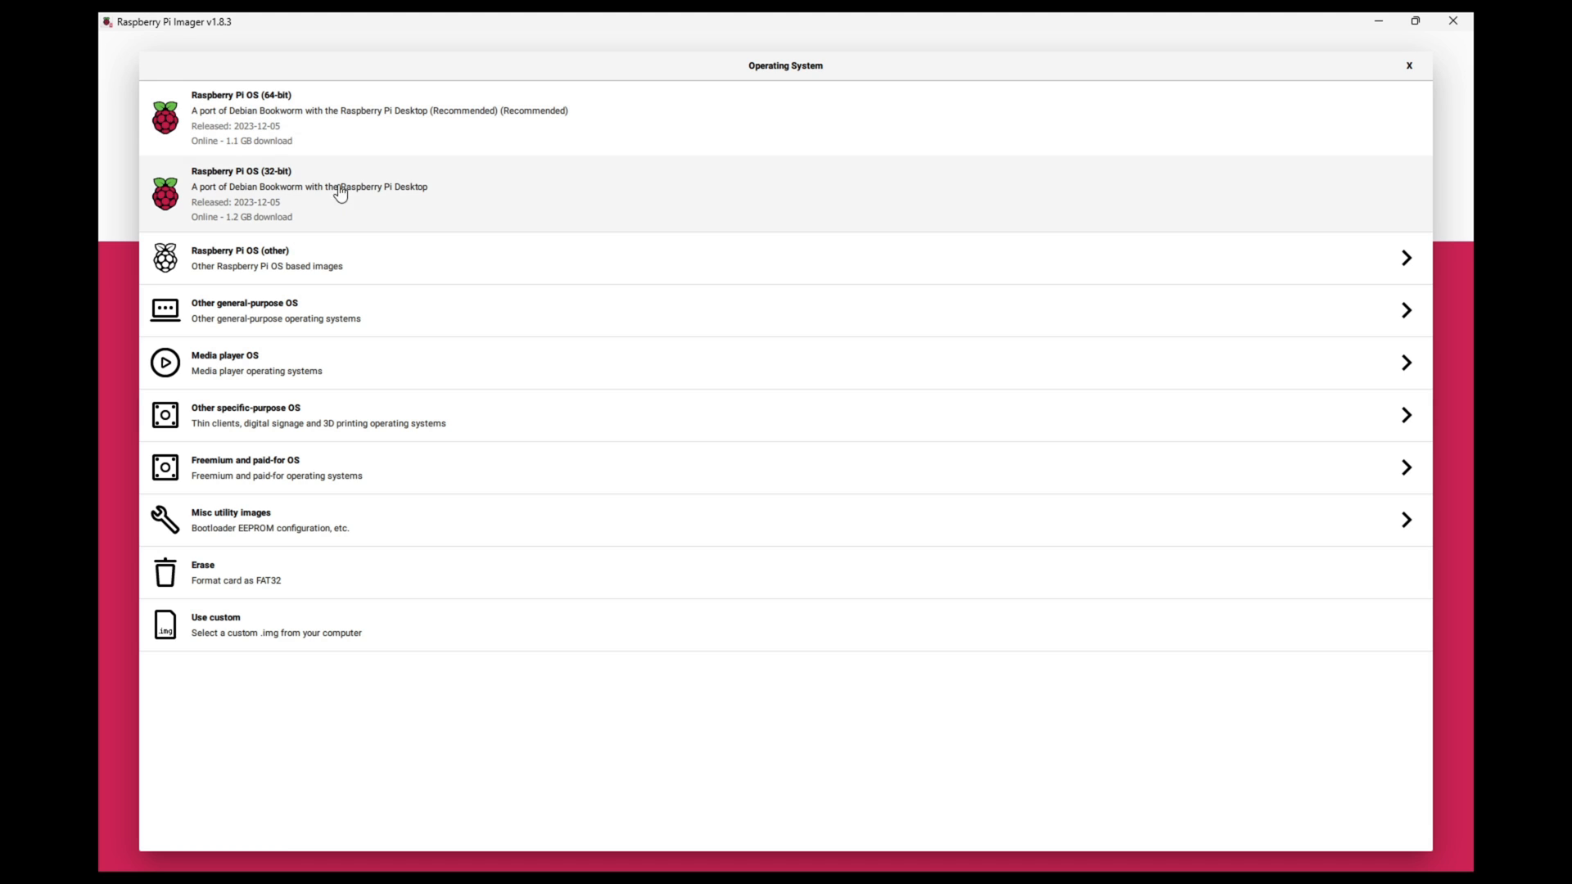
{"action": "mouse_move", "coordinate": [258, 619]}
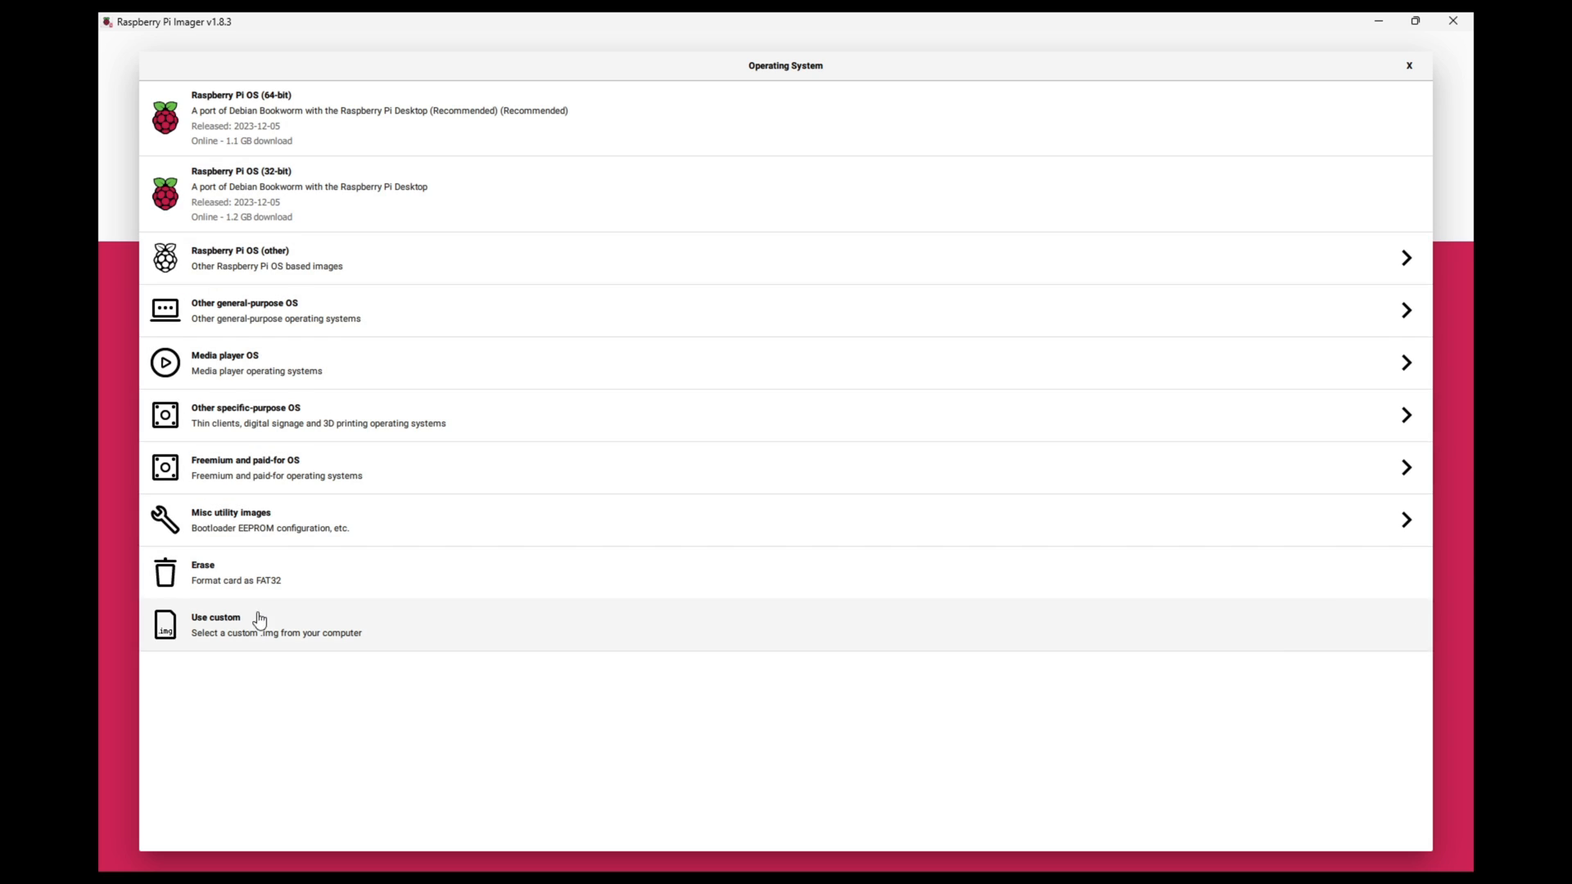
{"action": "mouse_move", "coordinate": [214, 257]}
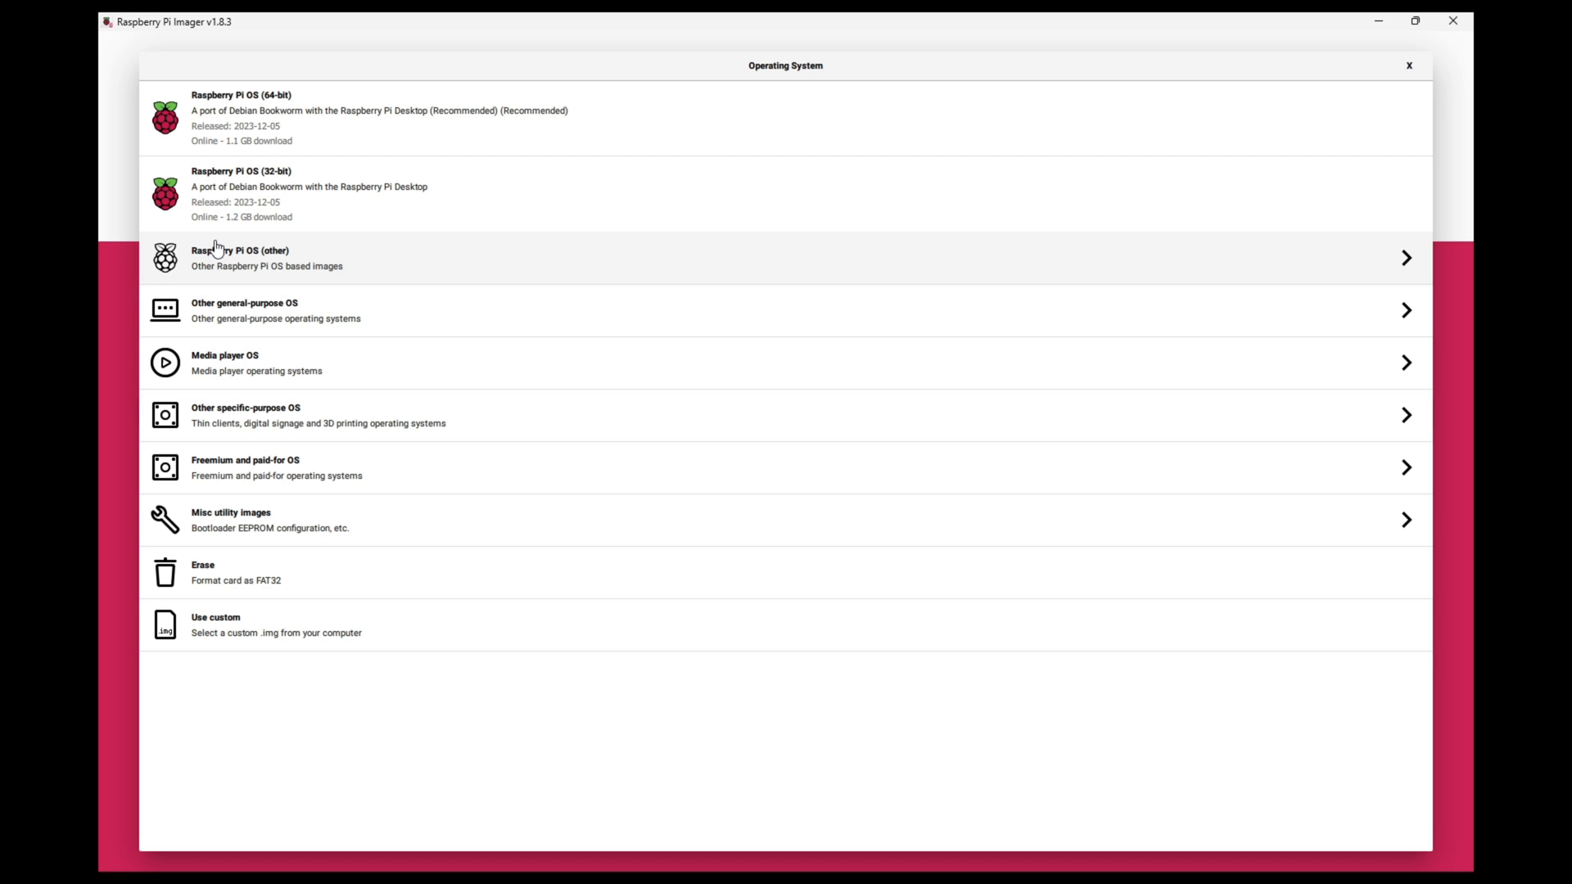
{"action": "mouse_move", "coordinate": [213, 251]}
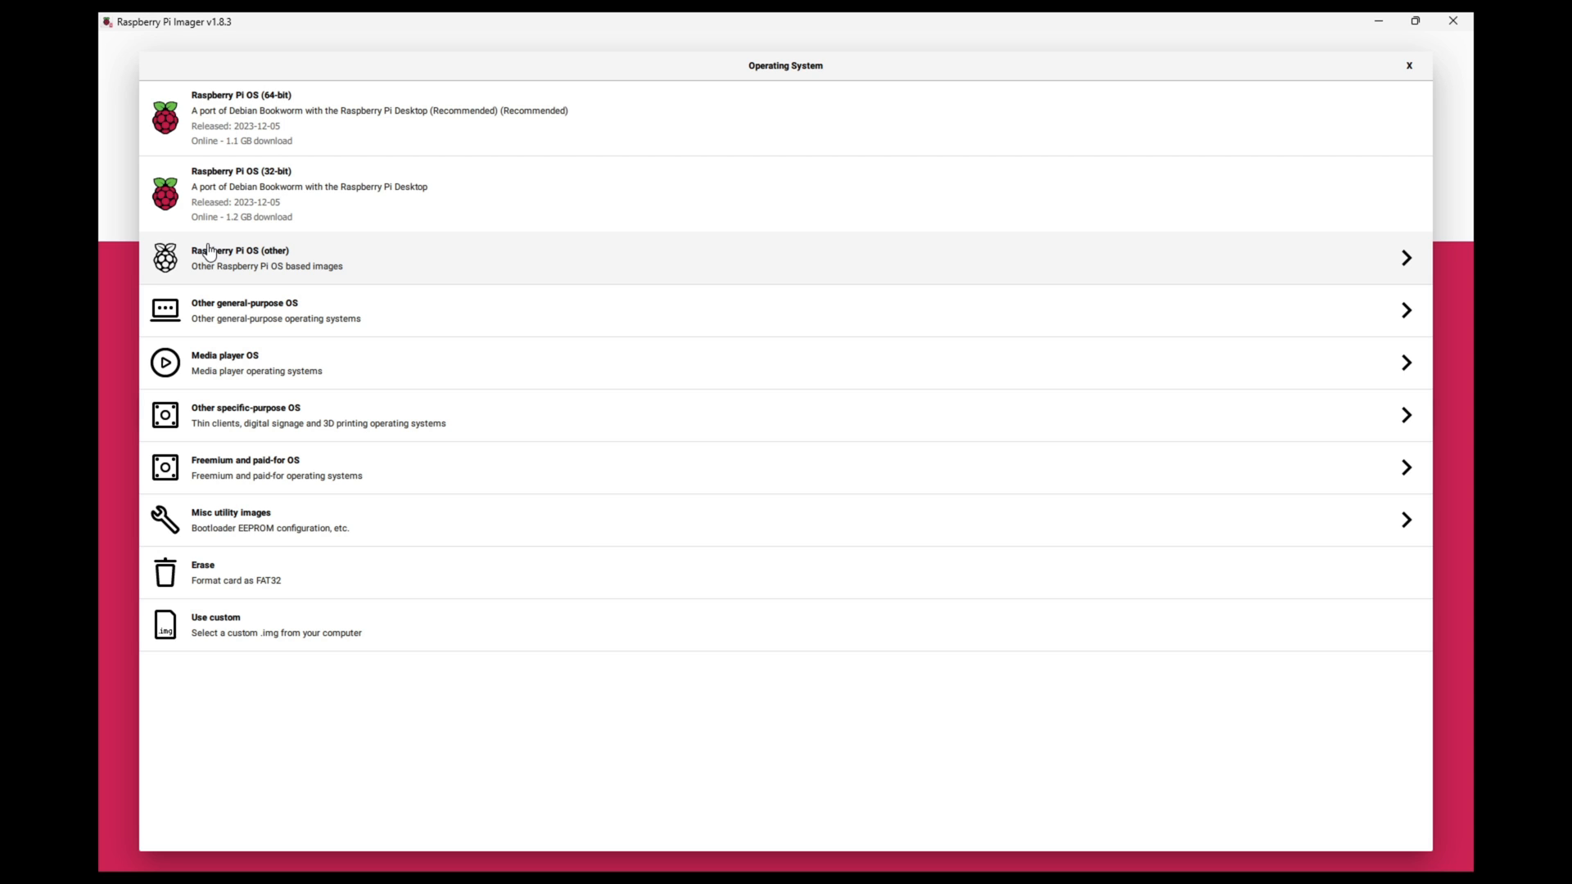
{"action": "mouse_move", "coordinate": [246, 166]}
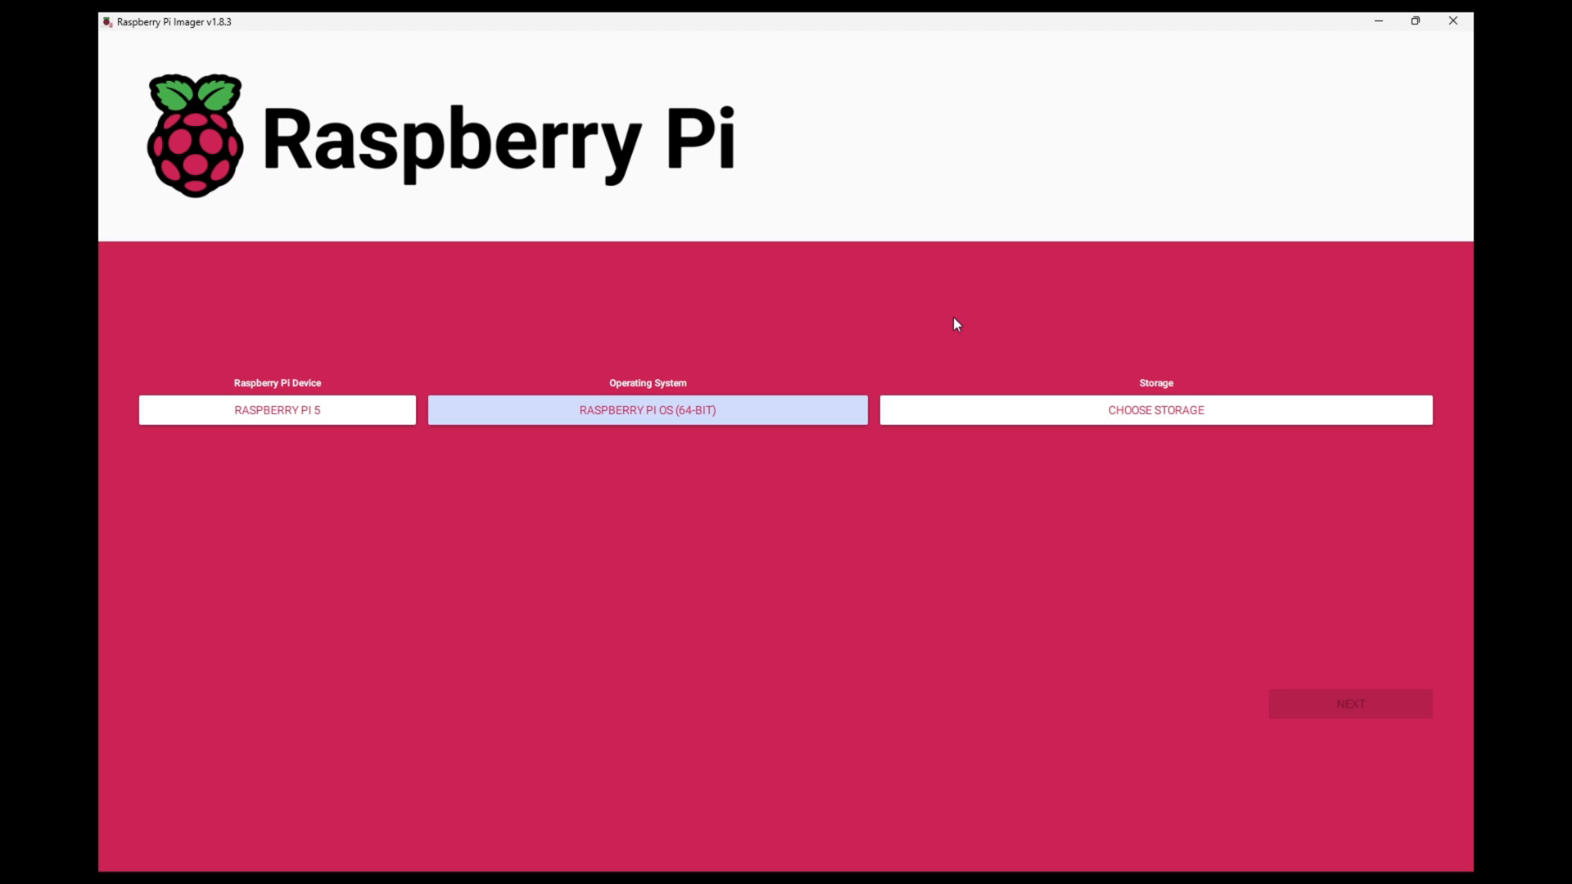
{"action": "mouse_move", "coordinate": [1166, 367]}
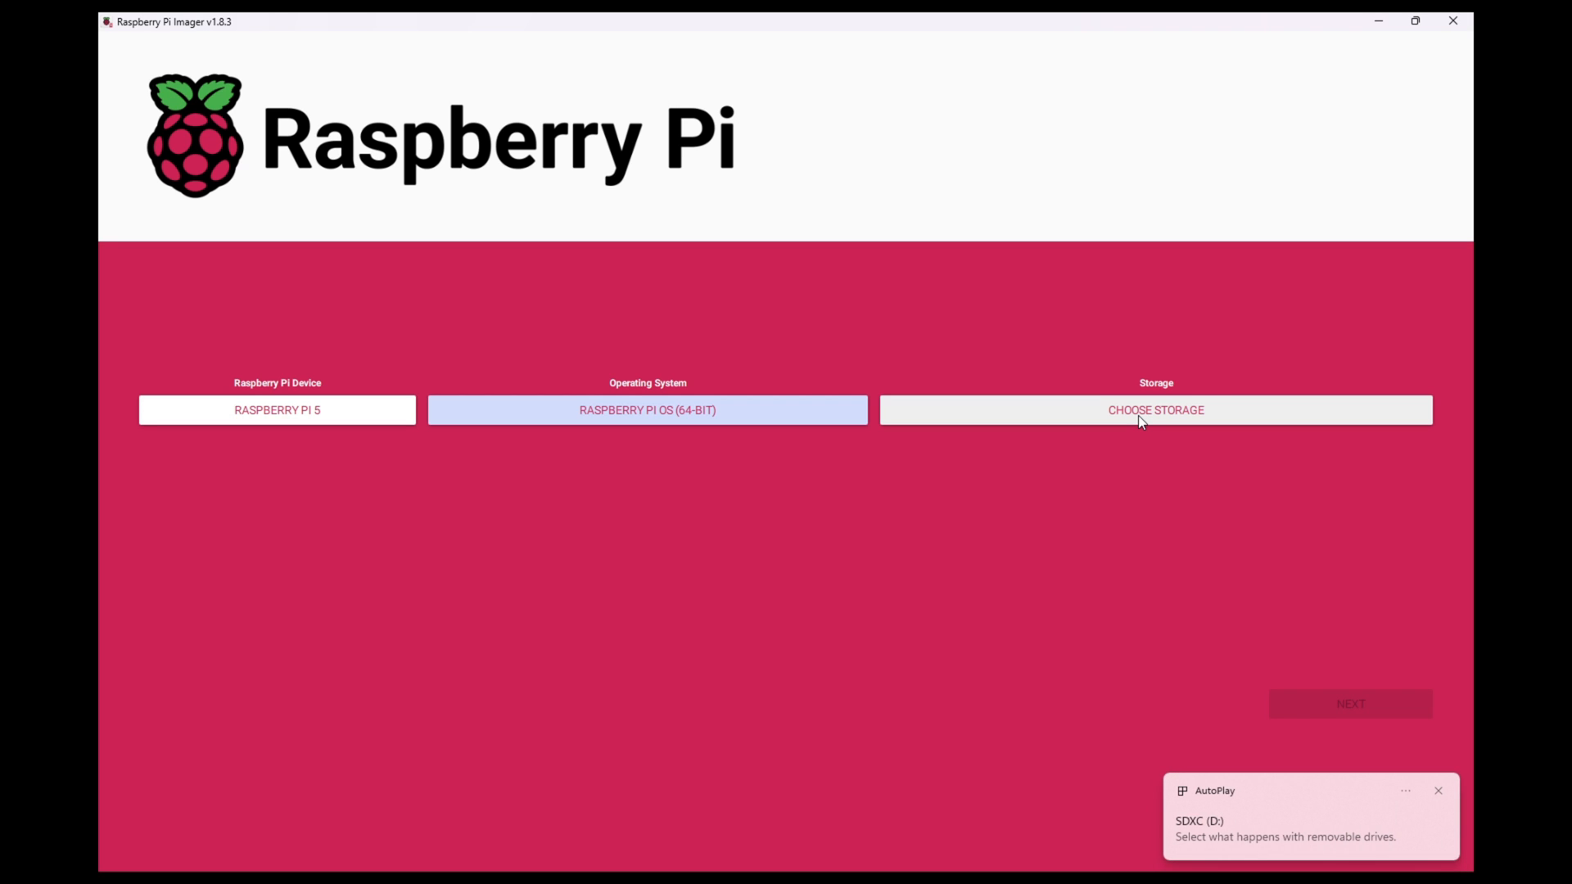
{"action": "mouse_move", "coordinate": [1228, 794]}
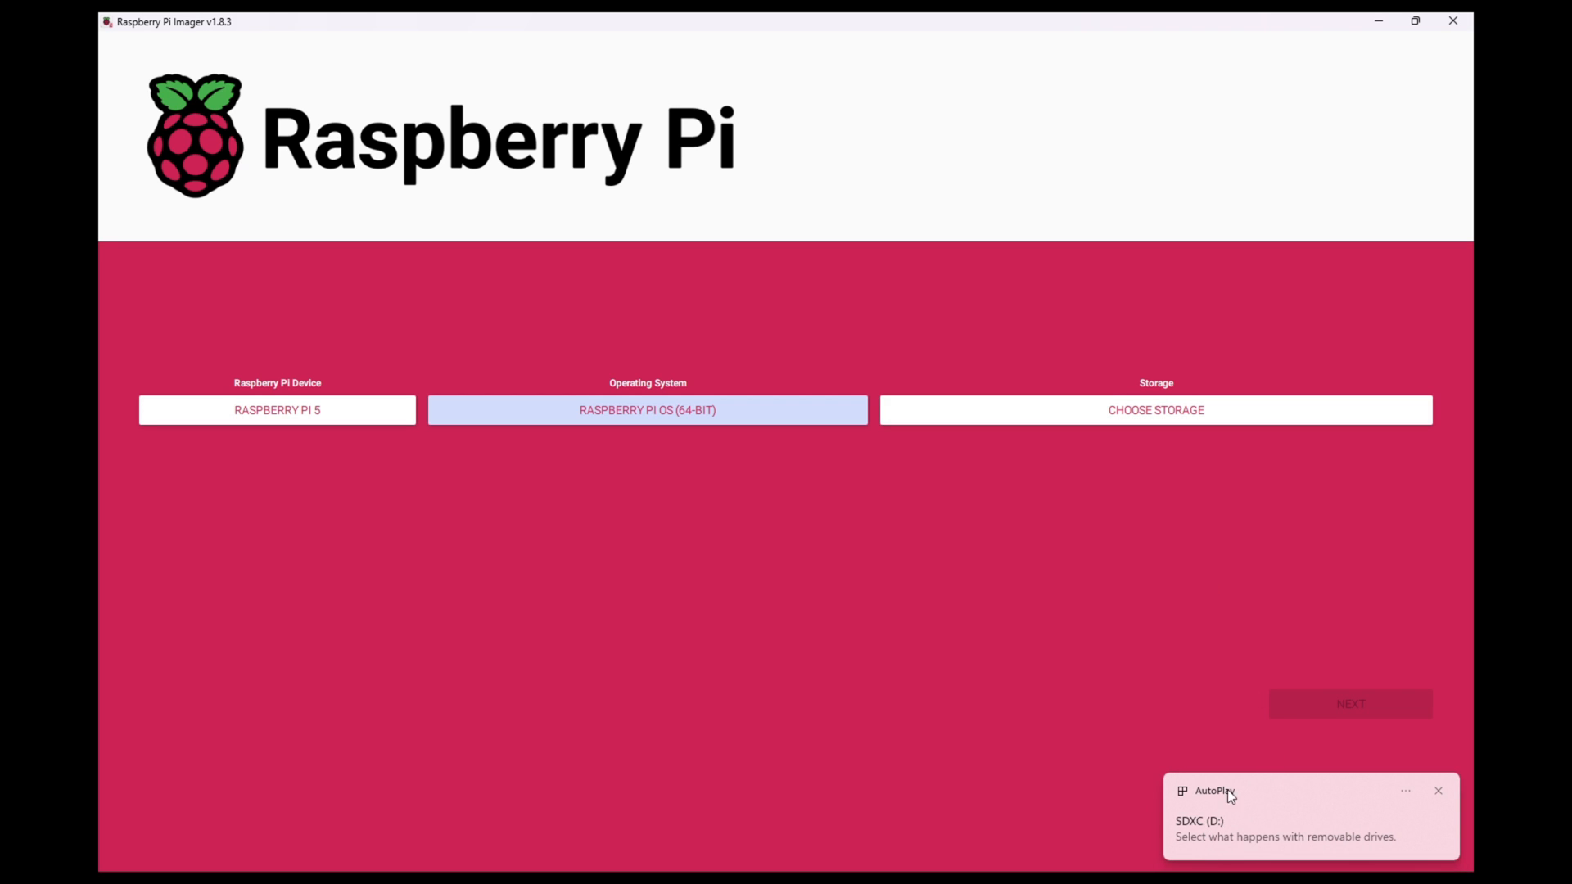
{"action": "mouse_move", "coordinate": [1155, 419]}
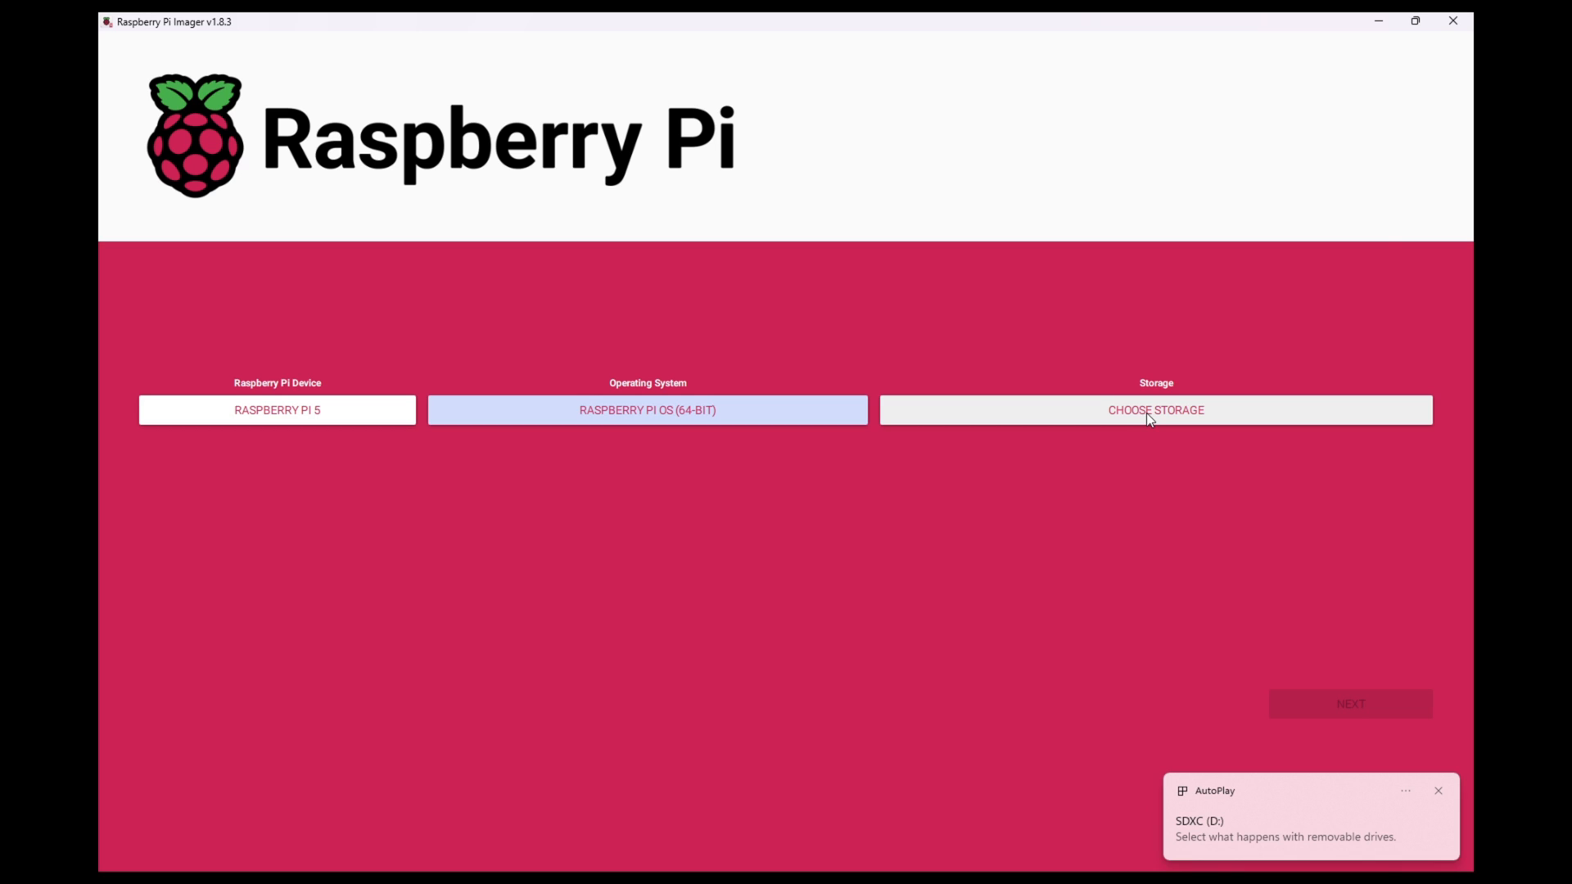
- Select the SDXC Card - 63.9 GB from the Choose Storage list
{"action": "left_click", "coordinate": [1155, 410]}
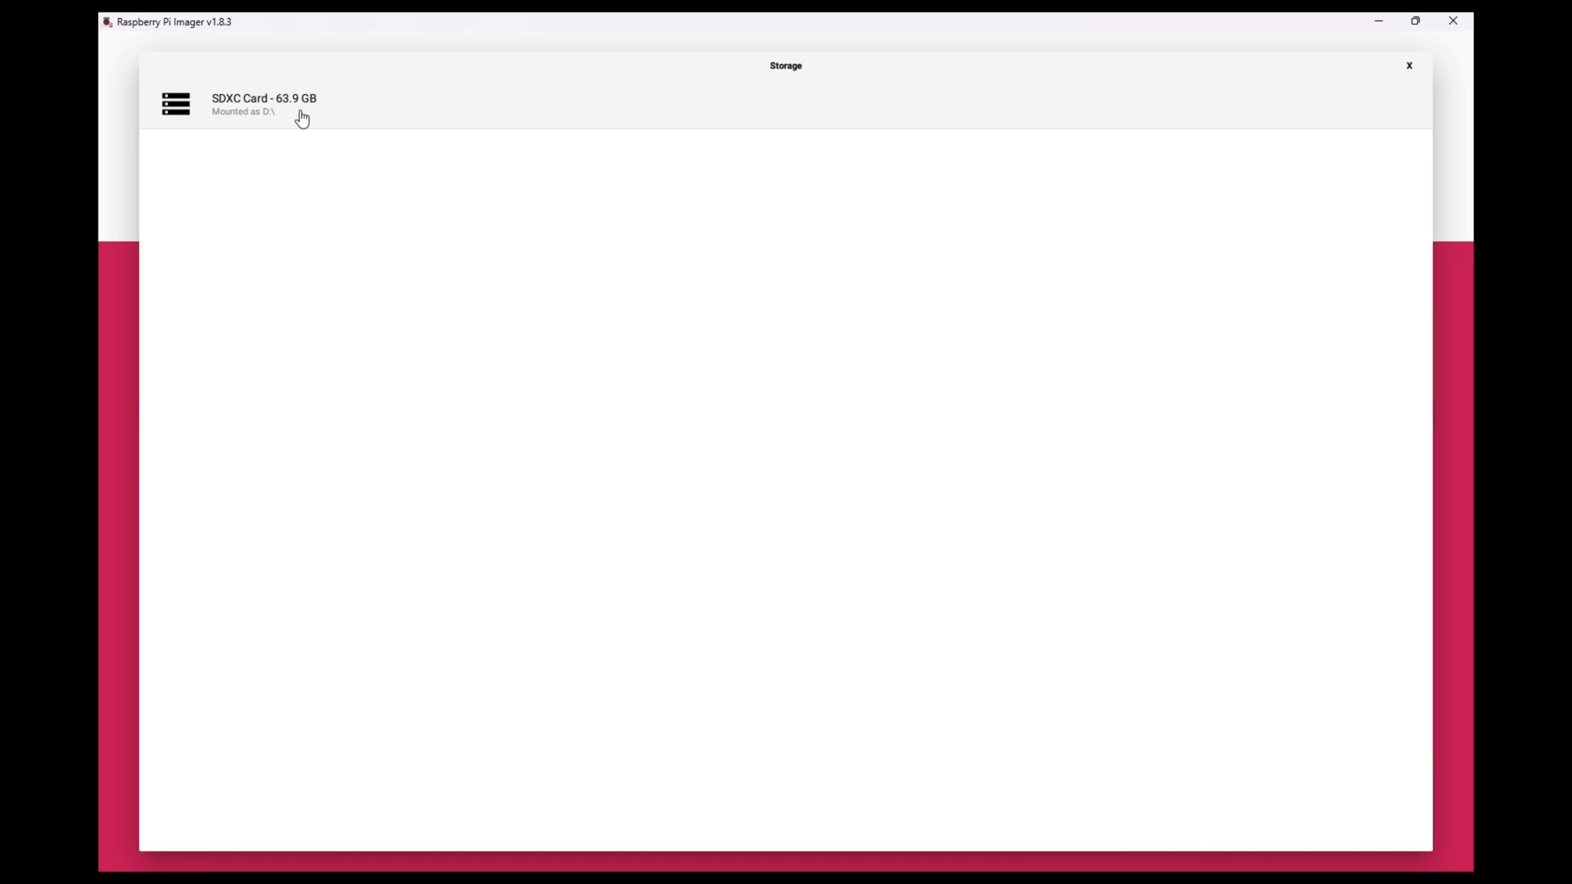
{"action": "left_click", "coordinate": [263, 104]}
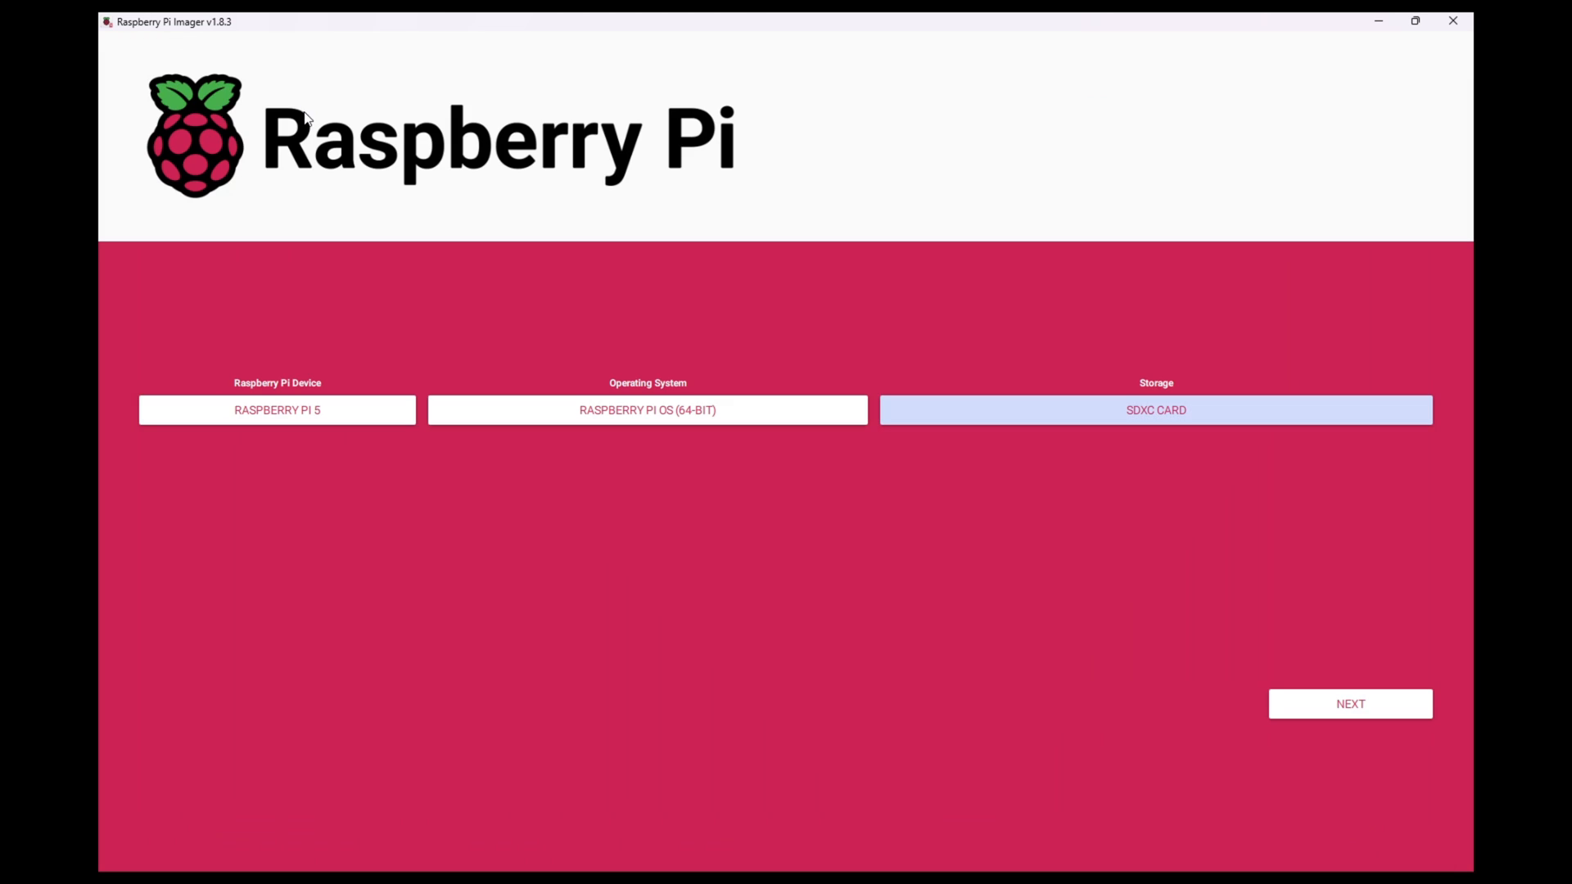
{"action": "mouse_move", "coordinate": [1349, 707]}
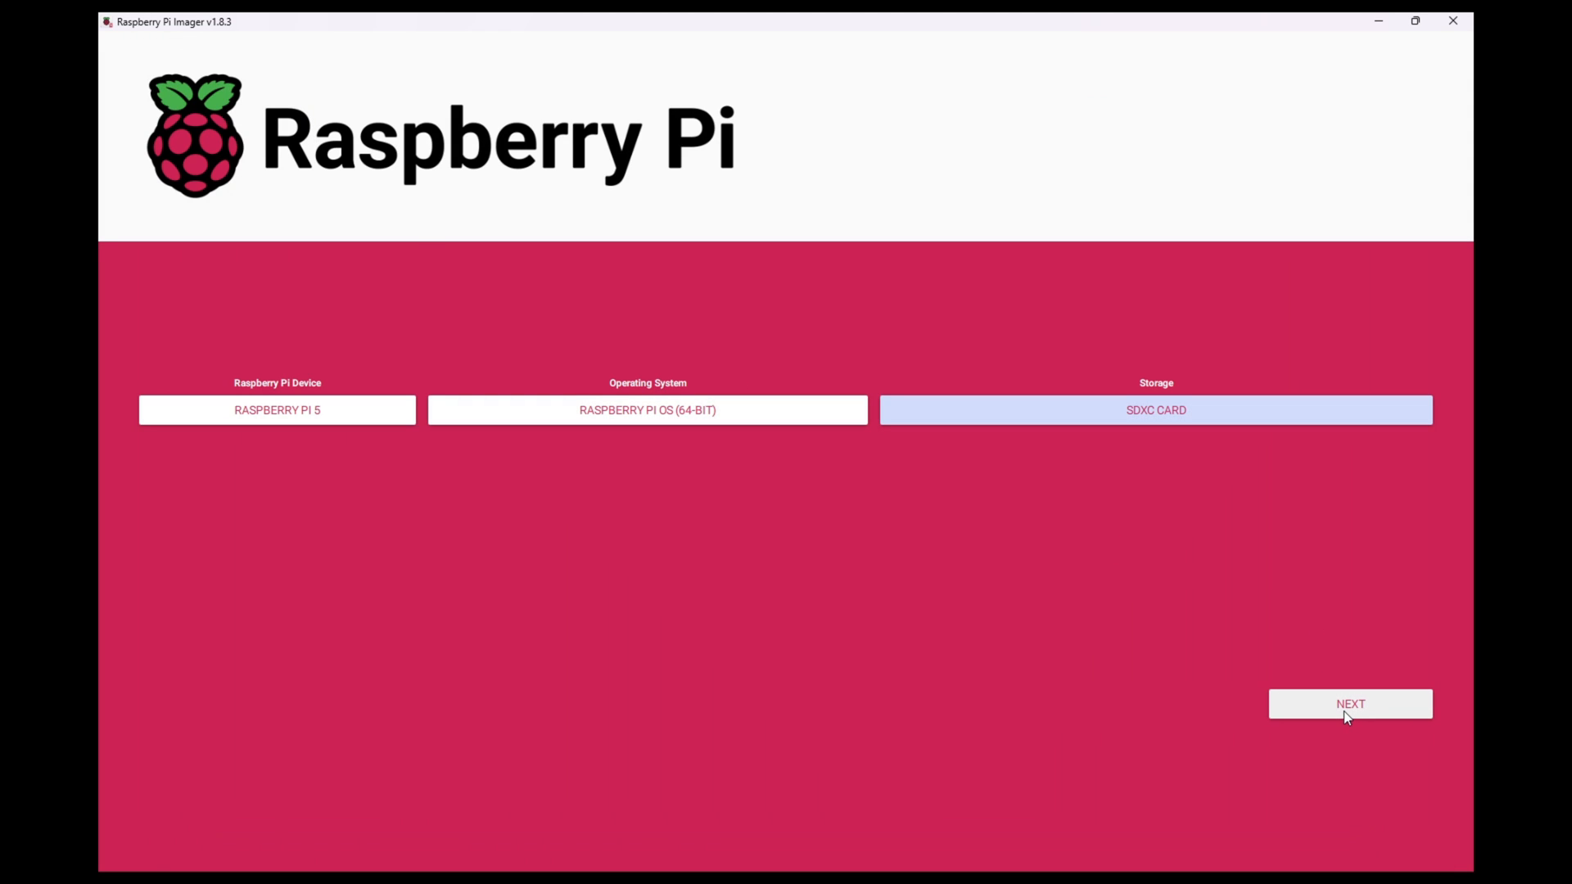
- Proceed with NEXT and confirm YES to erase the card and write the OS
{"action": "left_click", "coordinate": [1349, 702]}
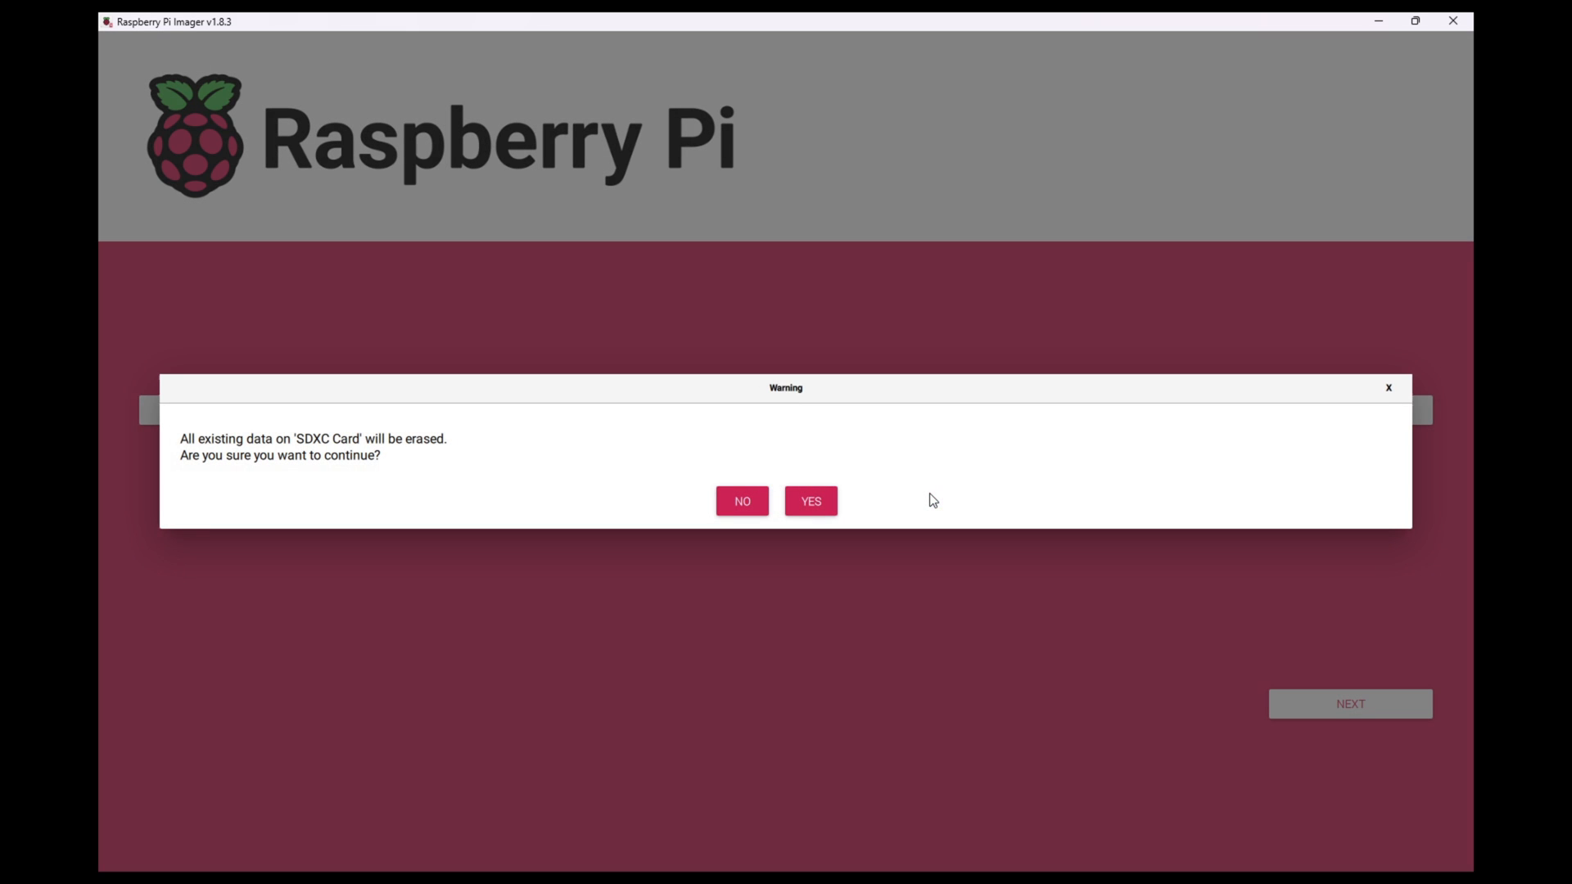
{"action": "mouse_move", "coordinate": [811, 506]}
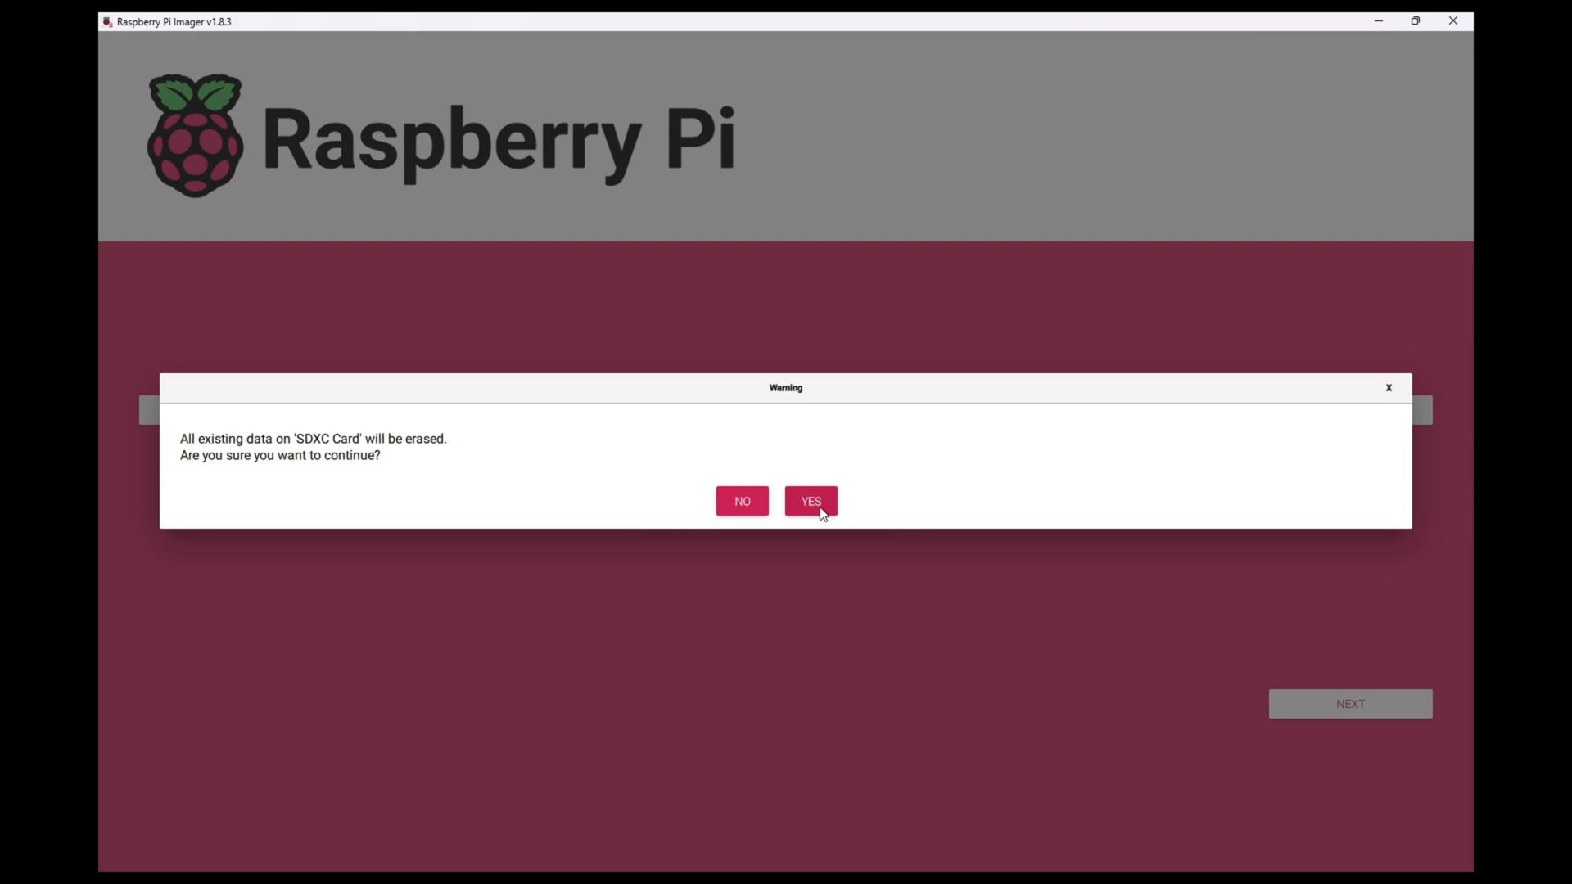
{"action": "left_click", "coordinate": [809, 500]}
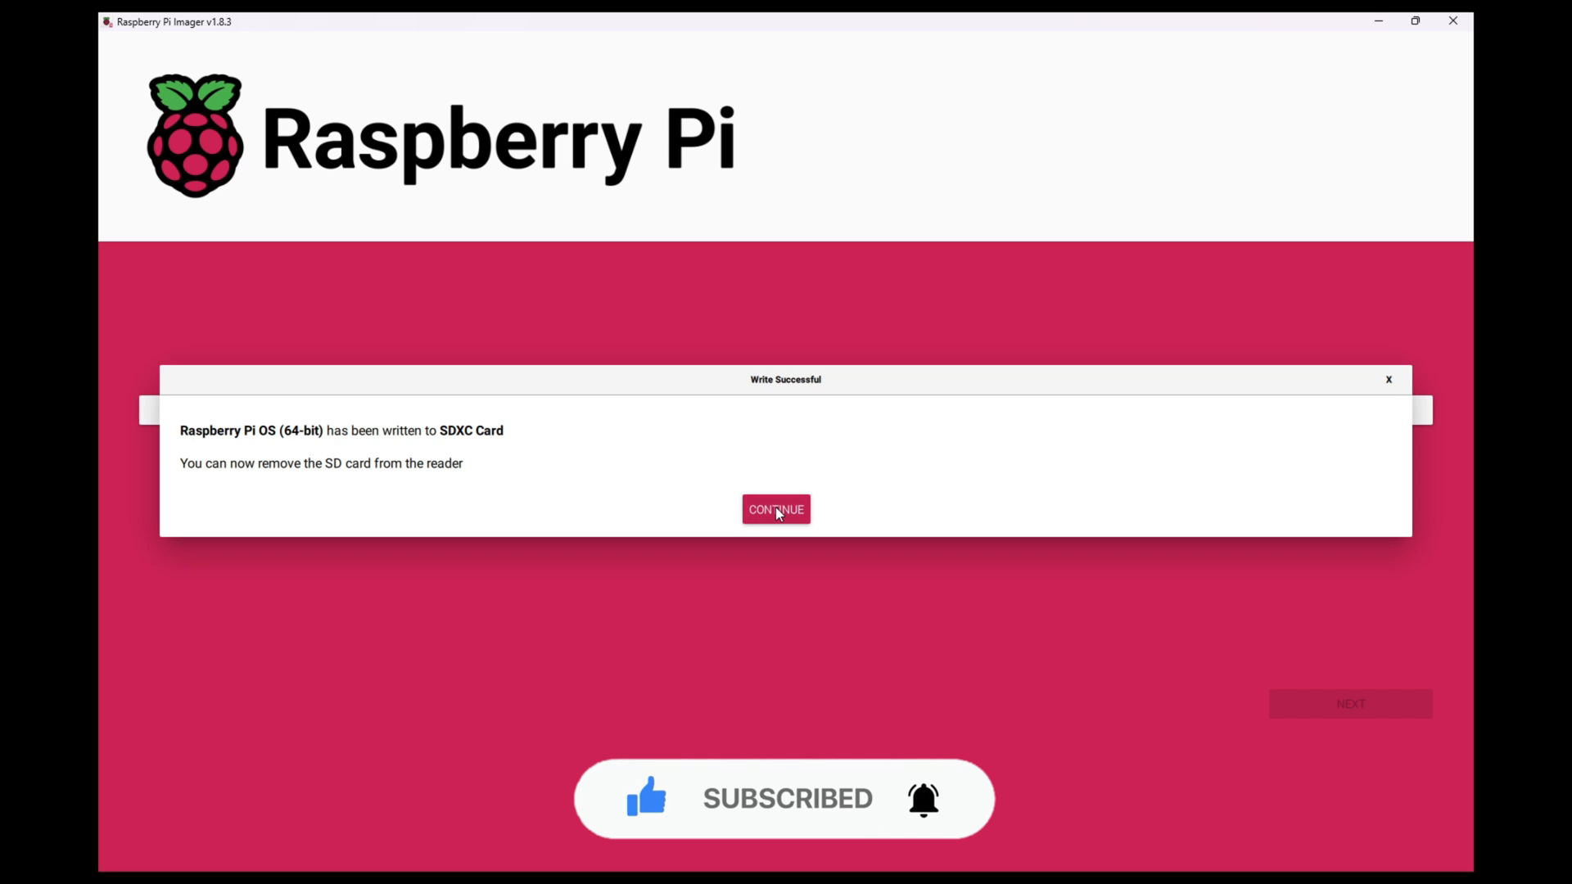
- Continue past the Write Successful message and close Raspberry Pi Imager
{"action": "left_click", "coordinate": [776, 509]}
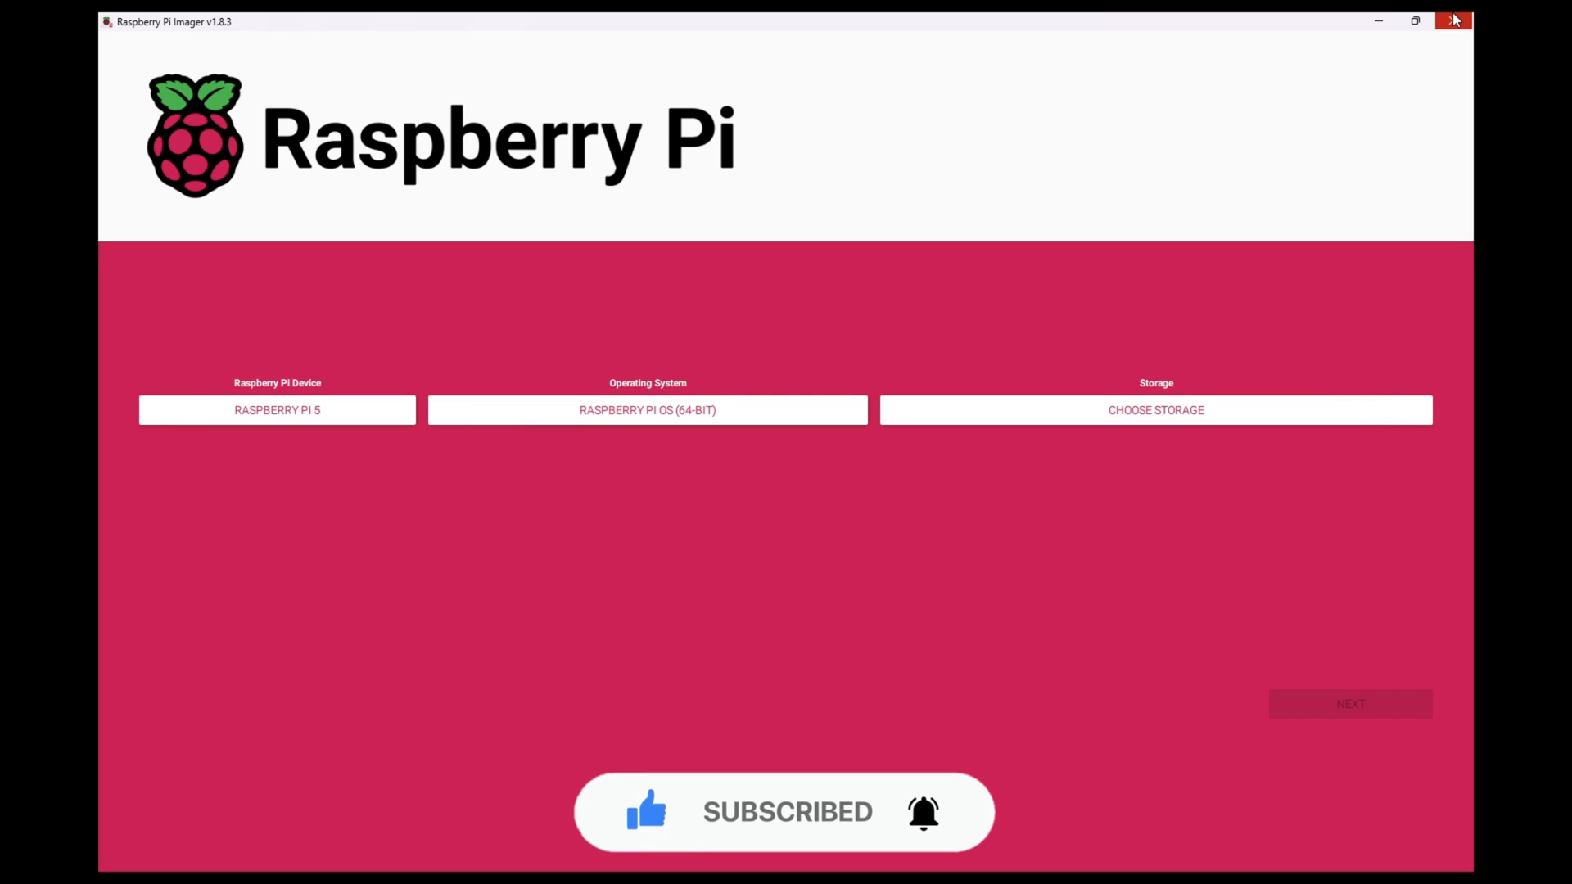
{"action": "left_click", "coordinate": [1452, 20]}
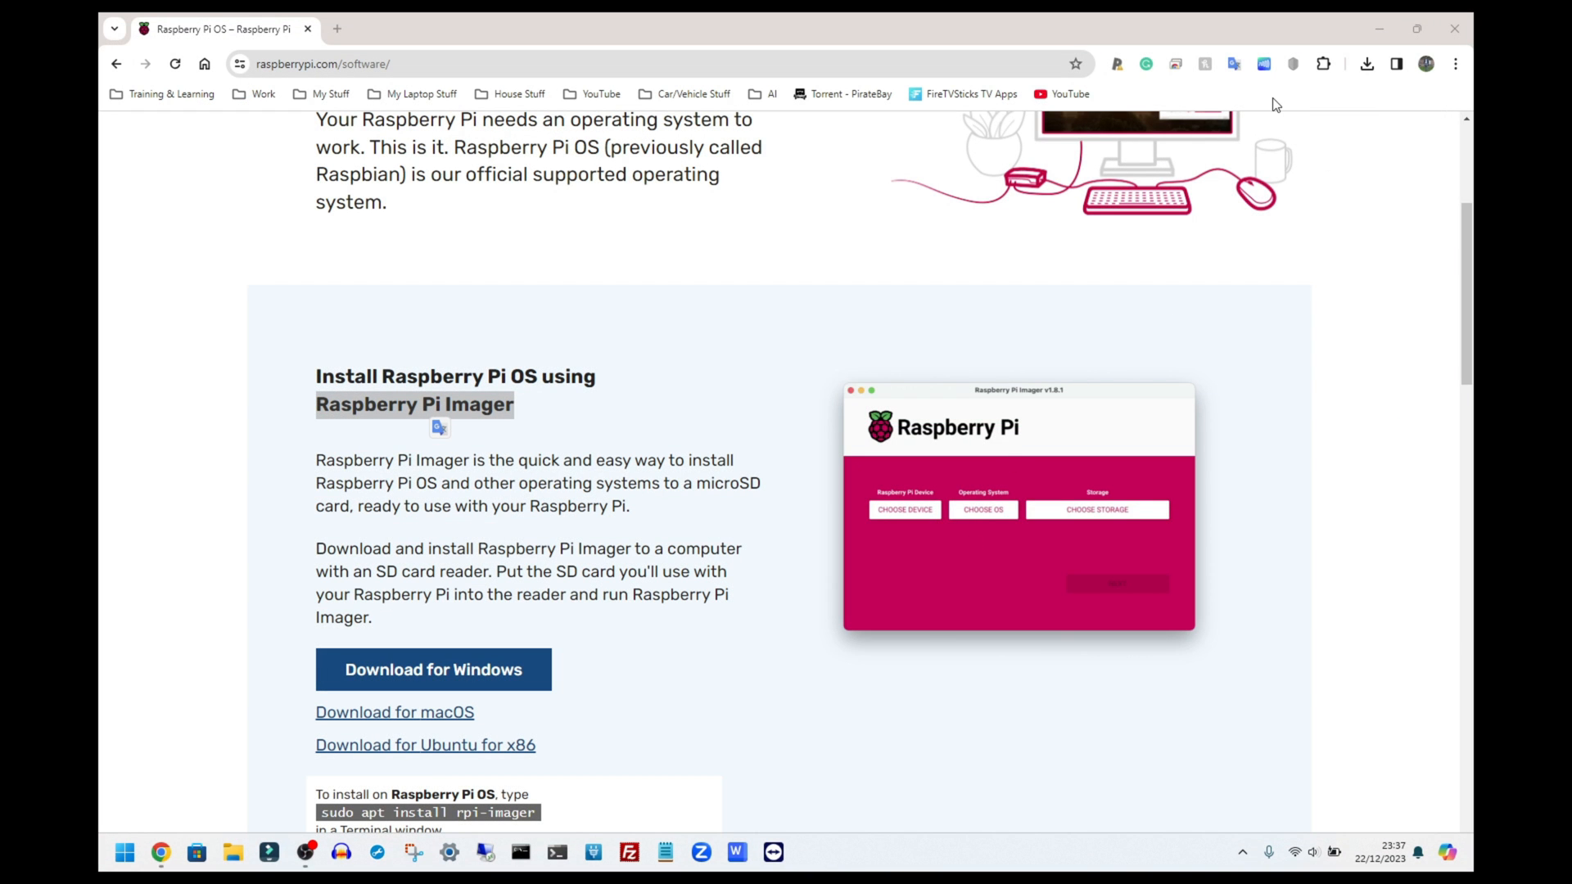
{"action": "mouse_move", "coordinate": [1227, 114]}
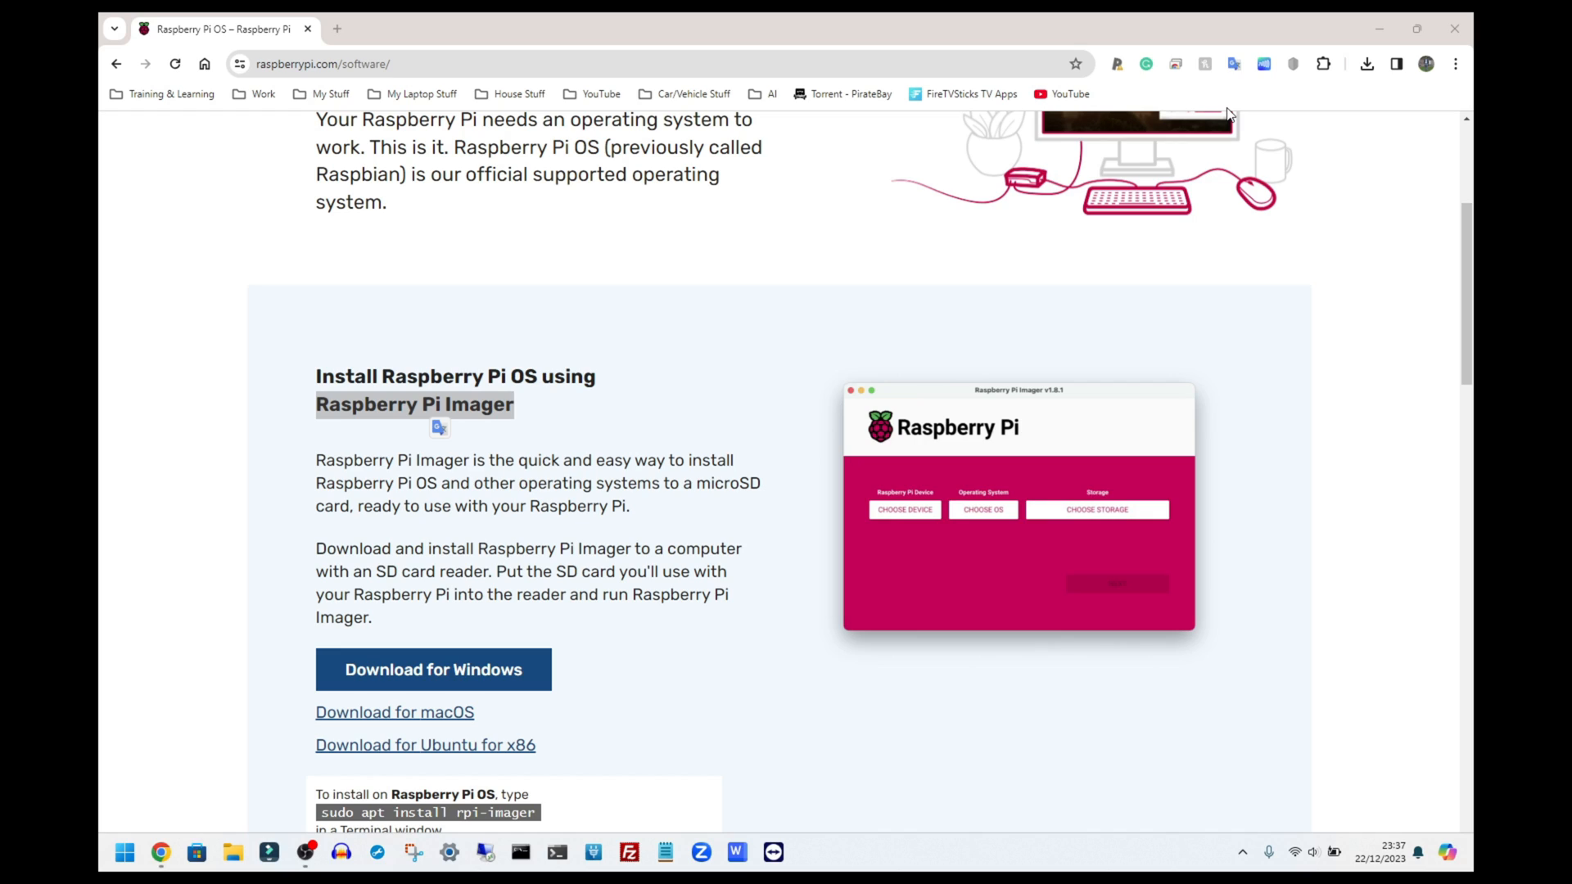